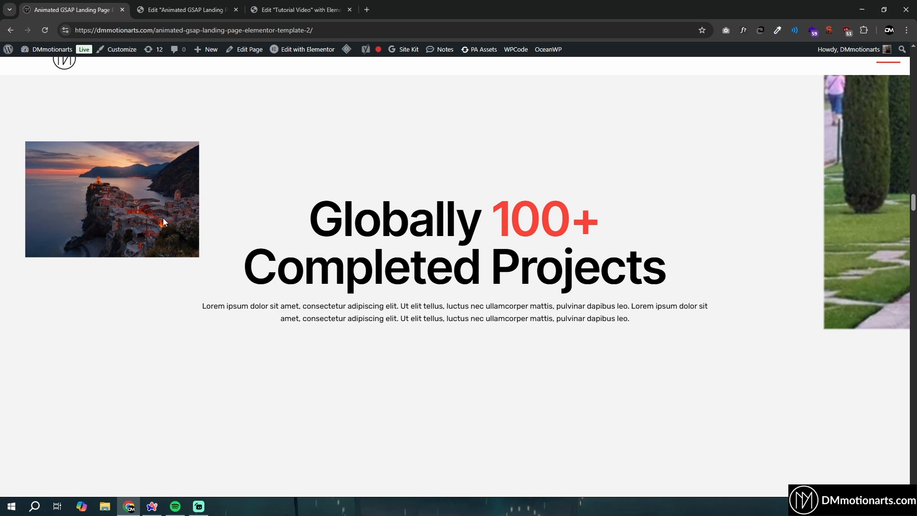
{"action": "mouse_move", "coordinate": [154, 186]}
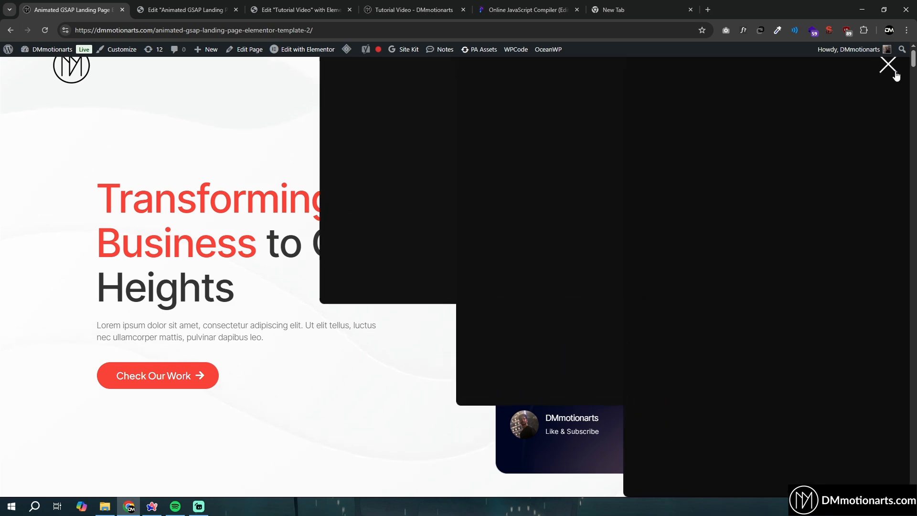
- Close the menu overlay and scroll through the reference landing page to review the zoom-reveal section
{"action": "left_click", "coordinate": [887, 64]}
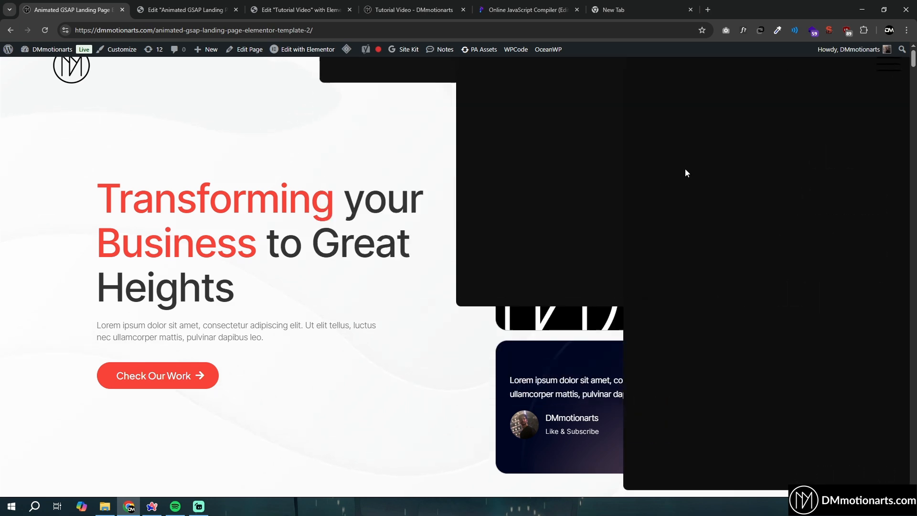
{"action": "scroll", "scroll_direction": "down", "scroll_amount": 3}
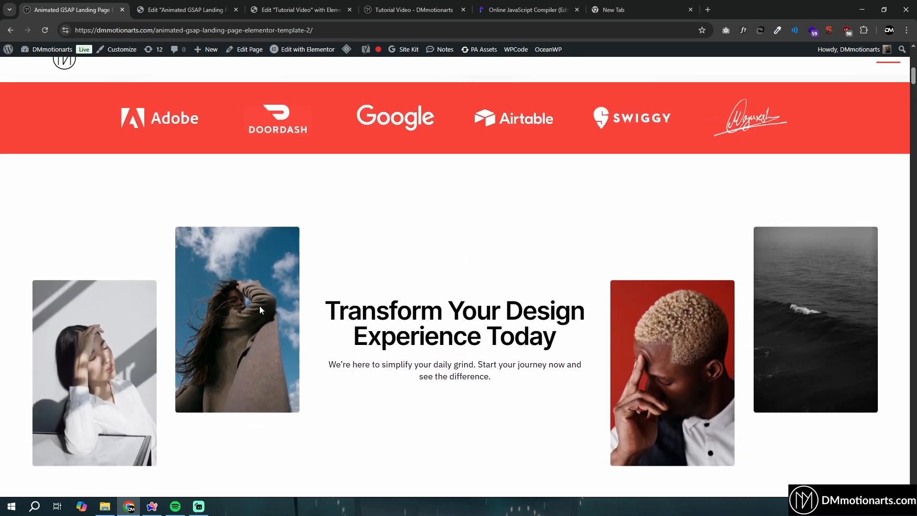
{"action": "scroll", "scroll_direction": "down", "scroll_amount": 3}
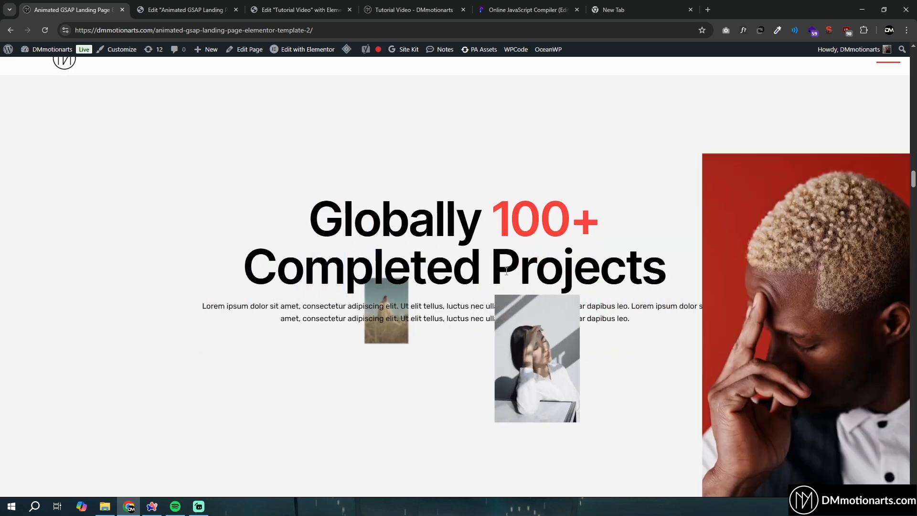
{"action": "scroll", "scroll_direction": "down", "scroll_amount": 3}
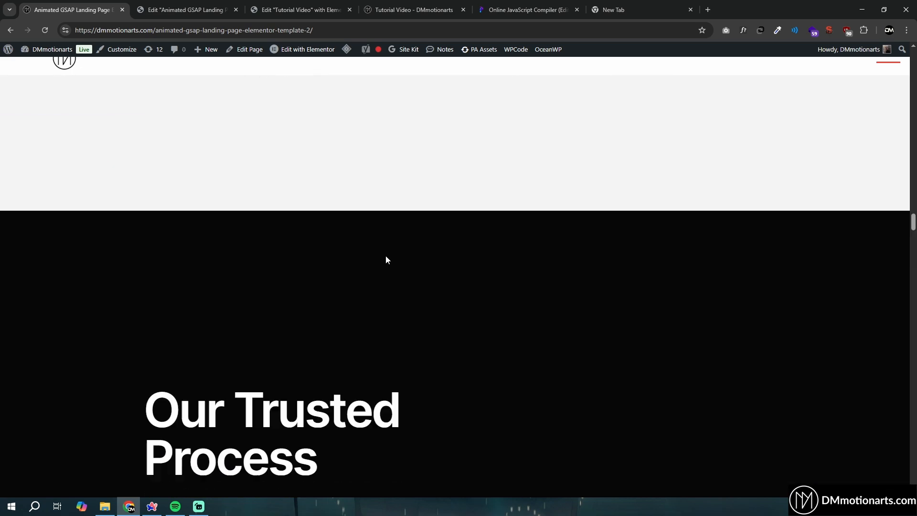
{"action": "scroll", "scroll_direction": "down", "scroll_amount": 3}
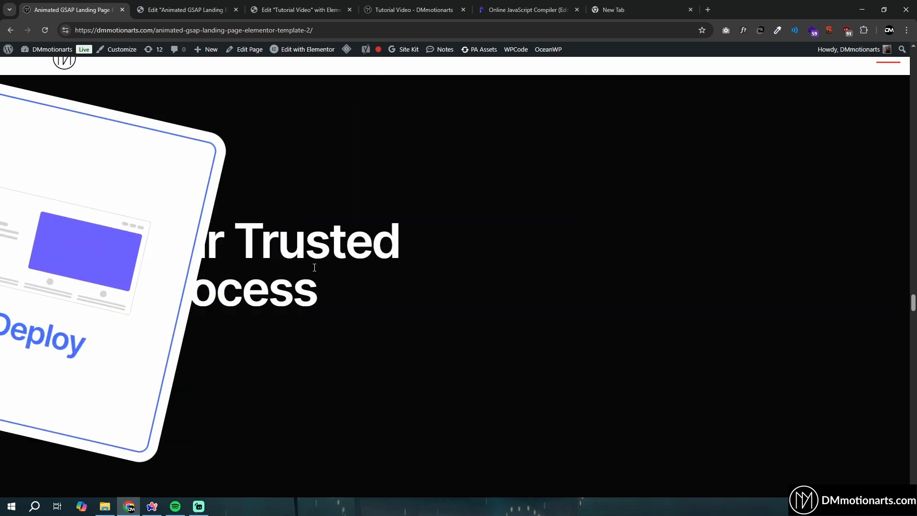
{"action": "scroll", "scroll_direction": "down", "scroll_amount": 3}
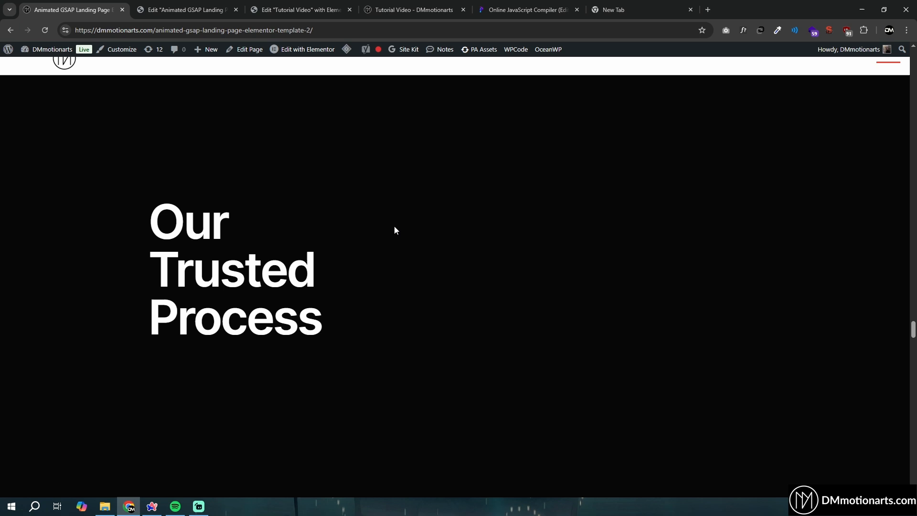
{"action": "scroll", "scroll_direction": "down", "scroll_amount": 3}
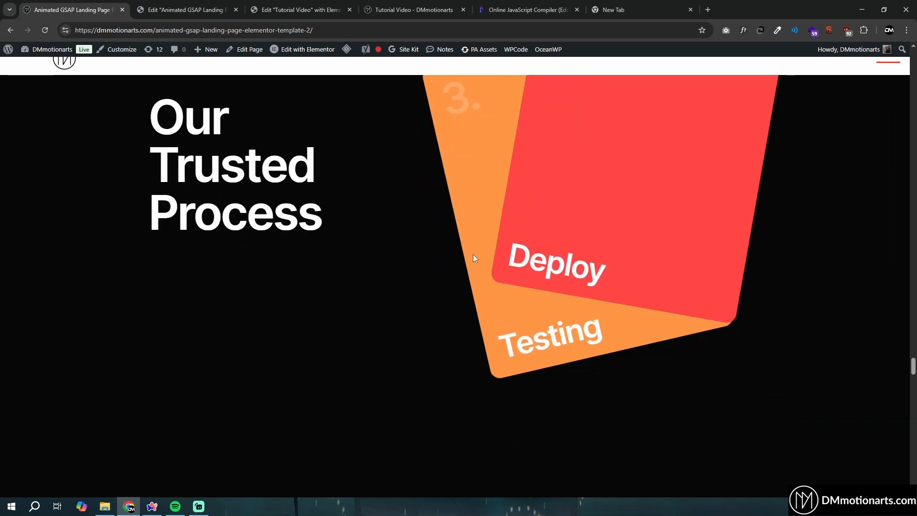
{"action": "scroll", "scroll_direction": "up", "scroll_amount": 3}
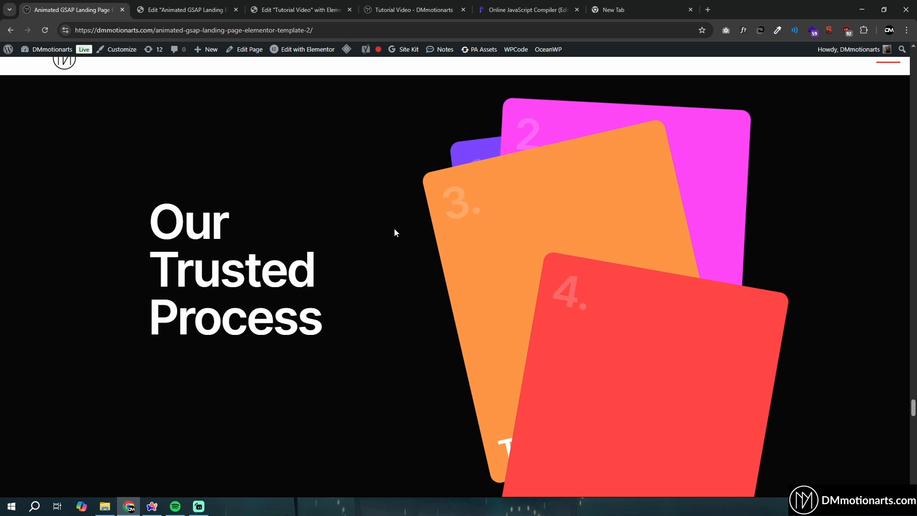
{"action": "scroll", "scroll_direction": "down", "scroll_amount": 3}
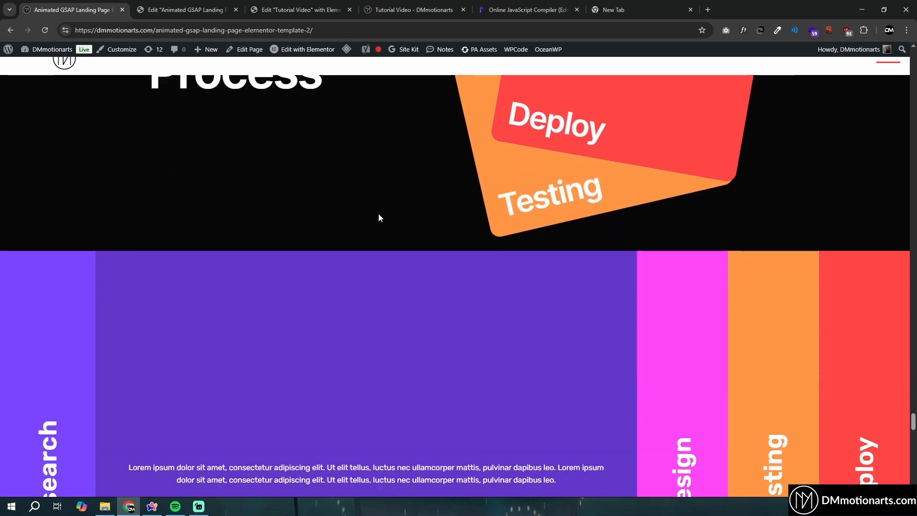
{"action": "scroll", "scroll_direction": "down", "scroll_amount": 3}
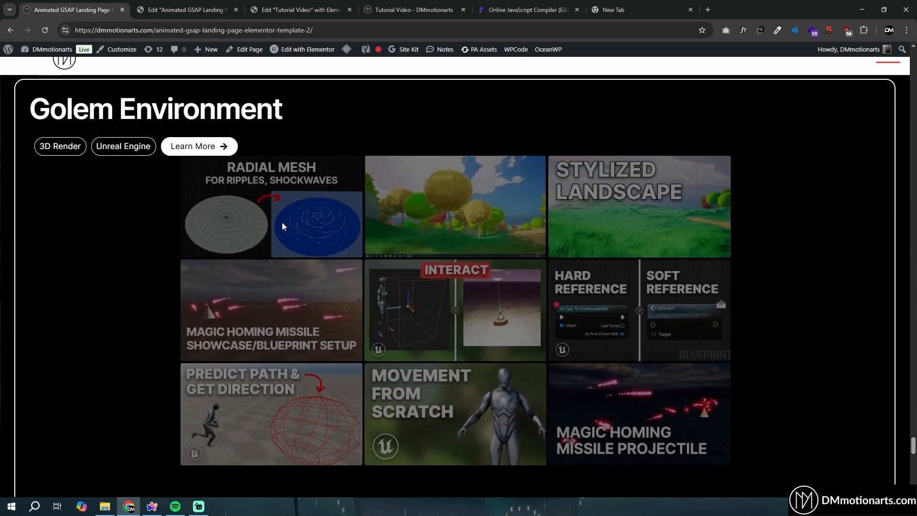
{"action": "scroll", "scroll_direction": "down", "scroll_amount": 3}
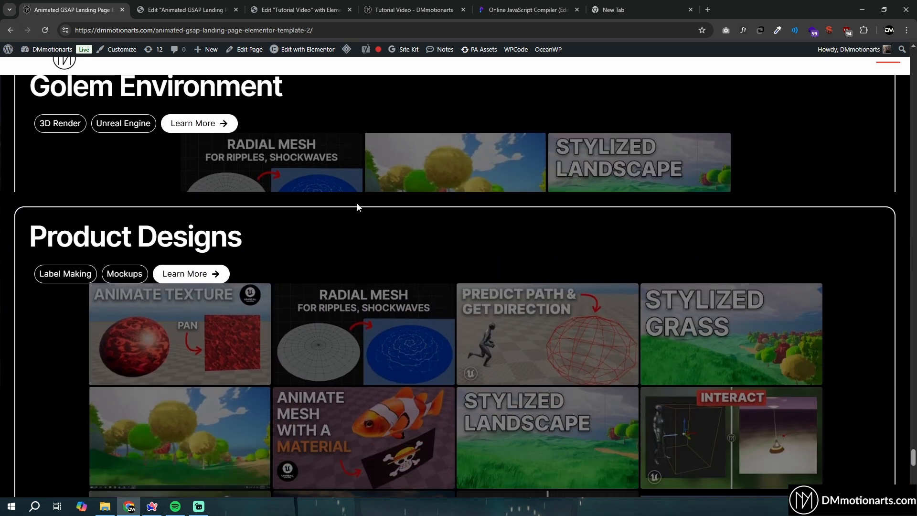
{"action": "scroll", "scroll_direction": "up", "scroll_amount": 3}
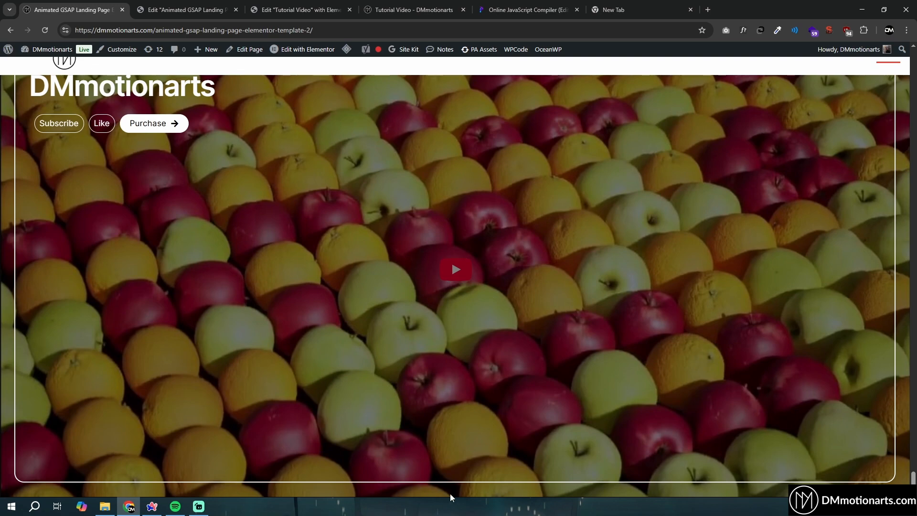
{"action": "scroll", "scroll_direction": "down", "scroll_amount": 3}
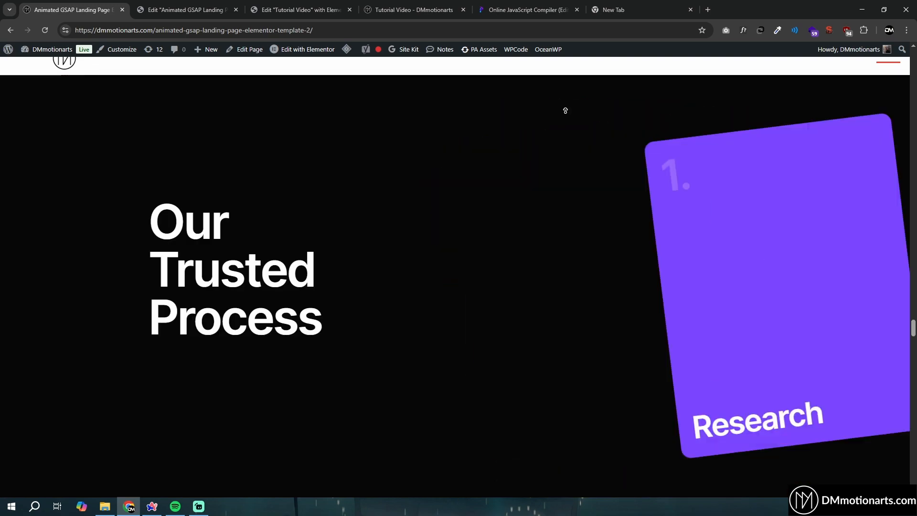
{"action": "scroll", "scroll_direction": "up", "scroll_amount": 3}
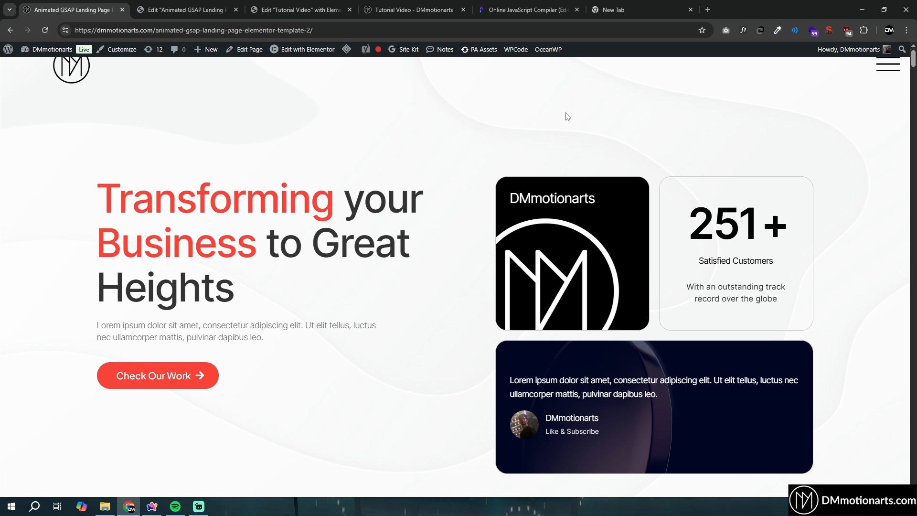
{"action": "mouse_move", "coordinate": [506, 115]}
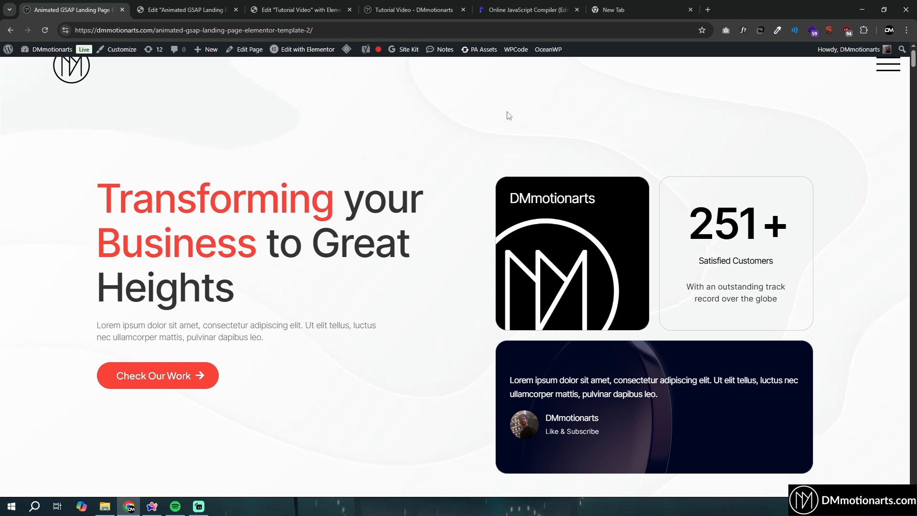
{"action": "mouse_move", "coordinate": [310, 106]}
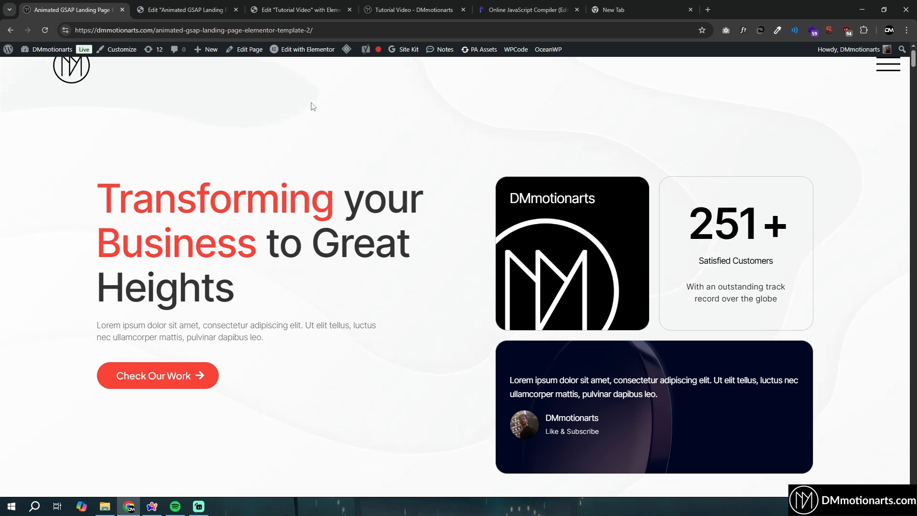
{"action": "mouse_move", "coordinate": [349, 193]}
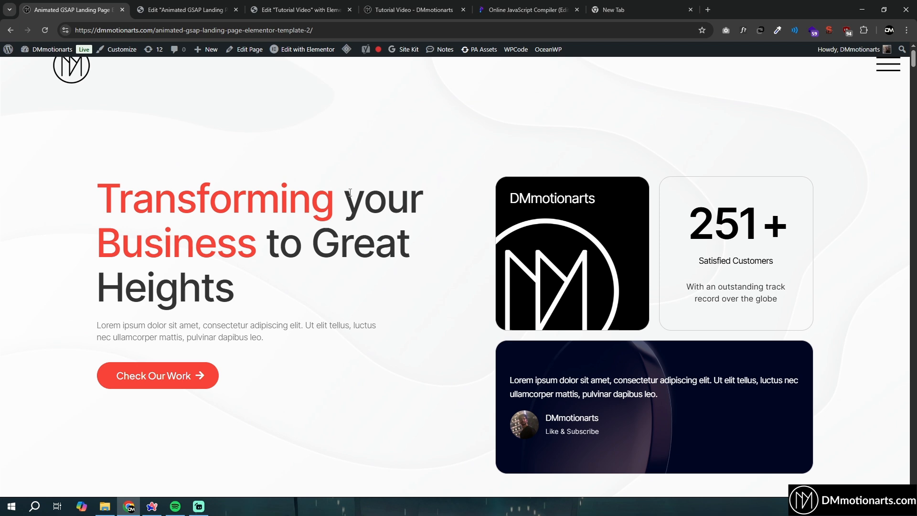
{"action": "mouse_move", "coordinate": [257, 293]}
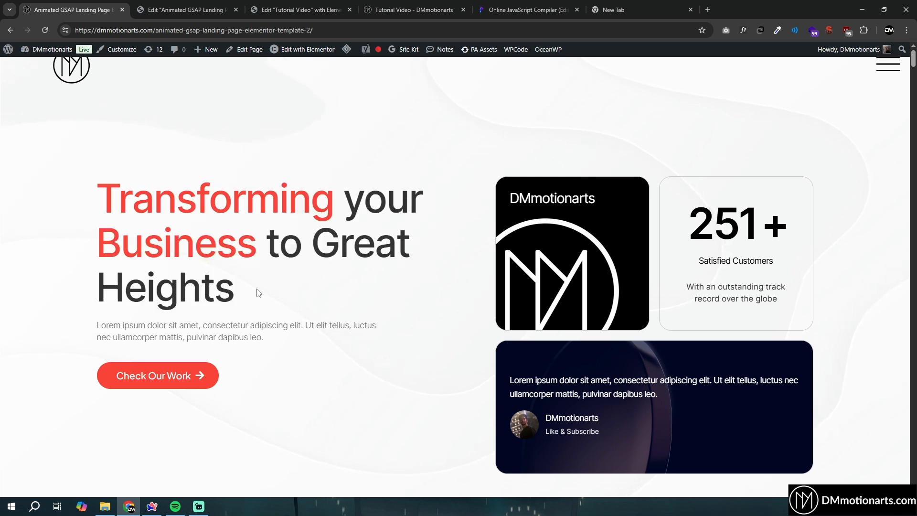
- Make the new container Full Width with Min Height 100 vh, named Zoom Wrapper
{"action": "left_click", "coordinate": [298, 9]}
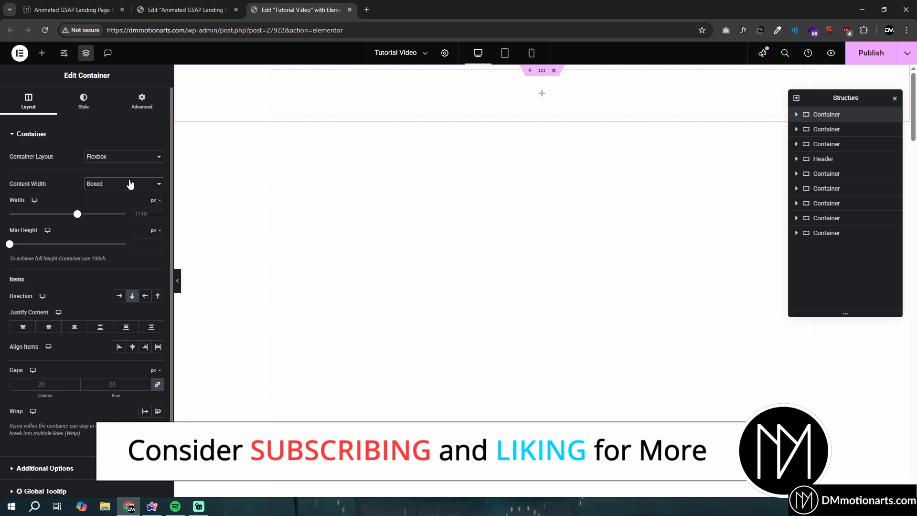
{"action": "left_click", "coordinate": [123, 184]}
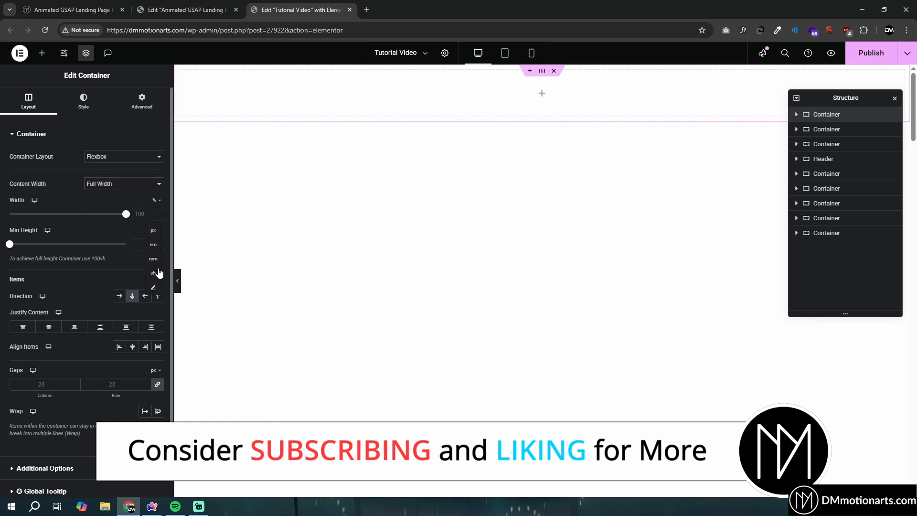
{"action": "left_click", "coordinate": [153, 273]}
{"action": "type", "text": "100"}
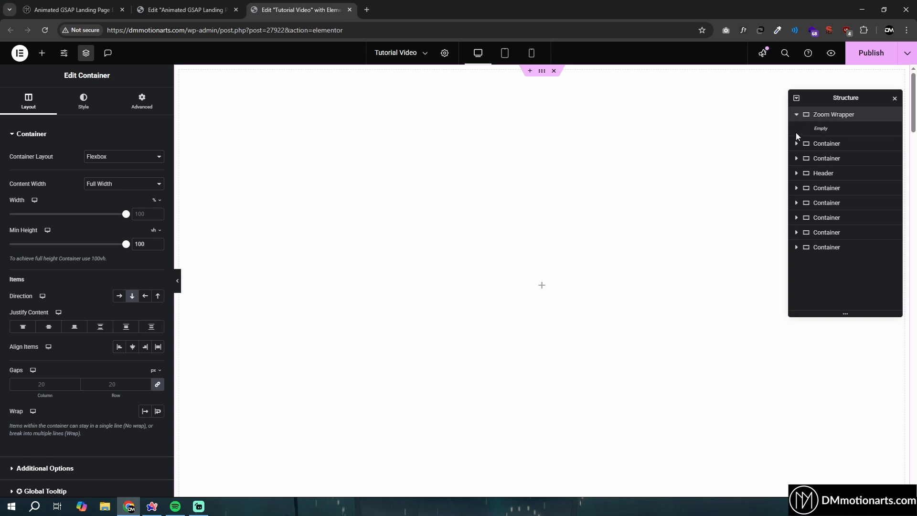
- Add a Heading and Text Editor to Zoom Wrapper and centre its Justify Content and Align Items
{"action": "left_click", "coordinate": [41, 52]}
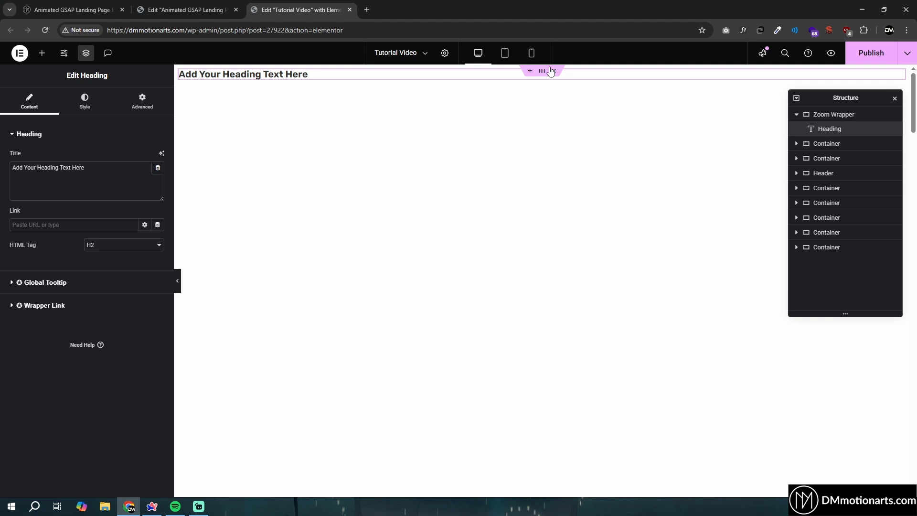
{"action": "left_click", "coordinate": [542, 70]}
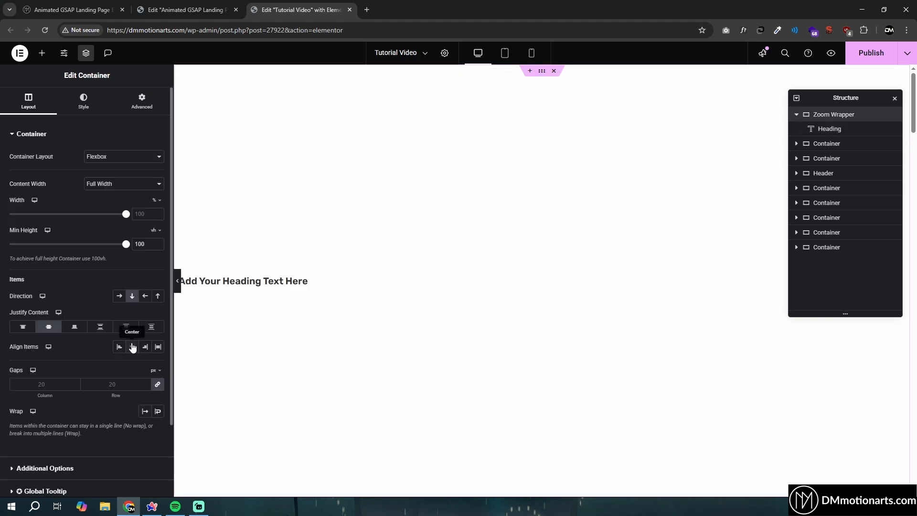
{"action": "left_click", "coordinate": [41, 53]}
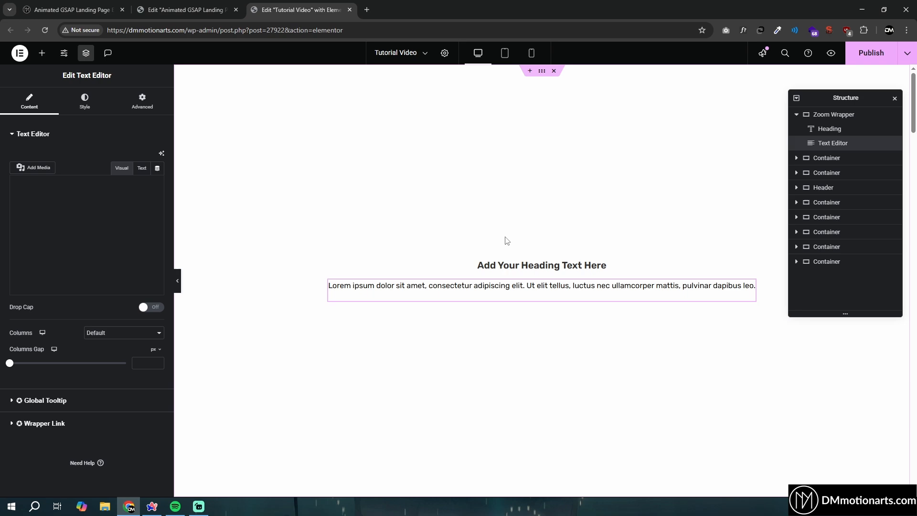
{"action": "left_click", "coordinate": [185, 10]}
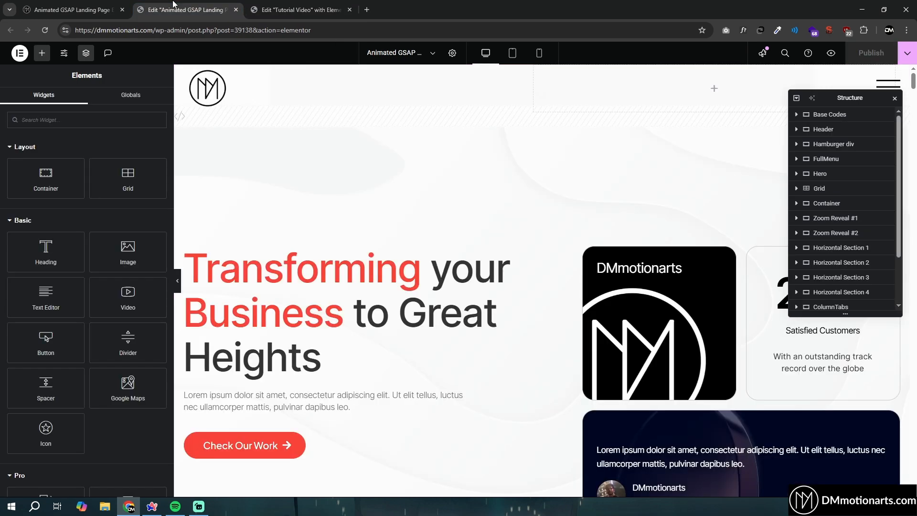
- Copy the 'Globally 100+ Completed Projects' heading from the reference page into the Zoom Wrapper heading
{"action": "scroll", "scroll_direction": "down", "scroll_amount": 3}
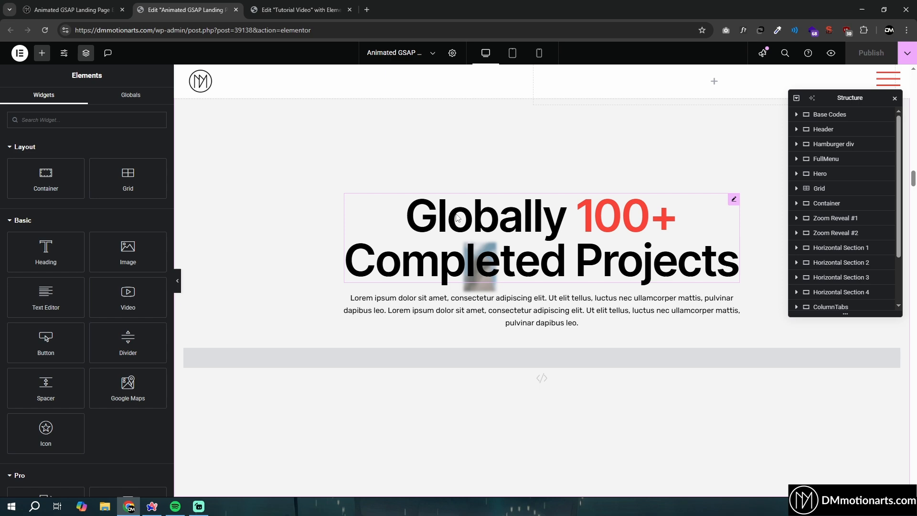
{"action": "left_click", "coordinate": [298, 10]}
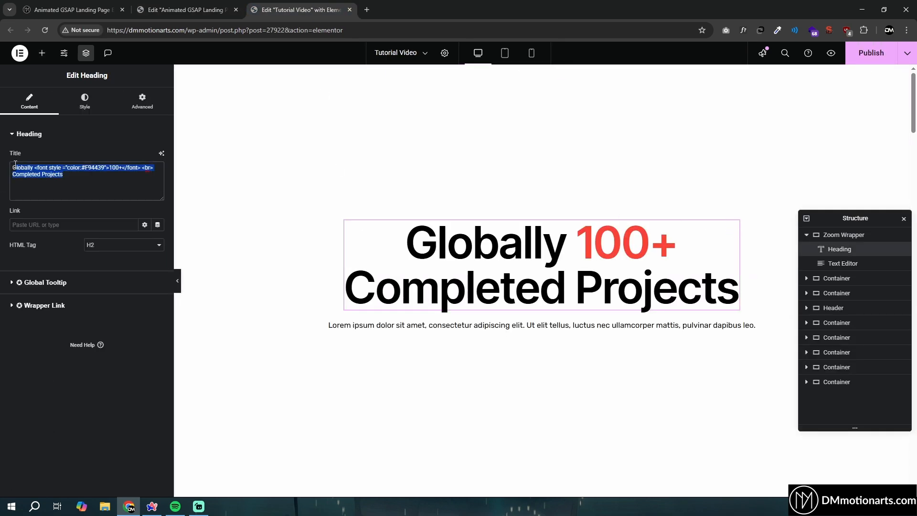
{"action": "left_click", "coordinate": [84, 100]}
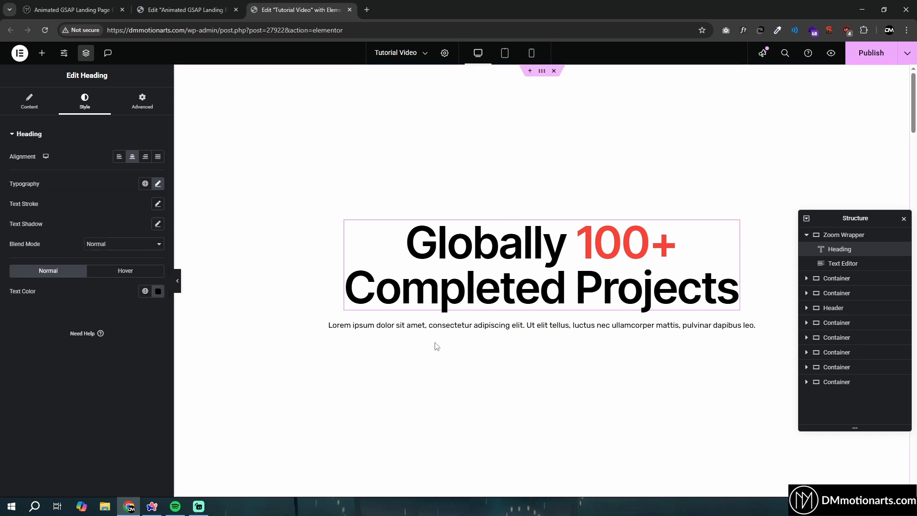
- Remove the Classic background type from the Zoom Wrapper container's style
{"action": "left_click", "coordinate": [141, 101]}
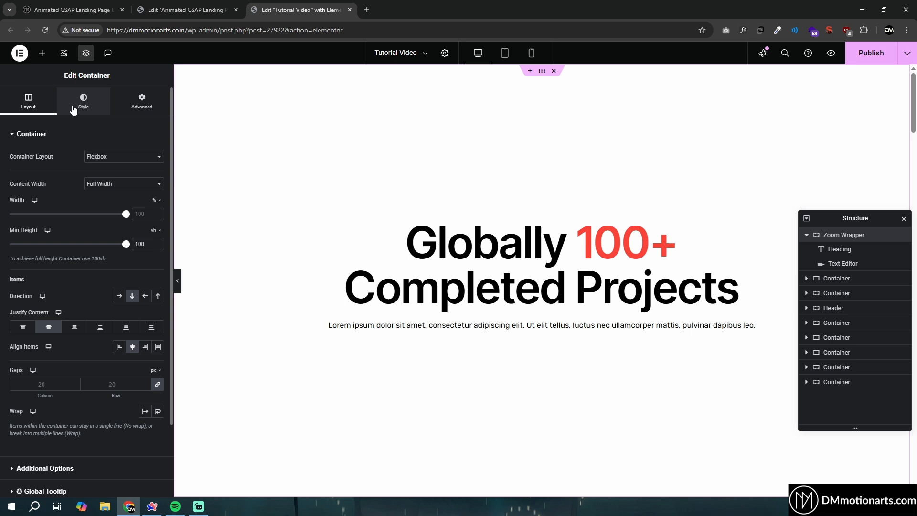
{"action": "left_click", "coordinate": [83, 100]}
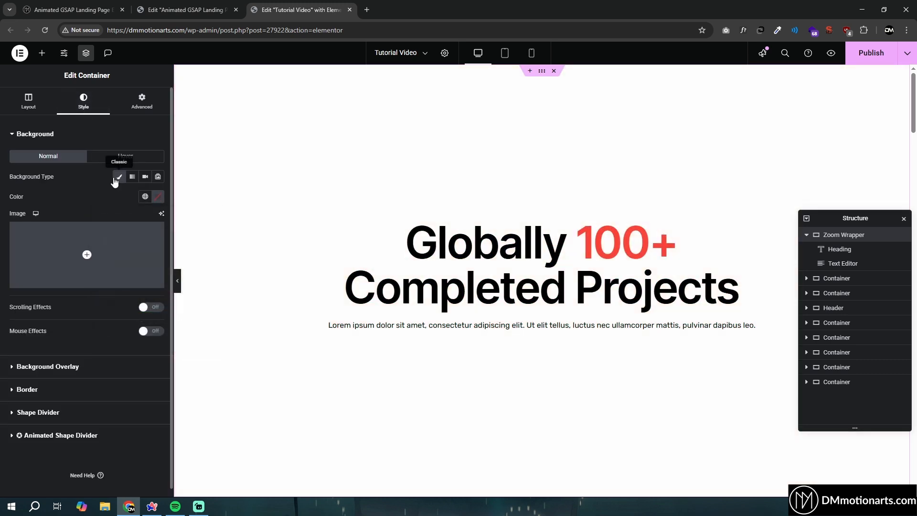
{"action": "left_click", "coordinate": [119, 177]}
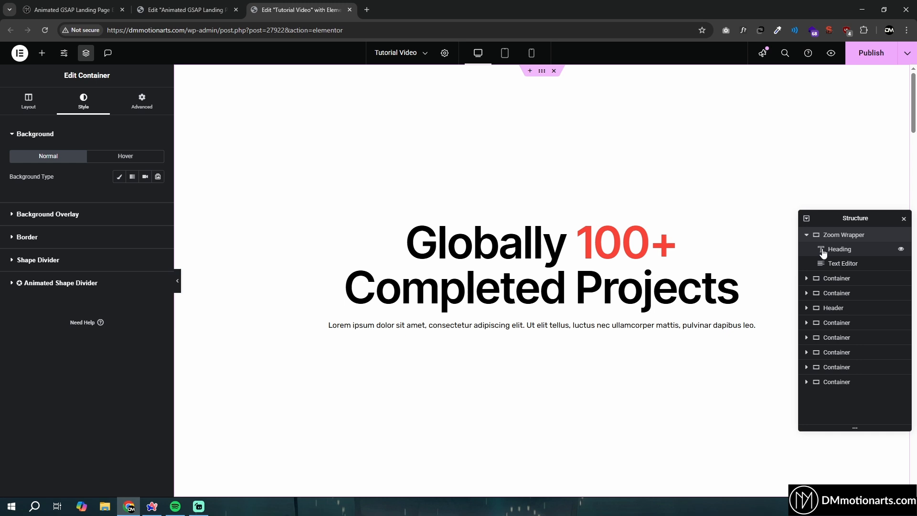
{"action": "mouse_move", "coordinate": [493, 163]}
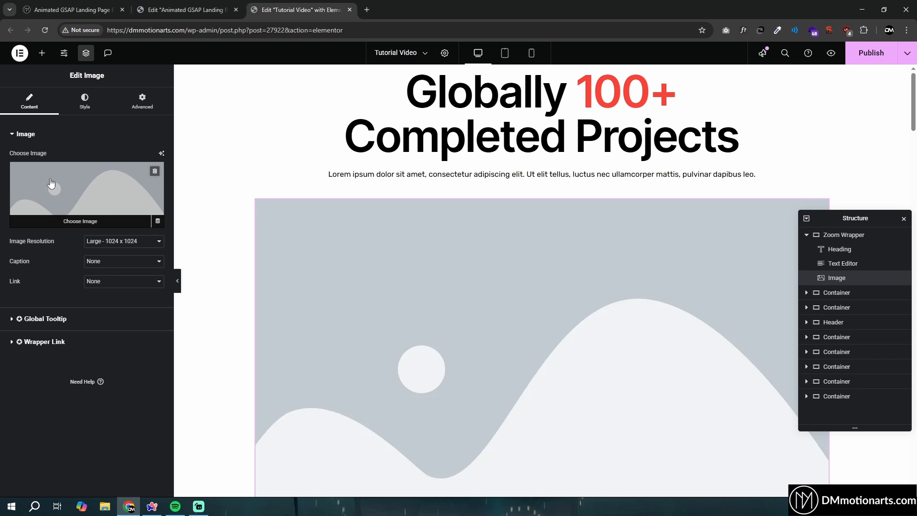
- Add an Image widget with the camera photo and give it a Custom Width of 20%
{"action": "left_click", "coordinate": [81, 221]}
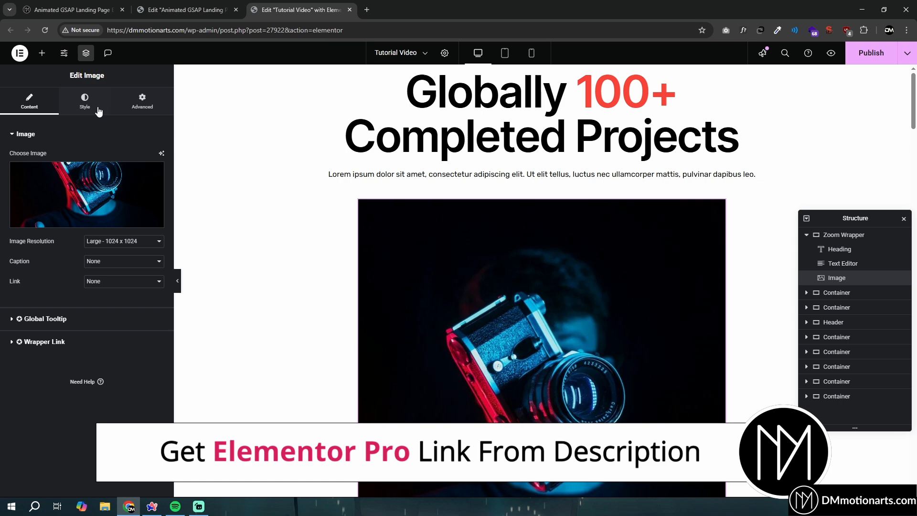
{"action": "left_click", "coordinate": [84, 100]}
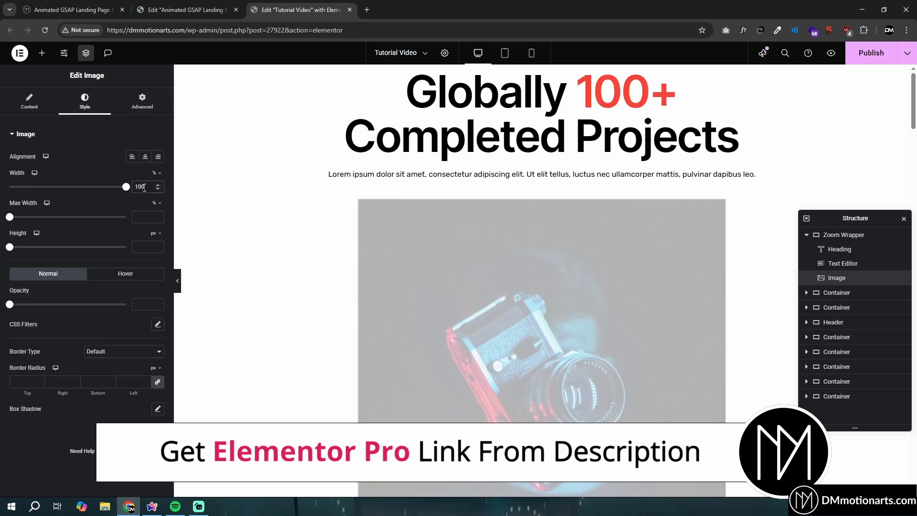
{"action": "left_click", "coordinate": [141, 101]}
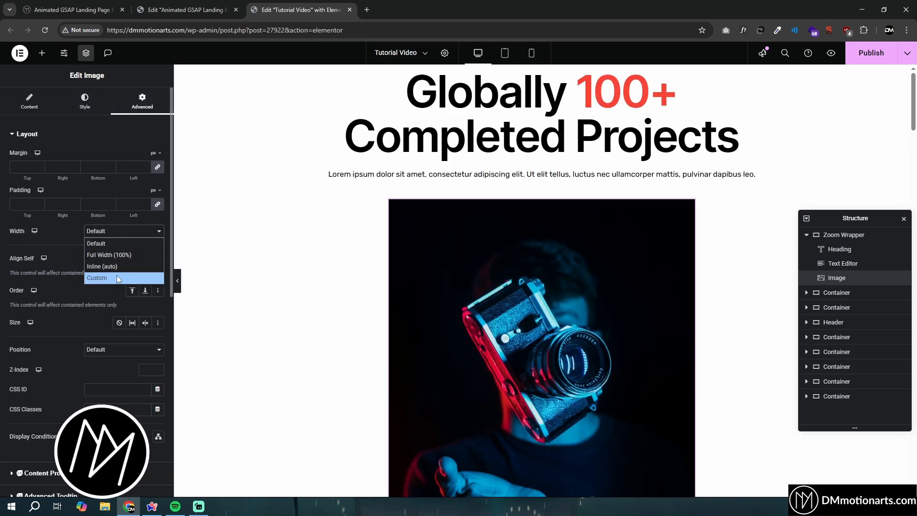
{"action": "left_click", "coordinate": [97, 278]}
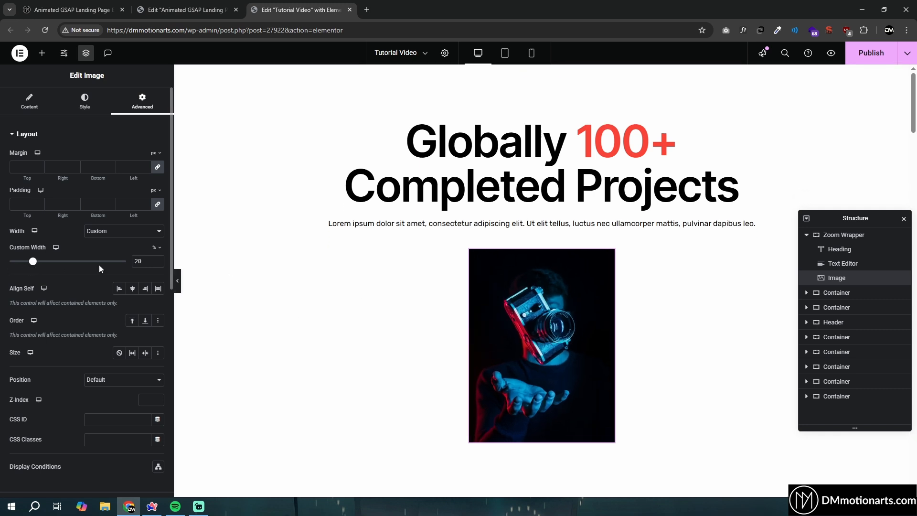
{"action": "left_click", "coordinate": [541, 308]}
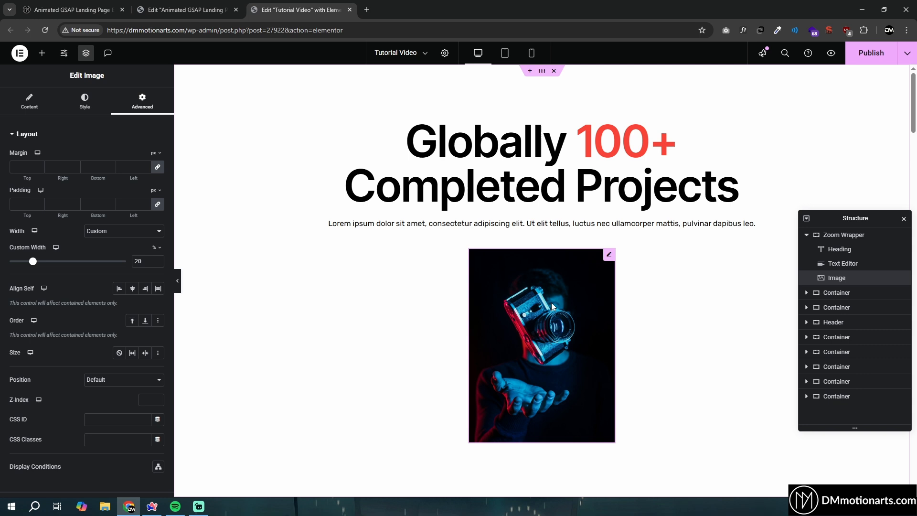
{"action": "scroll", "scroll_direction": "down", "scroll_amount": 3}
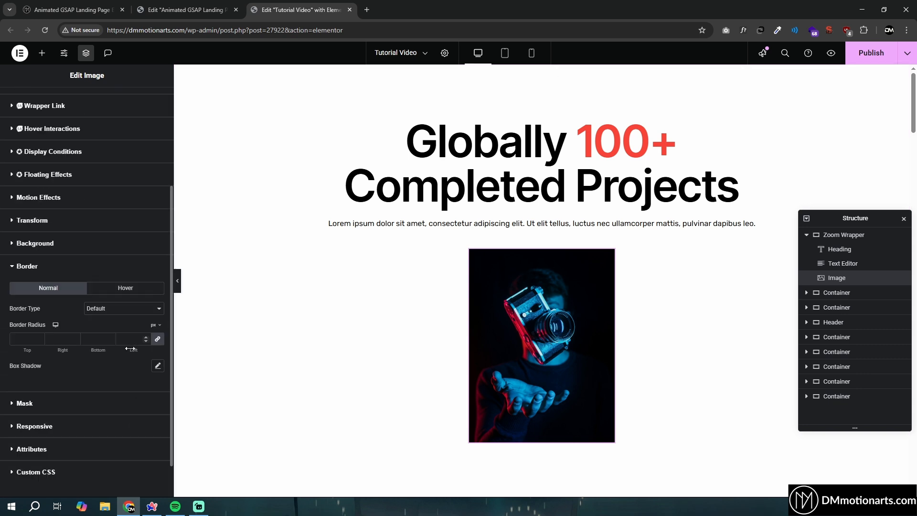
- Position the camera image Absolute with a % vertical offset and 4% horizontal offset
{"action": "left_click", "coordinate": [84, 101]}
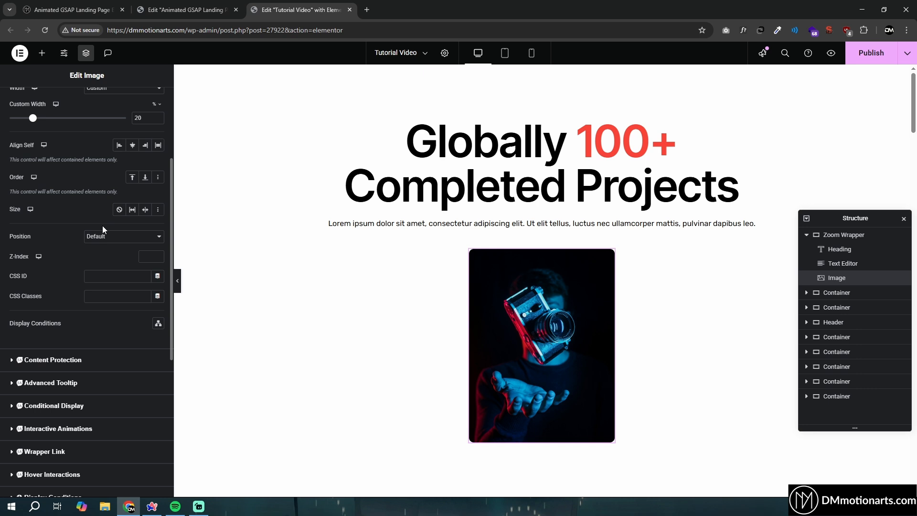
{"action": "left_click", "coordinate": [123, 236]}
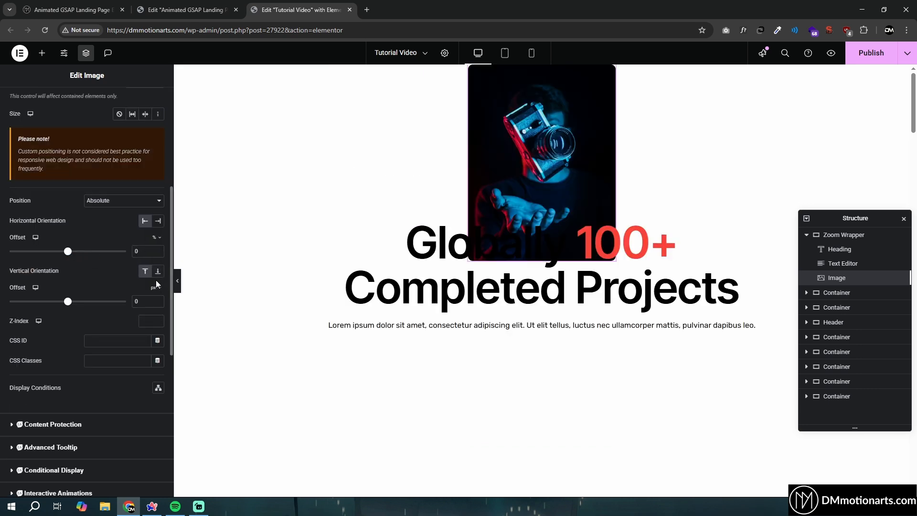
{"action": "left_click", "coordinate": [145, 221]}
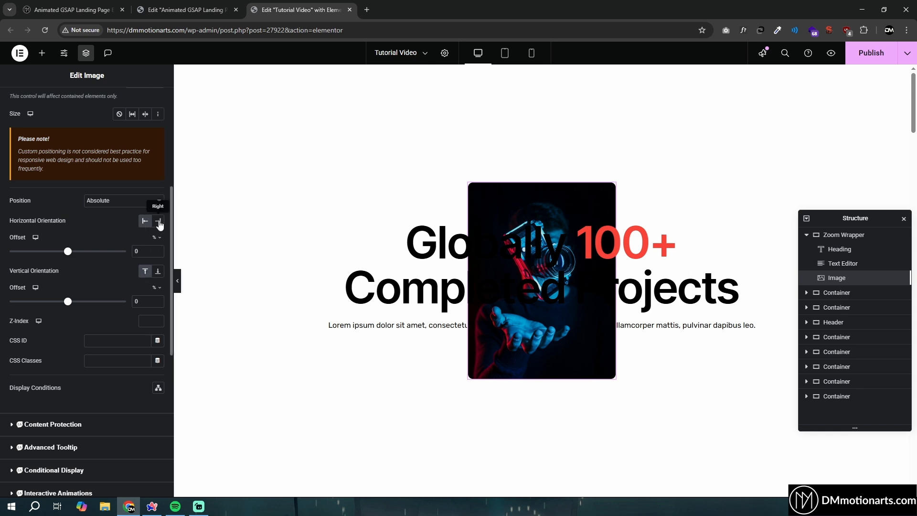
{"action": "mouse_move", "coordinate": [157, 262]}
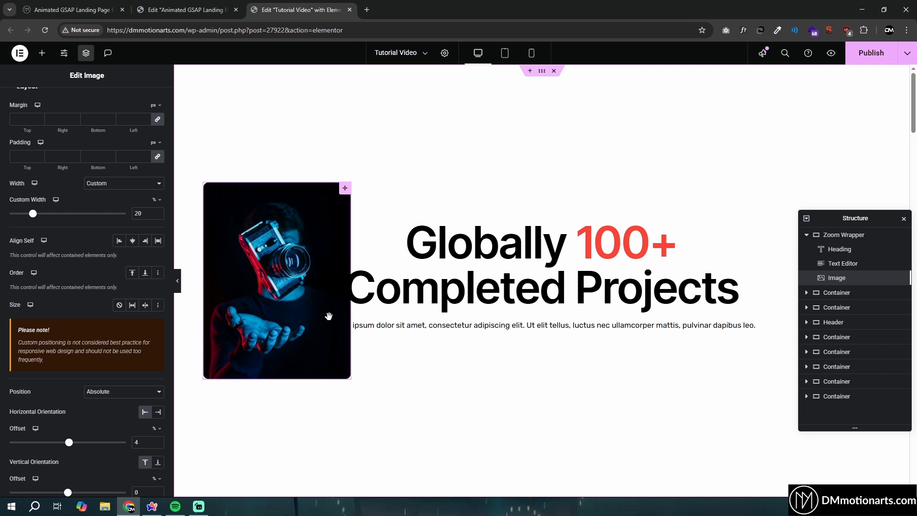
{"action": "mouse_move", "coordinate": [215, 253]}
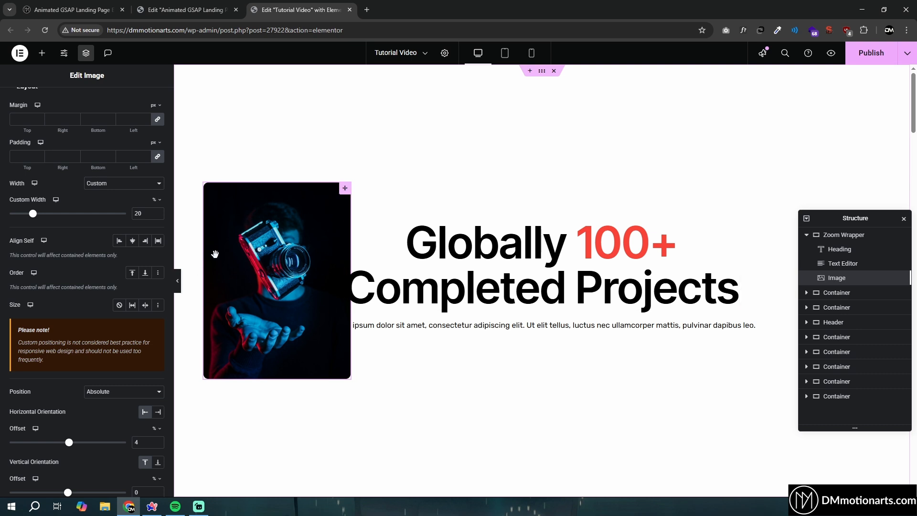
- In Blender, move the orange plane along Y (G then Y) to show depth changing its apparent size
{"action": "left_click", "coordinate": [221, 506]}
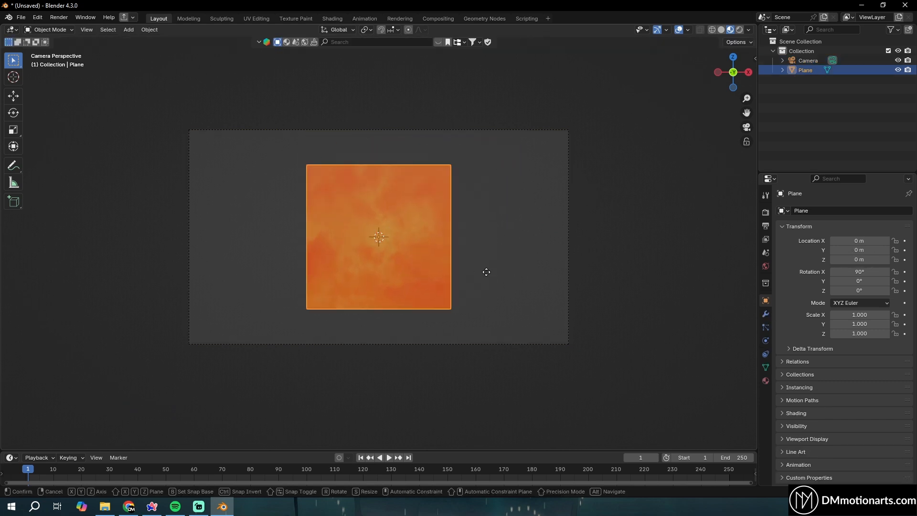
{"action": "mouse_move", "coordinate": [508, 401]}
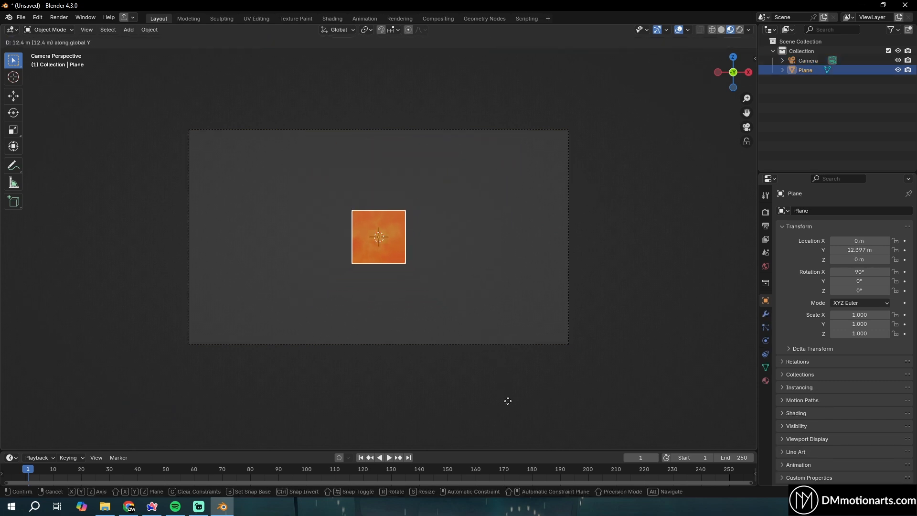
{"action": "mouse_move", "coordinate": [461, 337]}
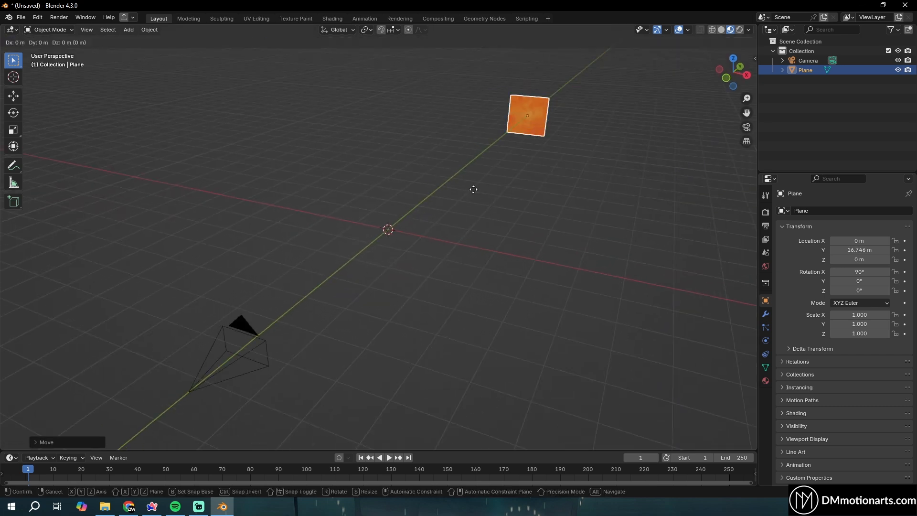
{"action": "mouse_move", "coordinate": [422, 228]}
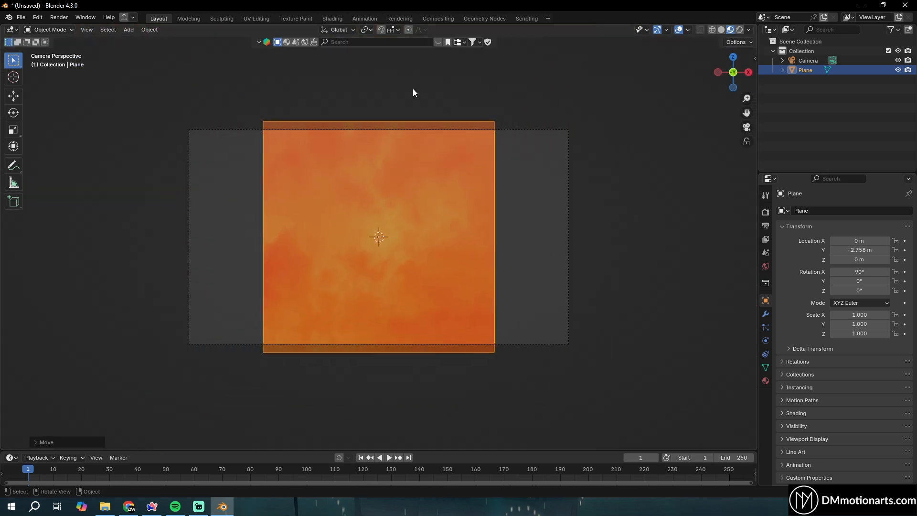
{"action": "key", "text": "g"}
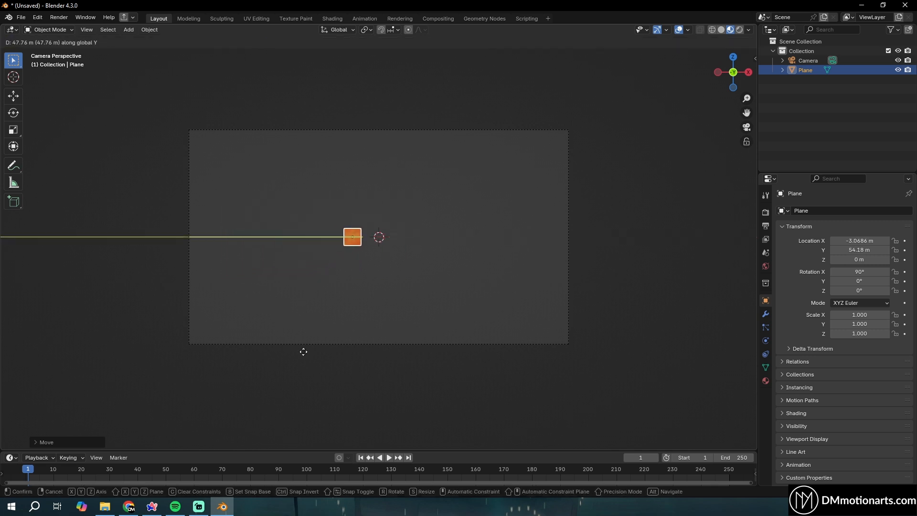
{"action": "mouse_move", "coordinate": [383, 182]}
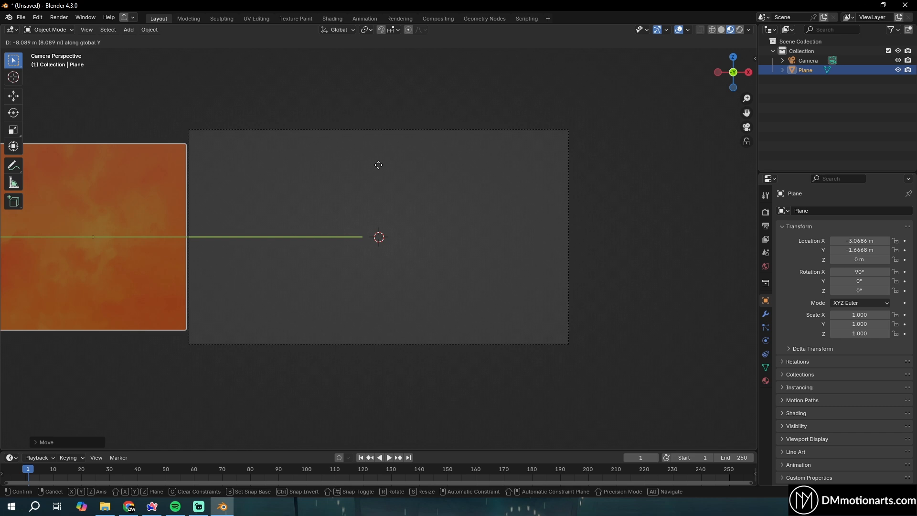
{"action": "mouse_move", "coordinate": [355, 173]}
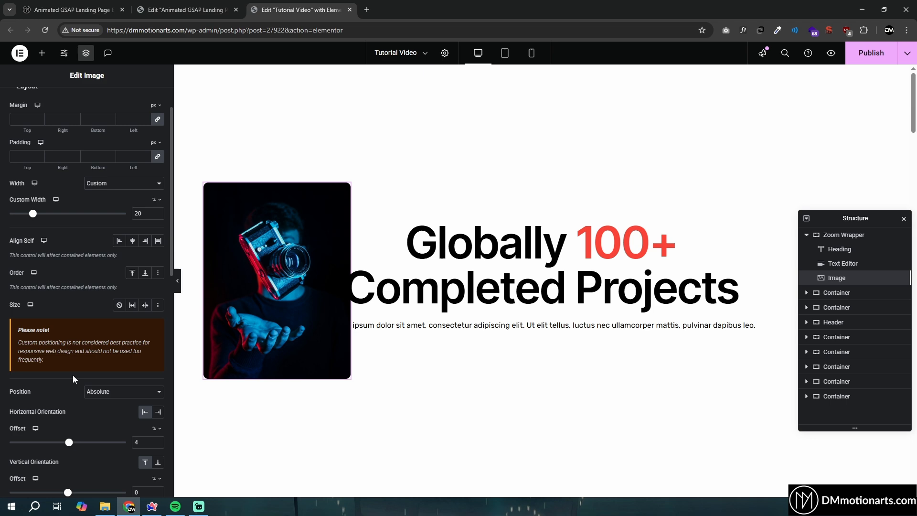
- Copy the camera image element from its right-click context menu
{"action": "right_click", "coordinate": [276, 279]}
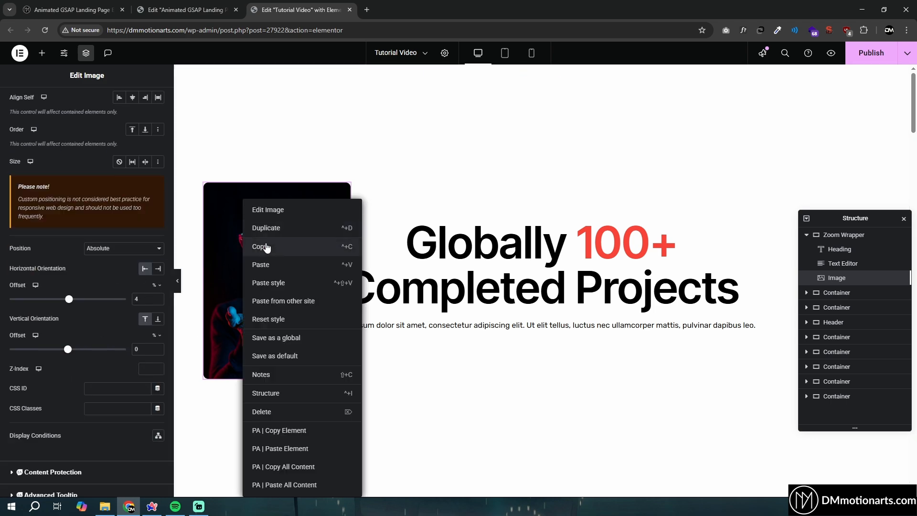
{"action": "left_click", "coordinate": [268, 209]}
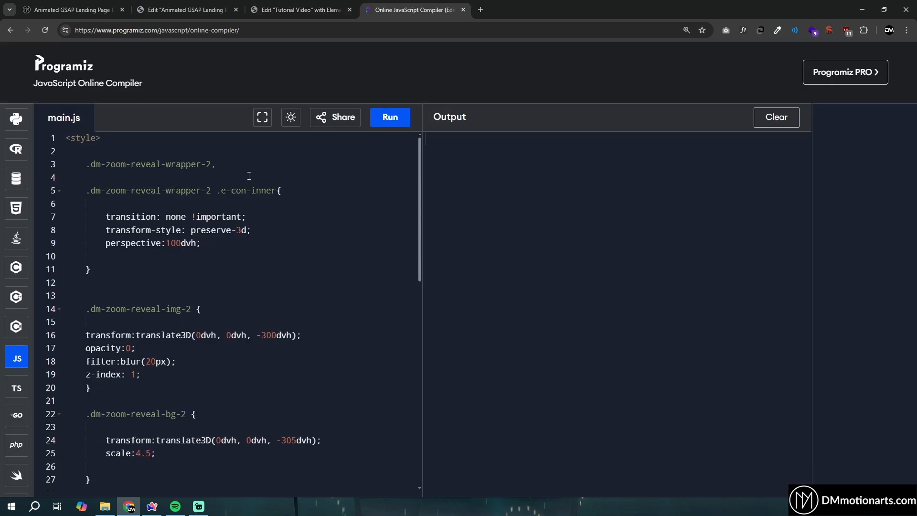
- Give the Zoom Wrapper container the CSS class dm-zoom-reveal-wrapper-2 copied from the snippet
{"action": "left_click", "coordinate": [93, 164]}
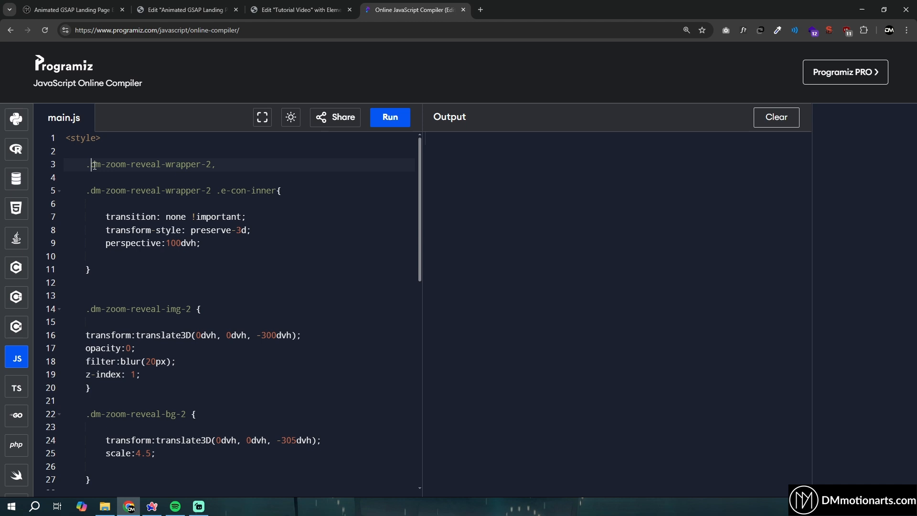
{"action": "double_click", "coordinate": [149, 164]}
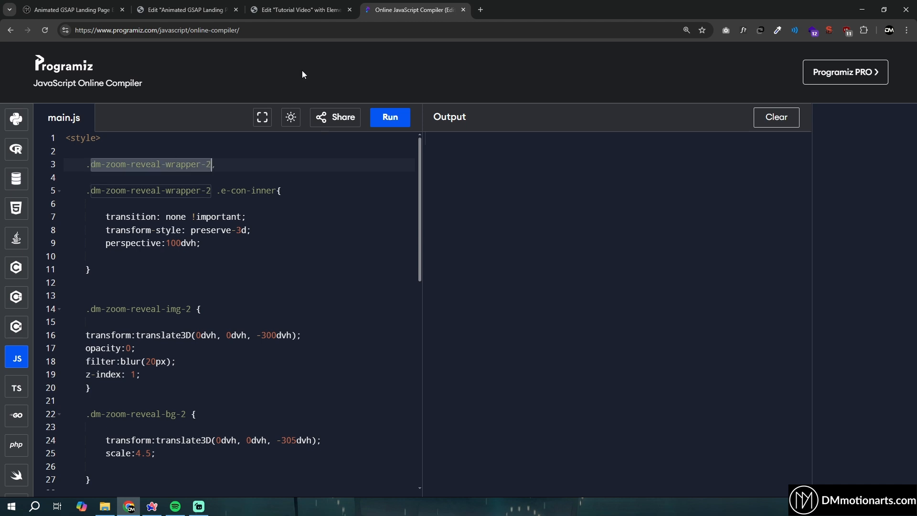
{"action": "left_click", "coordinate": [299, 10]}
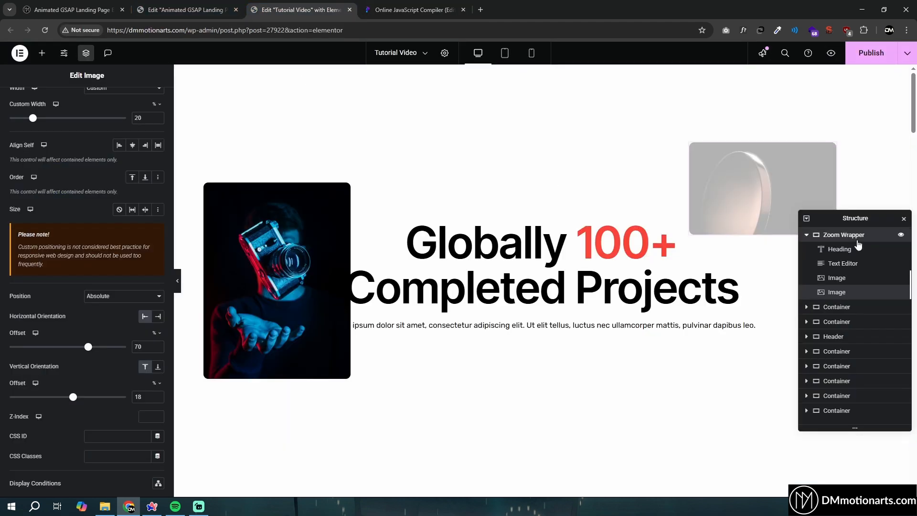
{"action": "left_click", "coordinate": [836, 292]}
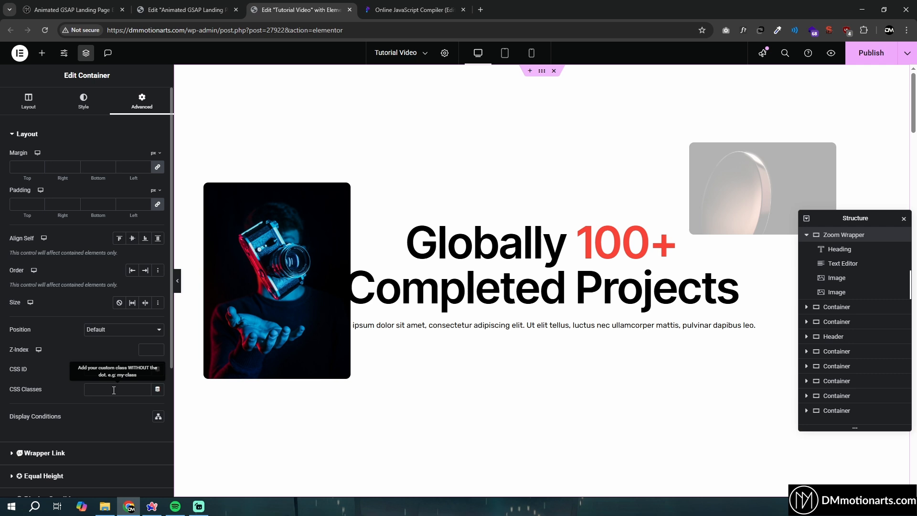
{"action": "left_click", "coordinate": [414, 9]}
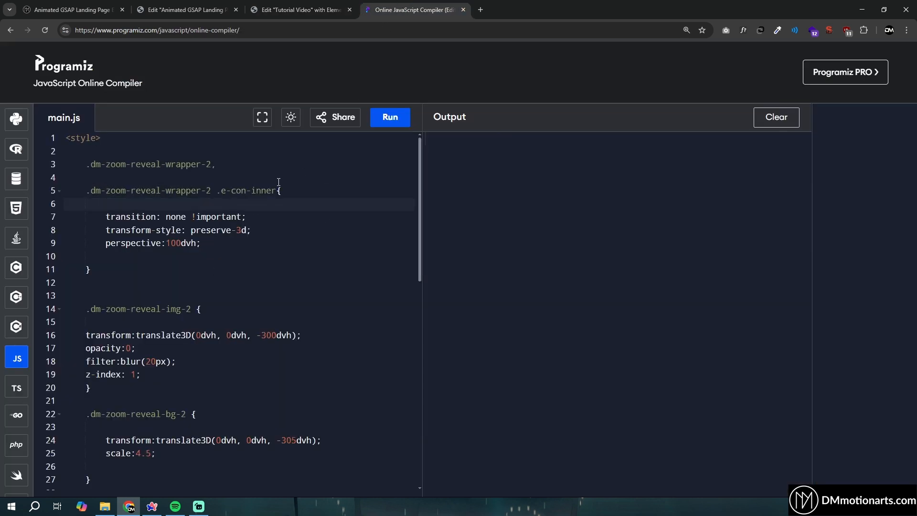
- Give both zoom-wrapper images absolute positions and the CSS class dm-zoom-reveal-img-2
{"action": "scroll", "scroll_direction": "down", "scroll_amount": 3}
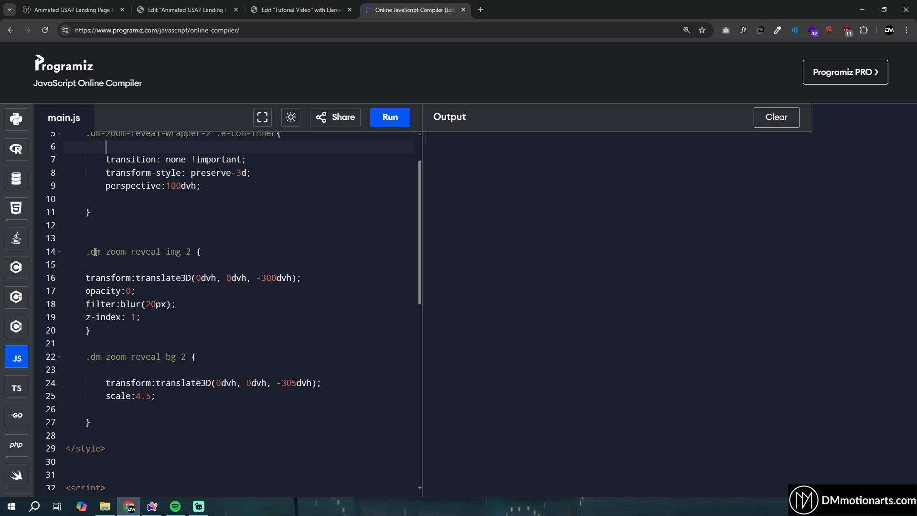
{"action": "double_click", "coordinate": [141, 252]}
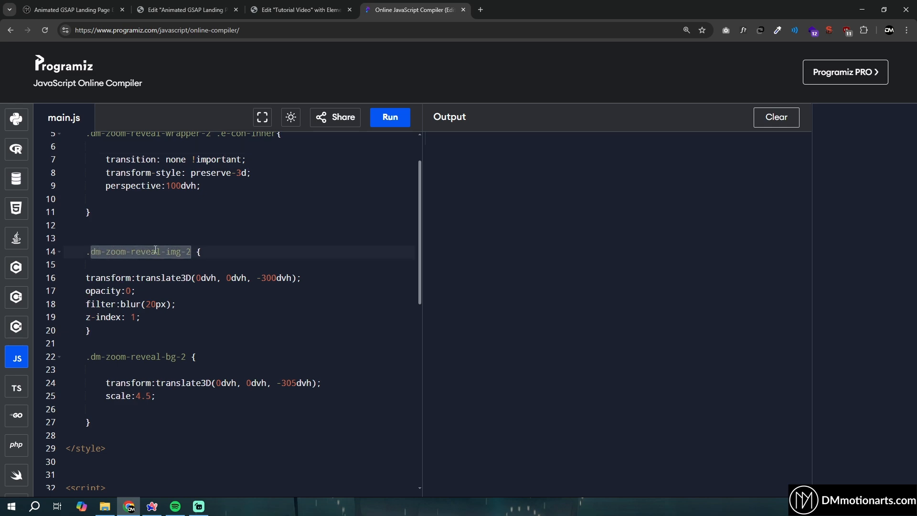
{"action": "left_click", "coordinate": [185, 9]}
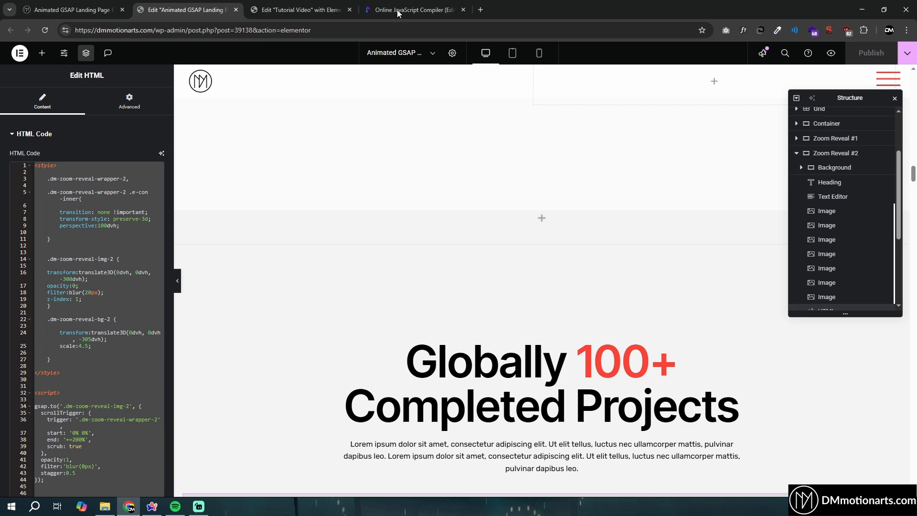
{"action": "left_click", "coordinate": [298, 10]}
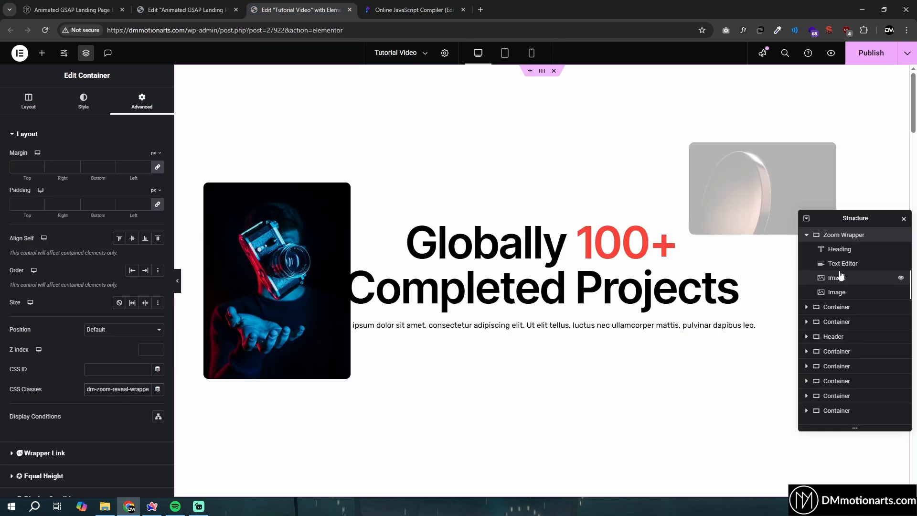
{"action": "left_click", "coordinate": [839, 277]}
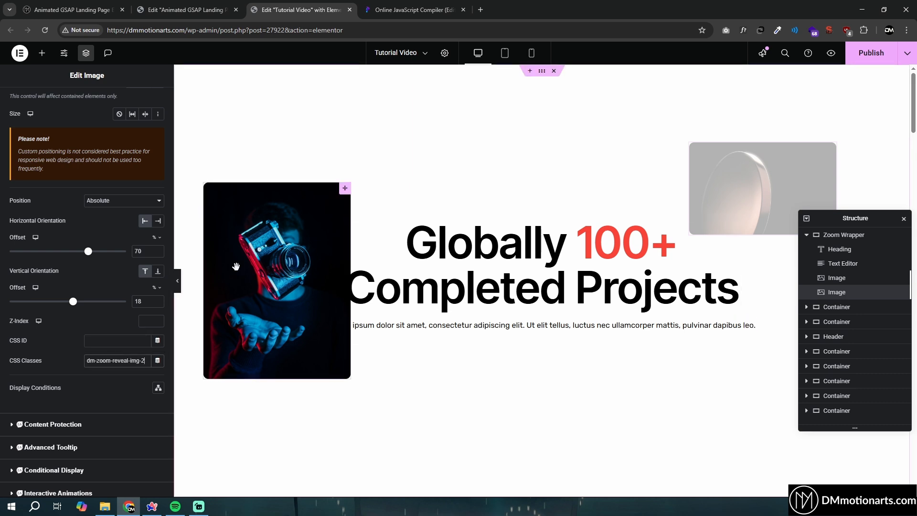
{"action": "scroll", "scroll_direction": "up", "scroll_amount": 3}
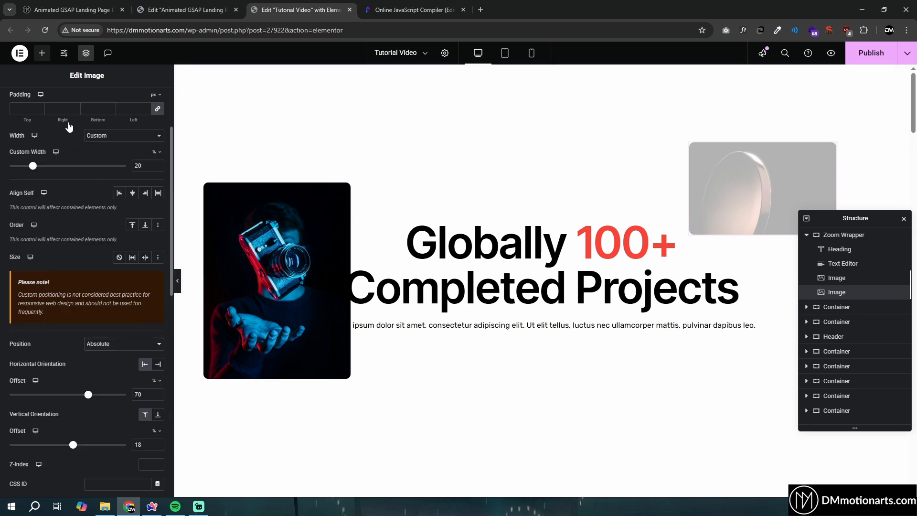
{"action": "left_click", "coordinate": [42, 54]}
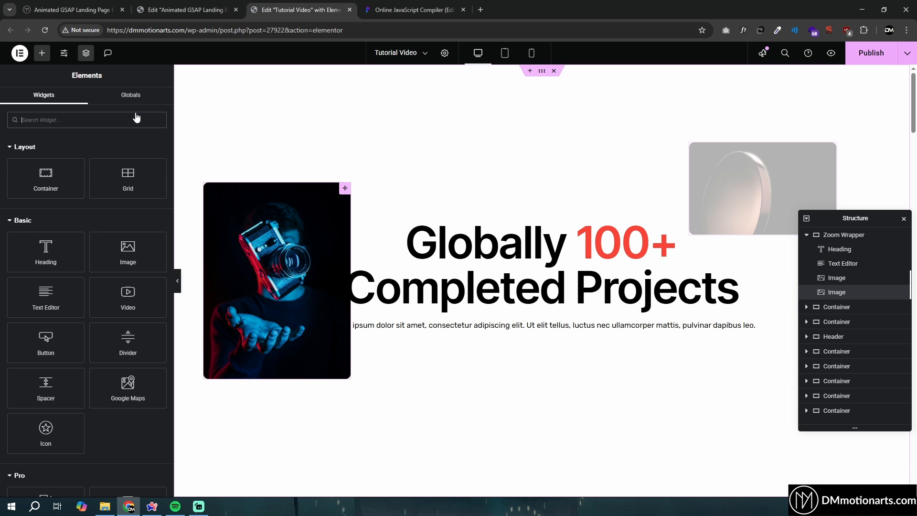
{"action": "left_click", "coordinate": [837, 277]}
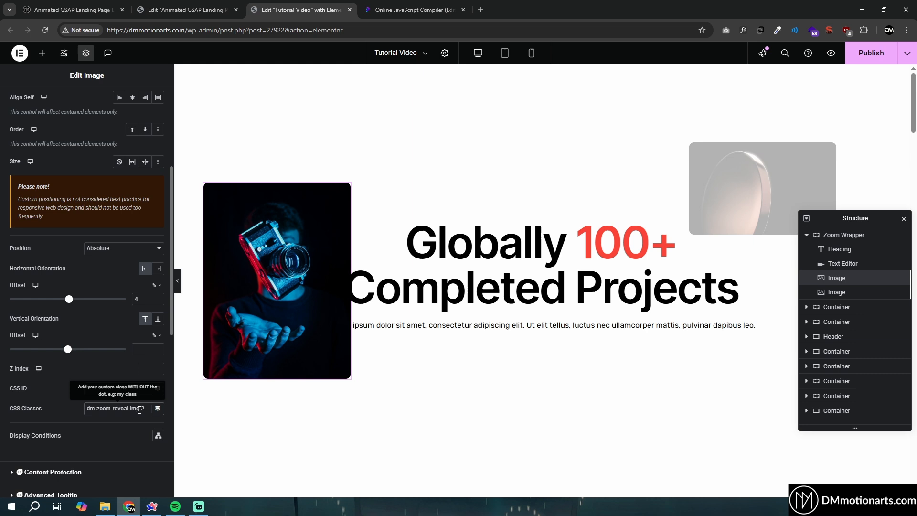
{"action": "triple_click", "coordinate": [115, 408]}
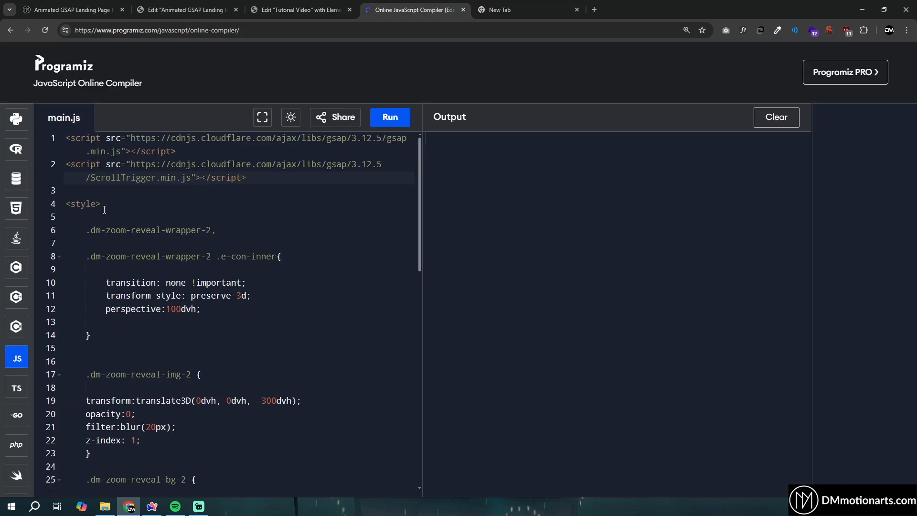
- Paste the copied GSAP zoom-reveal styles and ScrollTrigger script into a new HTML widget in Zoom Wrapper
{"action": "left_click", "coordinate": [300, 9]}
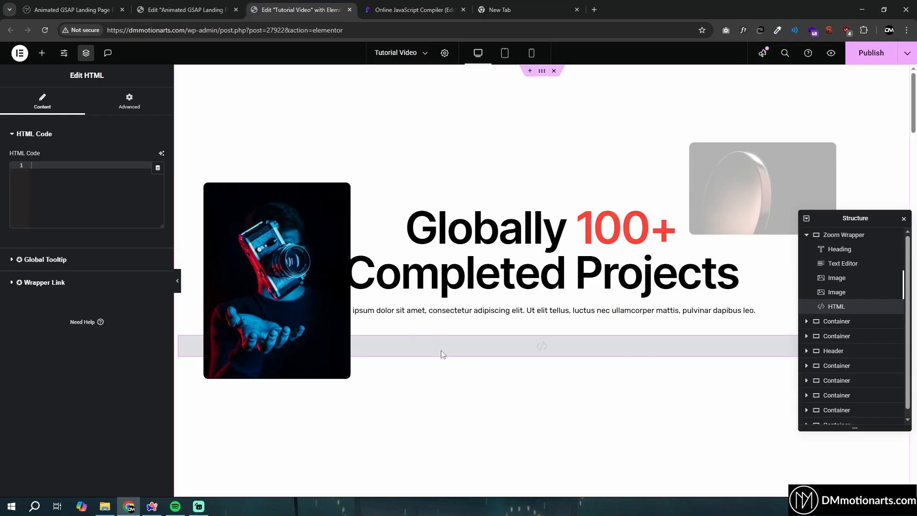
{"action": "left_click", "coordinate": [86, 193]}
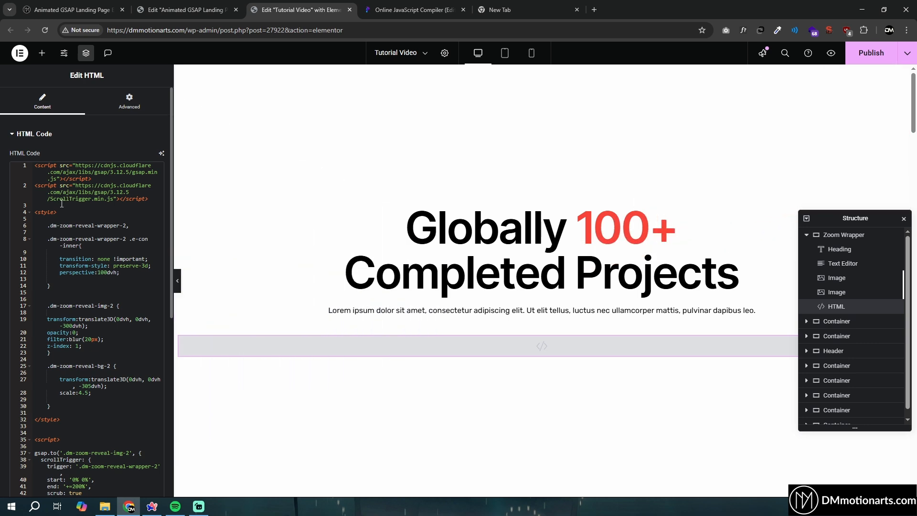
{"action": "mouse_move", "coordinate": [860, 60]}
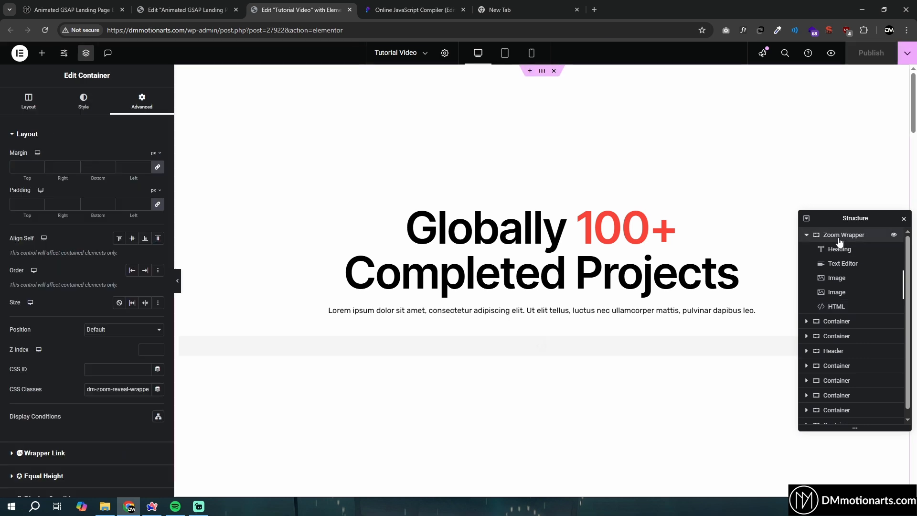
- Set Zoom Wrapper's Overflow to Hidden and publish the page
{"action": "left_click", "coordinate": [28, 101]}
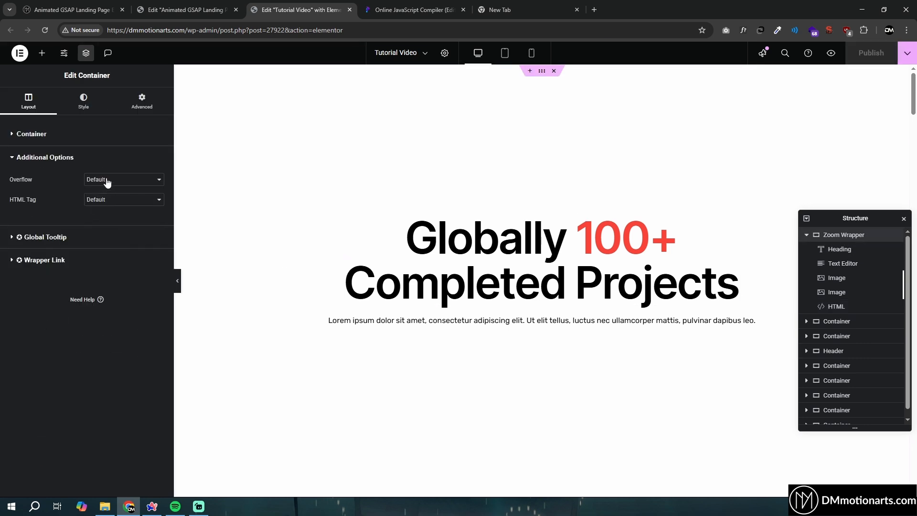
{"action": "left_click", "coordinate": [123, 180]}
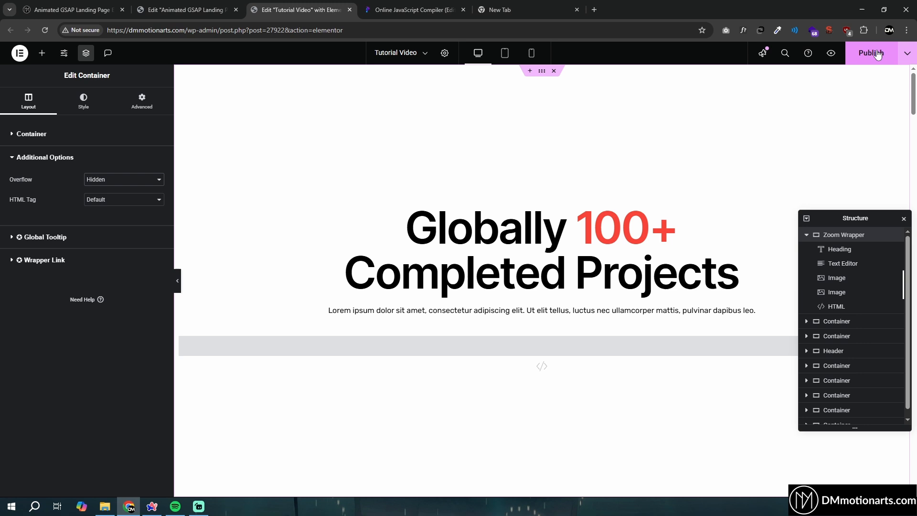
{"action": "left_click", "coordinate": [871, 53]}
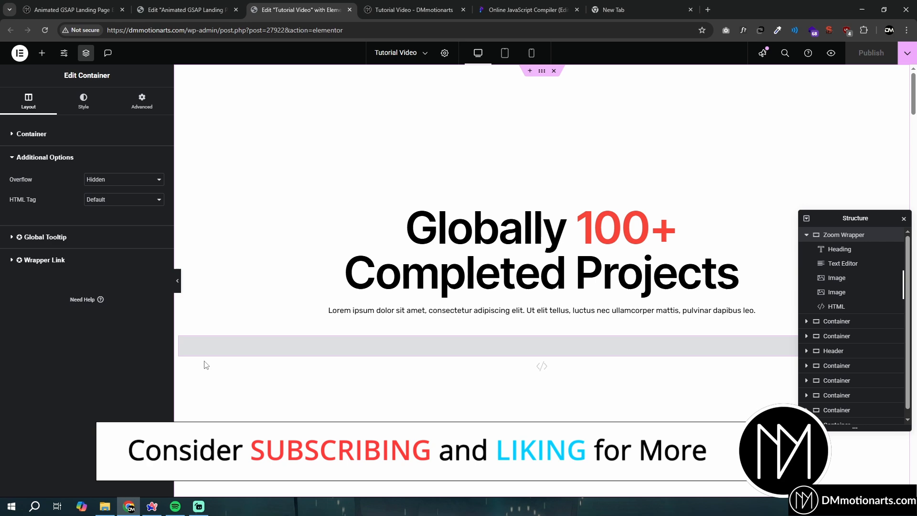
- Delete the script block and set .dm-zoom-reveal-img-2 to opacity:1 and filter:blur(0px)
{"action": "left_click", "coordinate": [837, 305]}
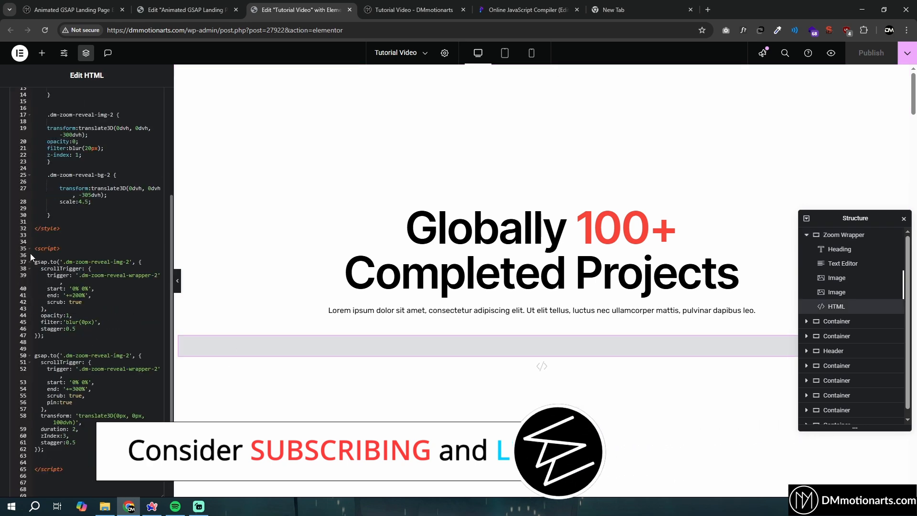
{"action": "left_click", "coordinate": [117, 479]}
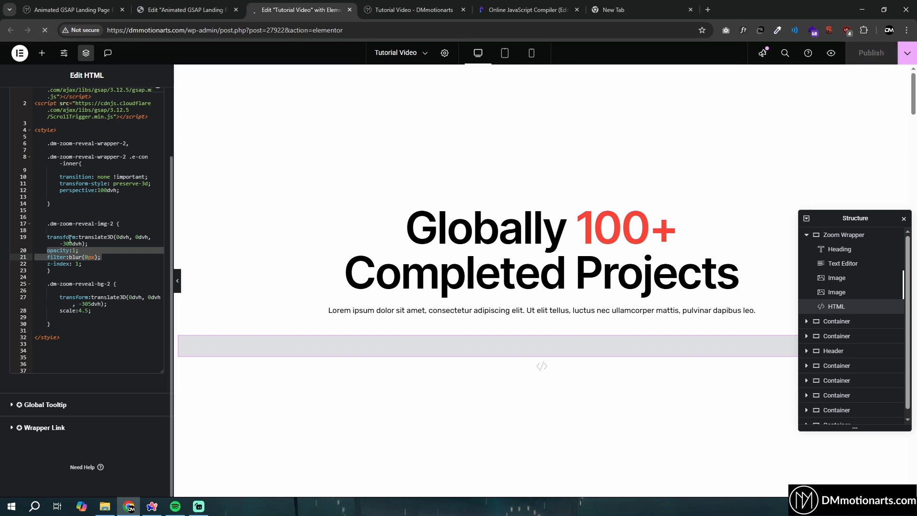
{"action": "left_click", "coordinate": [41, 53]}
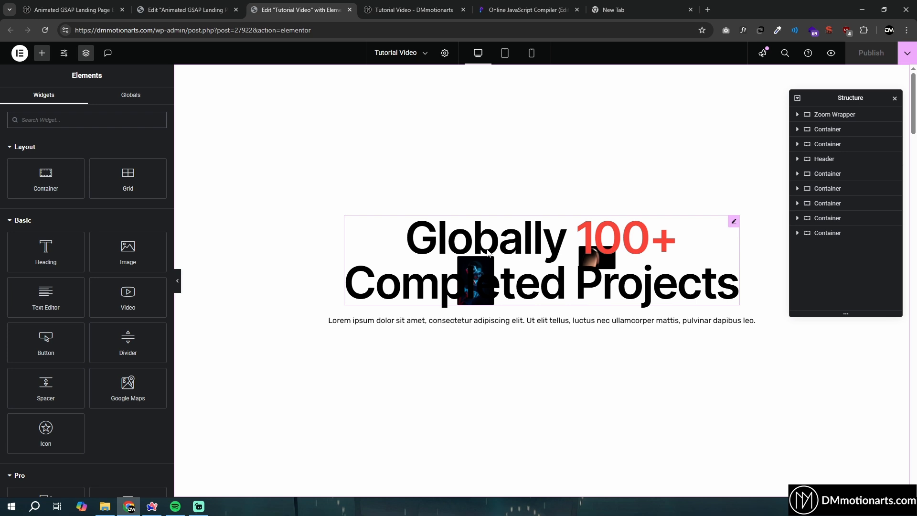
{"action": "left_click", "coordinate": [798, 114]}
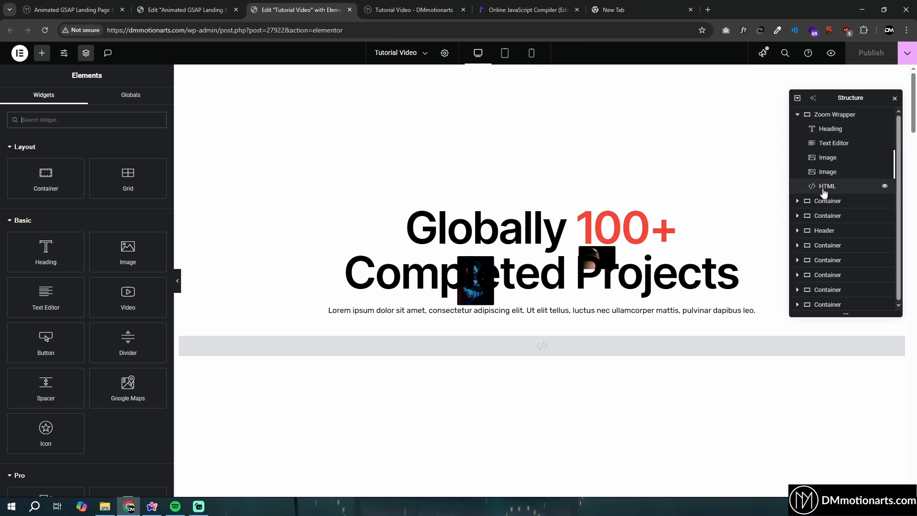
{"action": "left_click", "coordinate": [828, 186]}
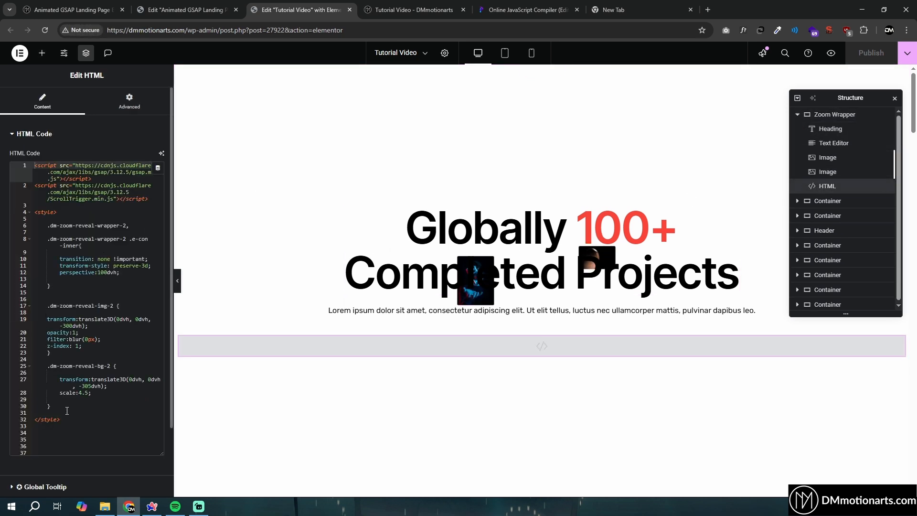
{"action": "left_click", "coordinate": [55, 445]}
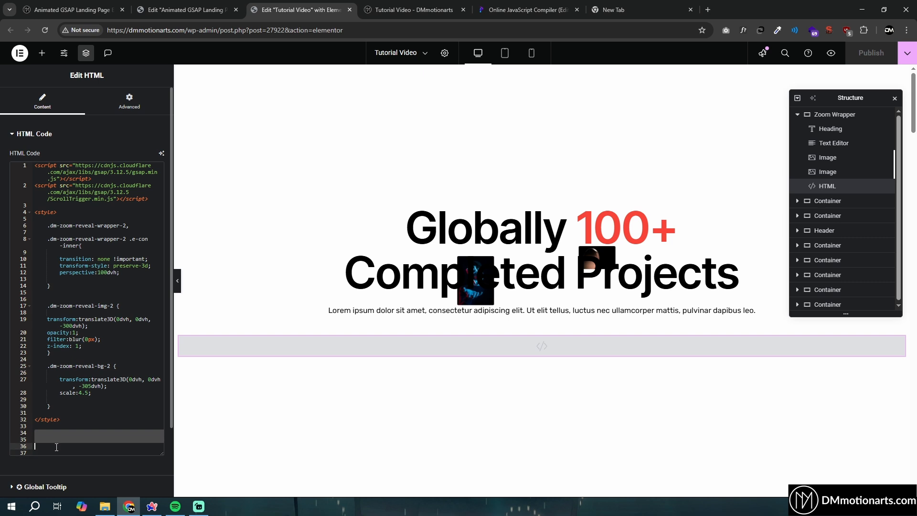
{"action": "left_click", "coordinate": [483, 275]}
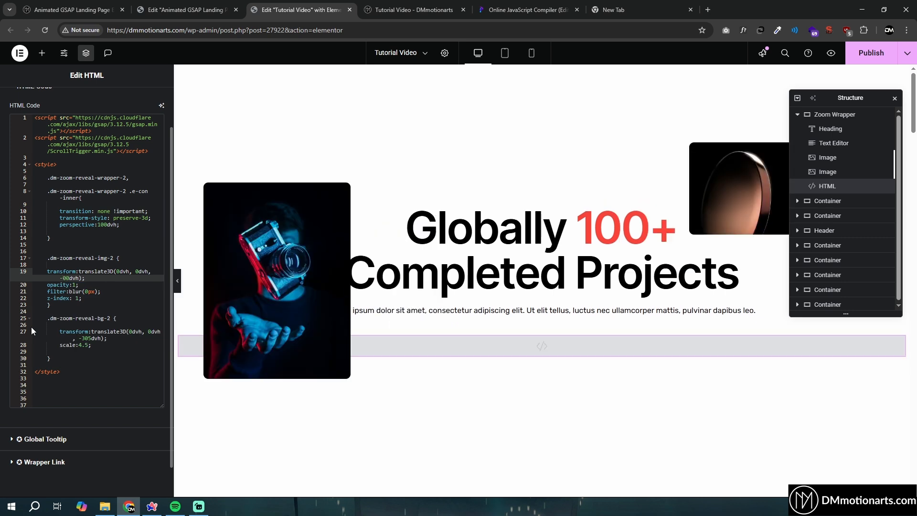
{"action": "left_click", "coordinate": [65, 285]}
{"action": "type", "text": "0"}
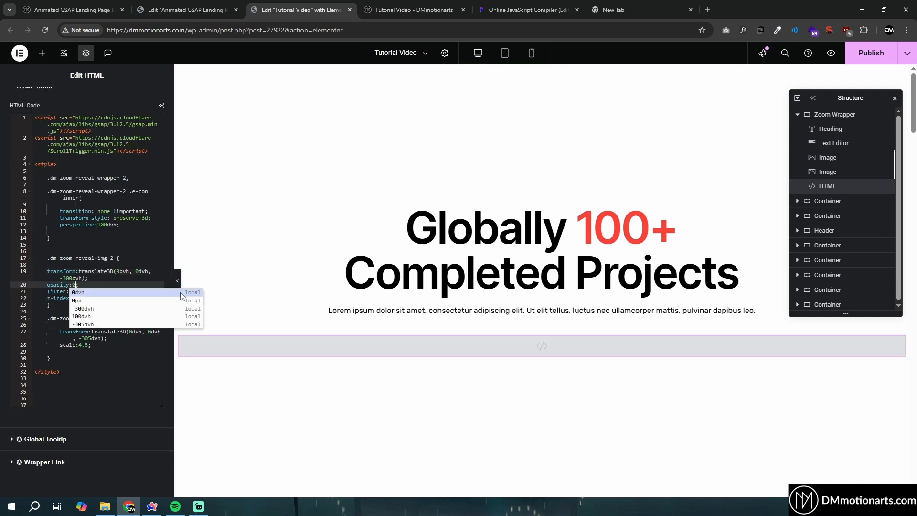
{"action": "left_click", "coordinate": [82, 292]}
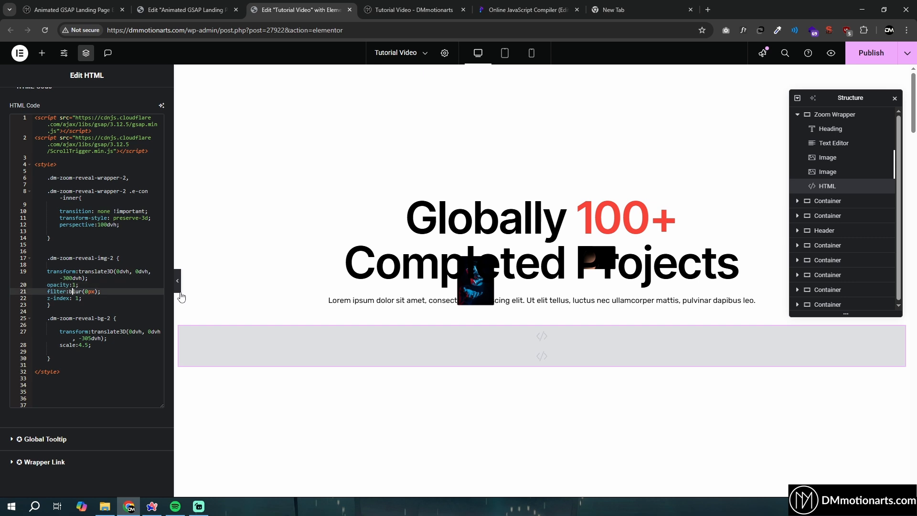
{"action": "type", "text": "5"}
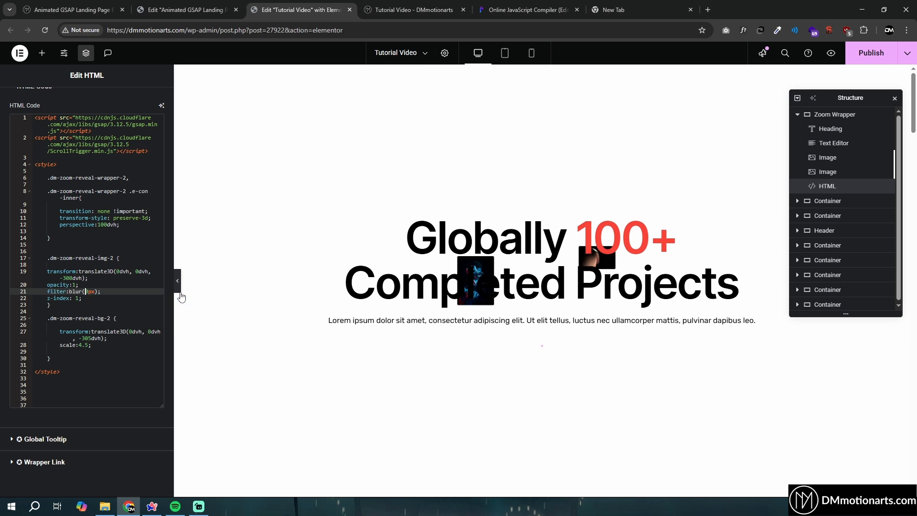
{"action": "scroll", "scroll_direction": "down", "scroll_amount": 3}
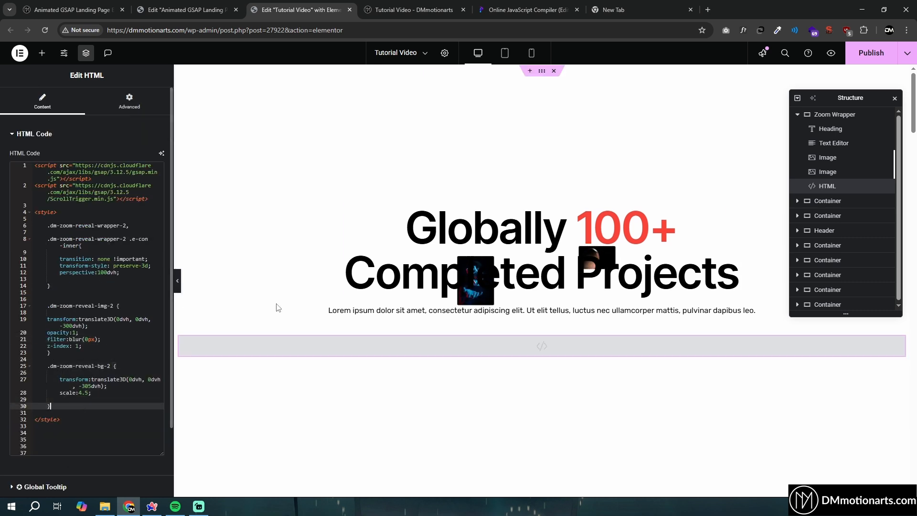
- Give the first image a 15% Horizontal Orientation Offset in its Advanced positioning
{"action": "left_click", "coordinate": [828, 158]}
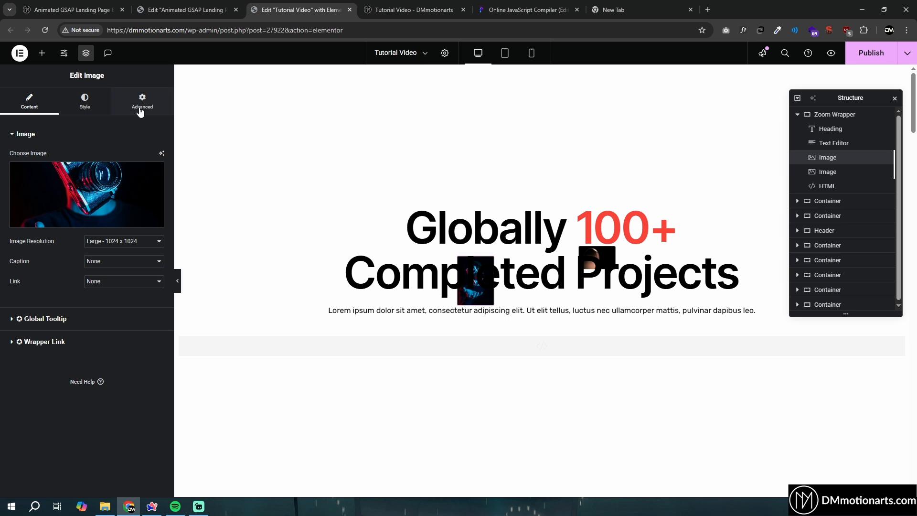
{"action": "left_click", "coordinate": [141, 102]}
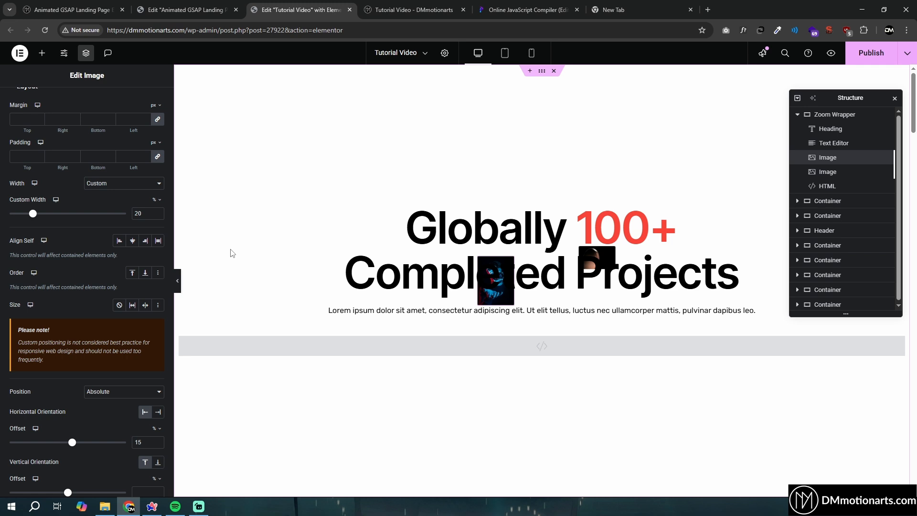
{"action": "mouse_move", "coordinate": [688, 468]}
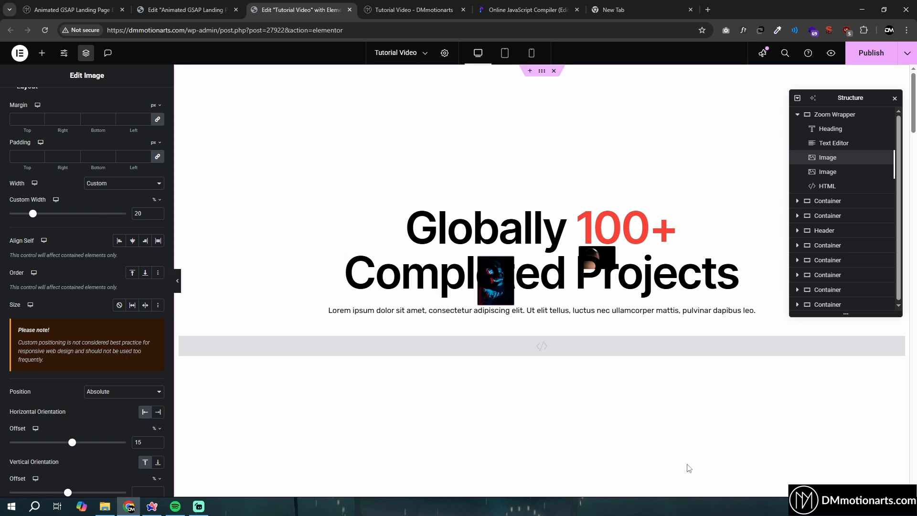
{"action": "left_click", "coordinate": [827, 186]}
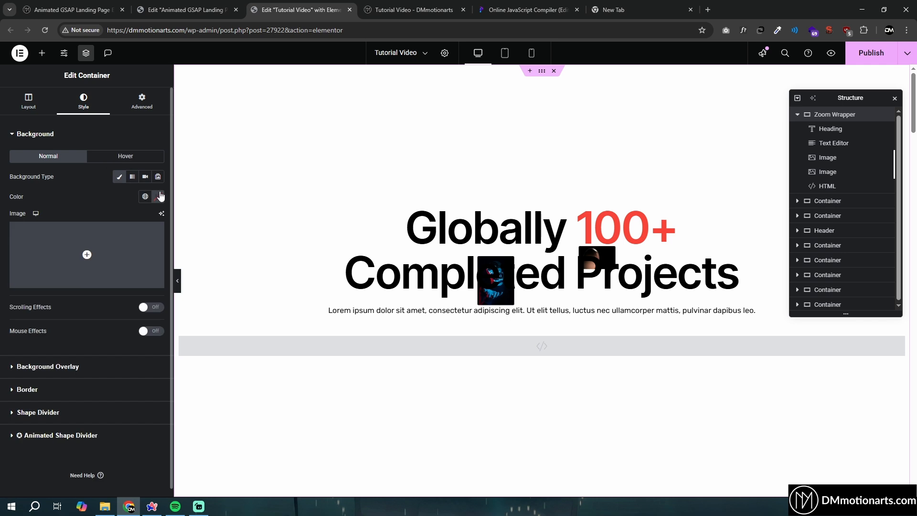
- Give the Zoom Wrapper a salmon-pink background, adjust the image depth value, and switch to the Programiz compiler
{"action": "left_click", "coordinate": [827, 185]}
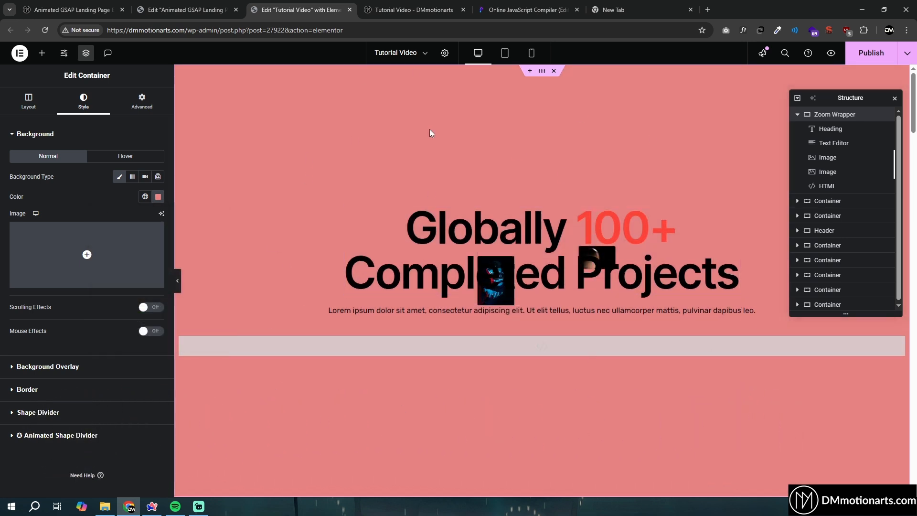
{"action": "mouse_move", "coordinate": [408, 367]}
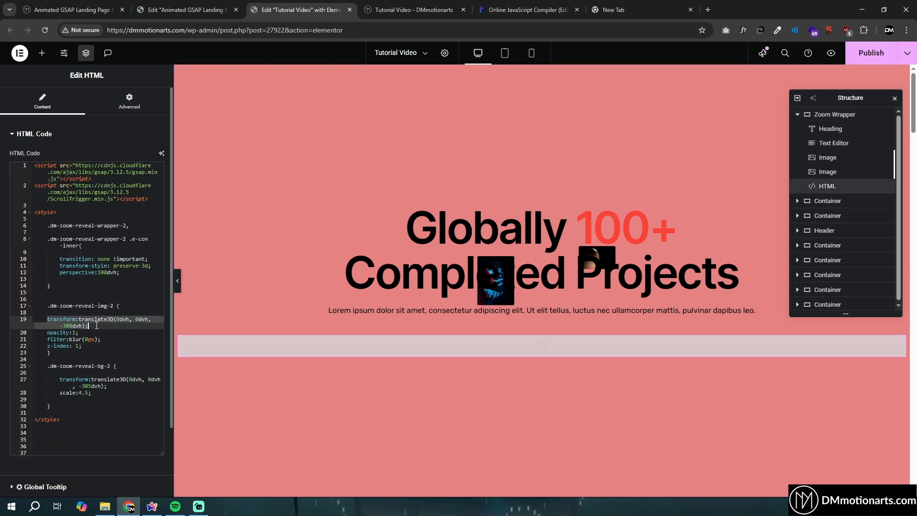
{"action": "left_click", "coordinate": [506, 272]}
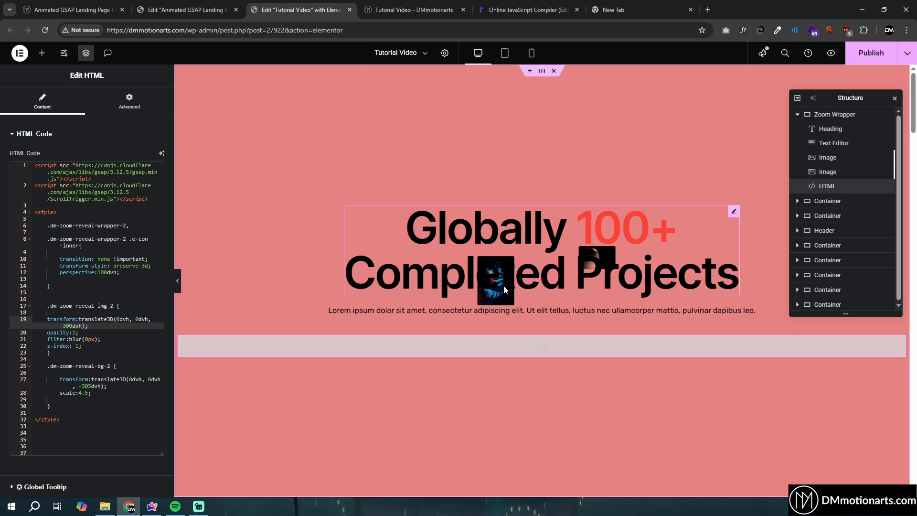
{"action": "scroll", "scroll_direction": "down", "scroll_amount": 3}
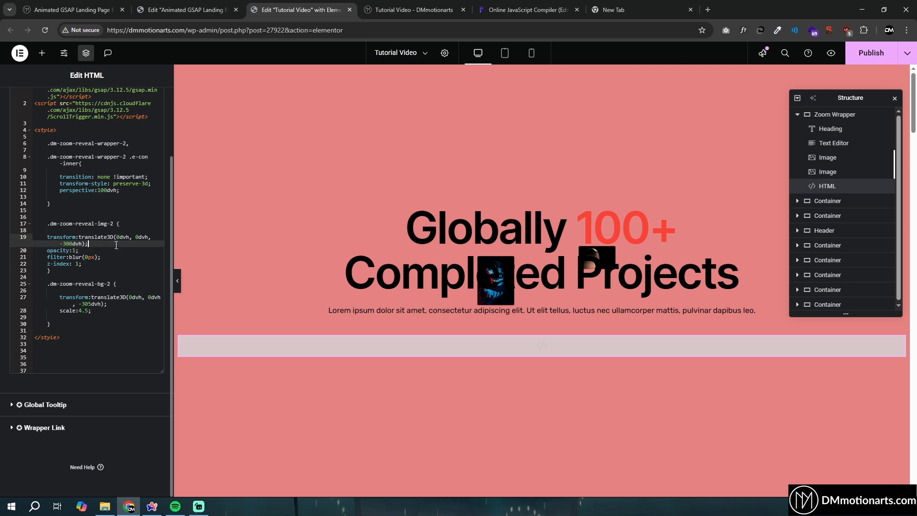
{"action": "left_click", "coordinate": [450, 255]}
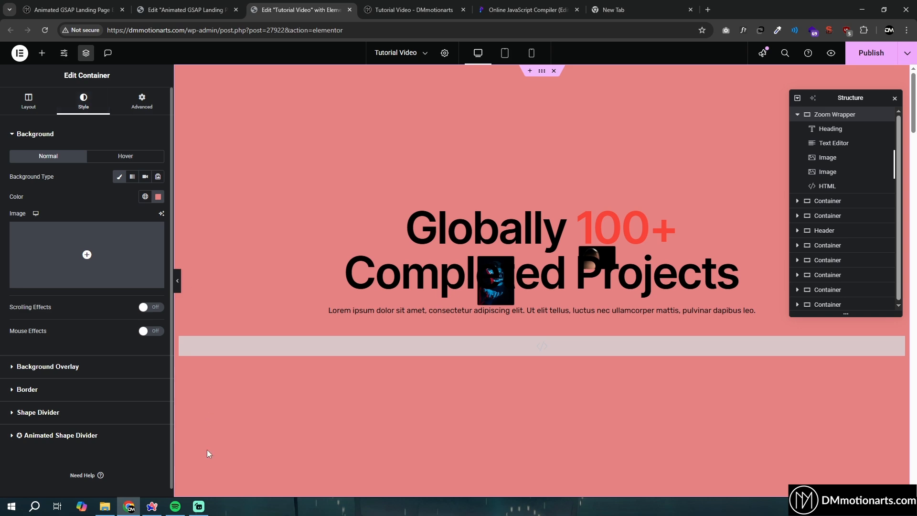
{"action": "left_click", "coordinate": [525, 10]}
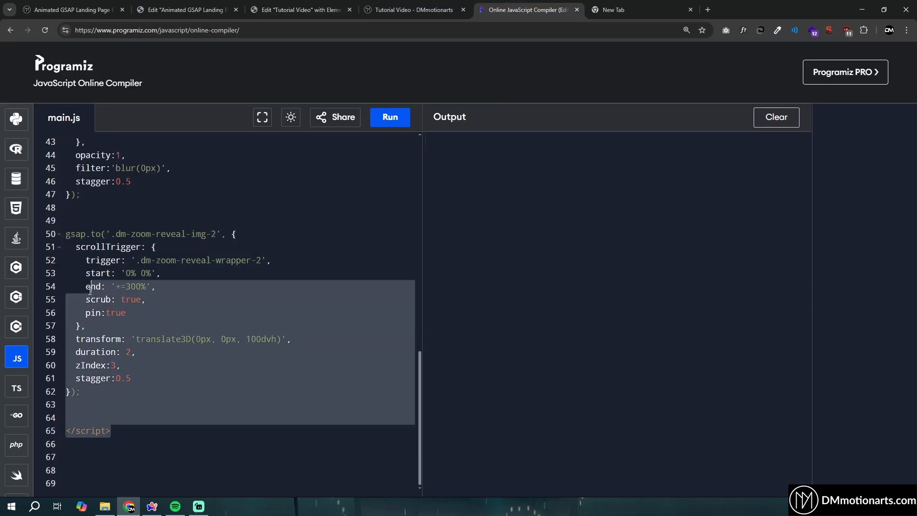
- Return to the Tutorial Video editor and toggle between the HTML widget and the Zoom Wrapper's background settings
{"action": "left_click", "coordinate": [300, 10]}
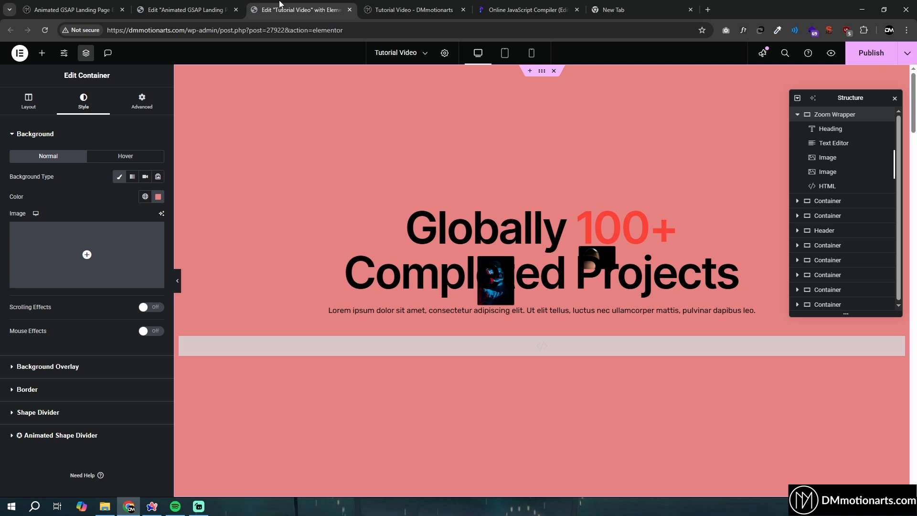
{"action": "left_click", "coordinate": [828, 186]}
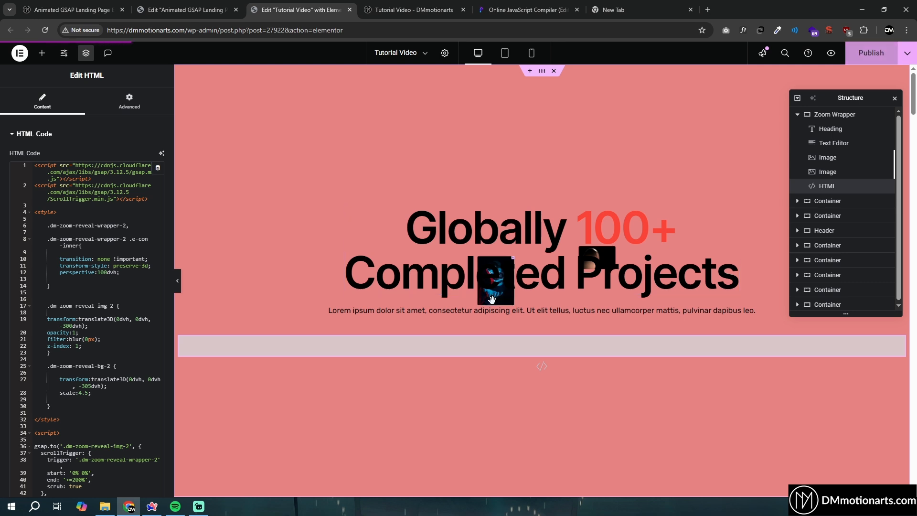
{"action": "left_click", "coordinate": [489, 240]}
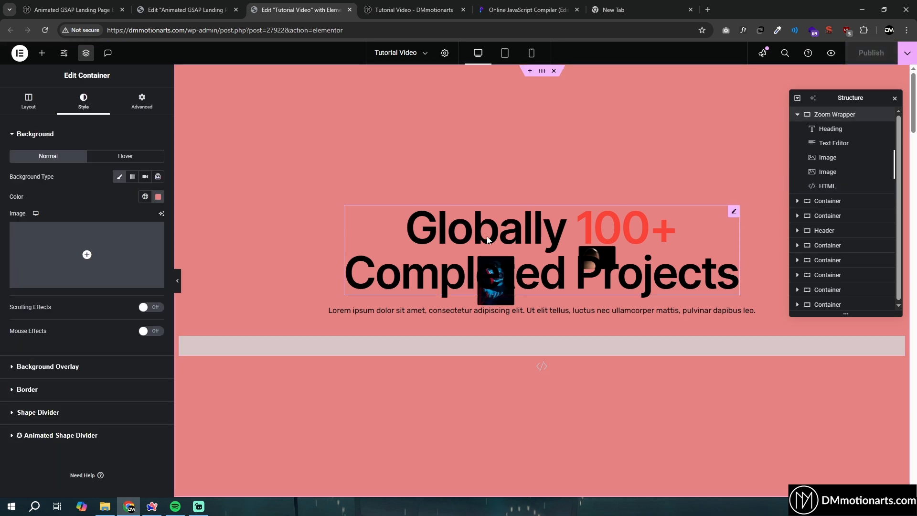
{"action": "left_click", "coordinate": [827, 186]}
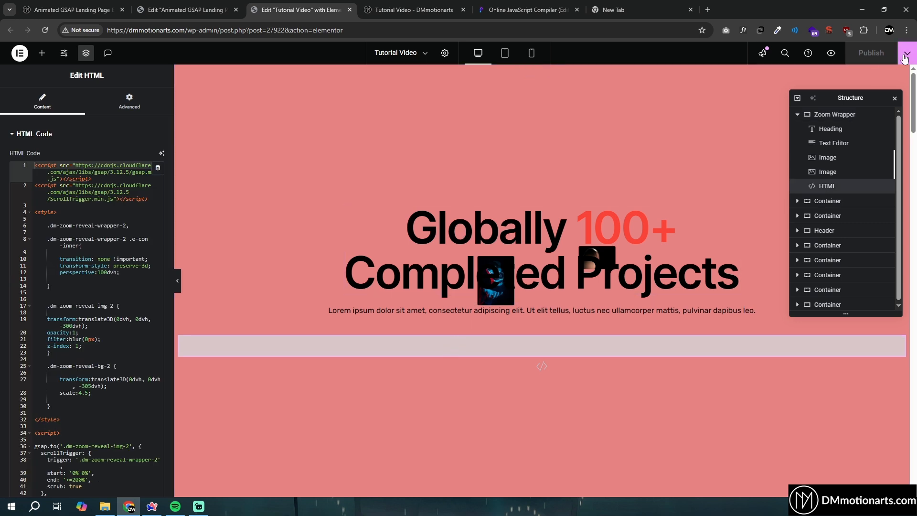
{"action": "mouse_move", "coordinate": [803, 123]}
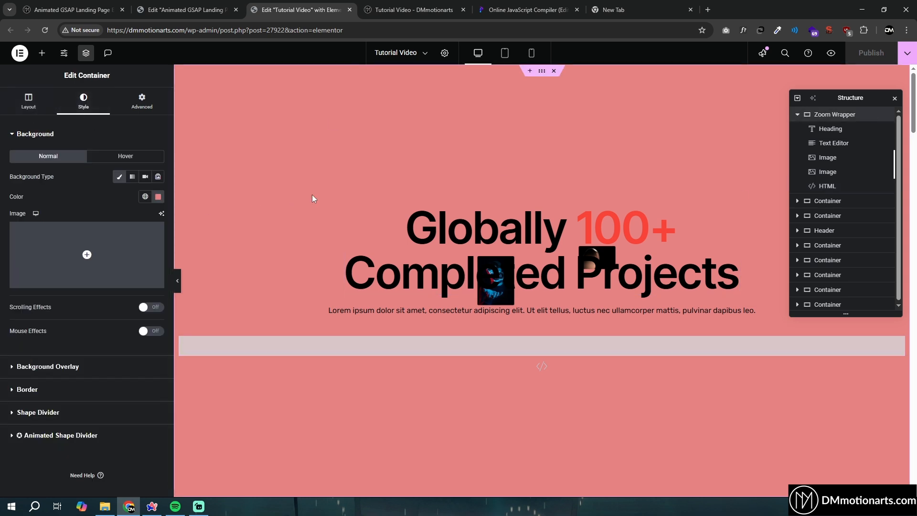
{"action": "left_click", "coordinate": [828, 186]}
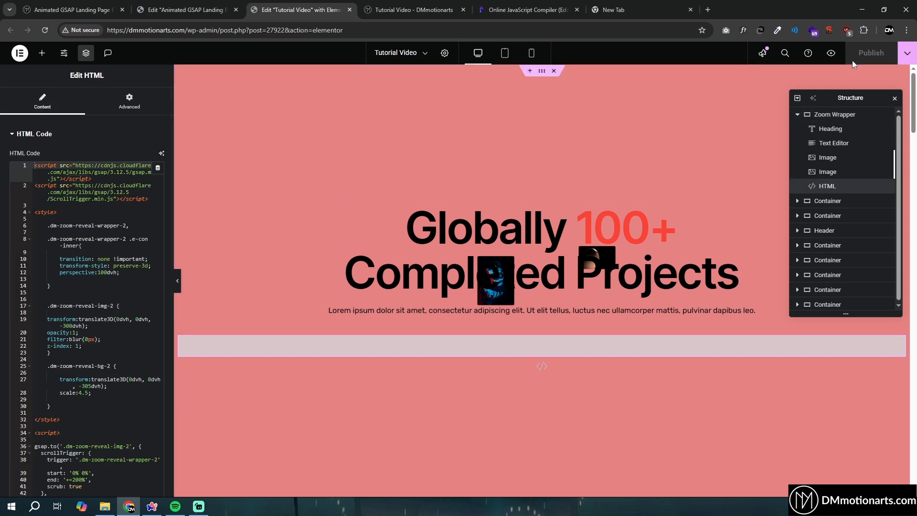
{"action": "left_click", "coordinate": [412, 10]}
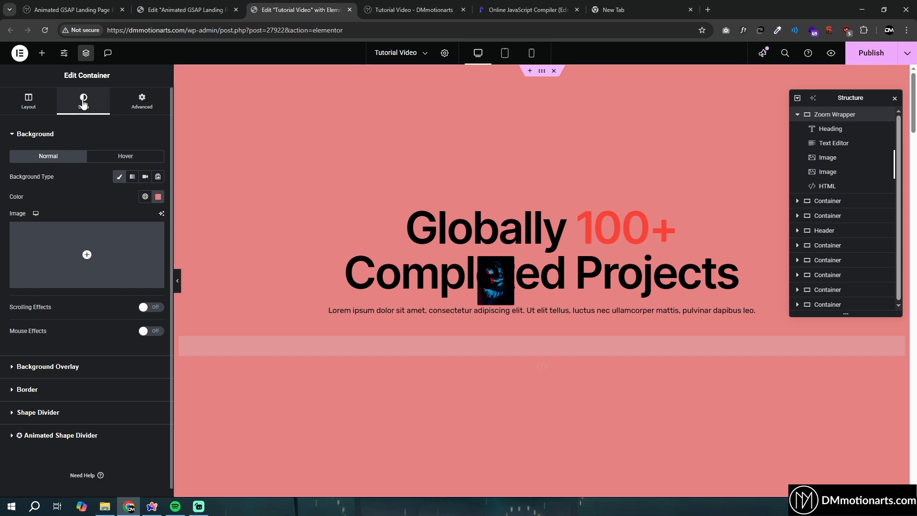
- Dismiss the Insert Media dialog, preview the live page, and clear the Zoom Wrapper's Background Type
{"action": "left_click", "coordinate": [86, 255]}
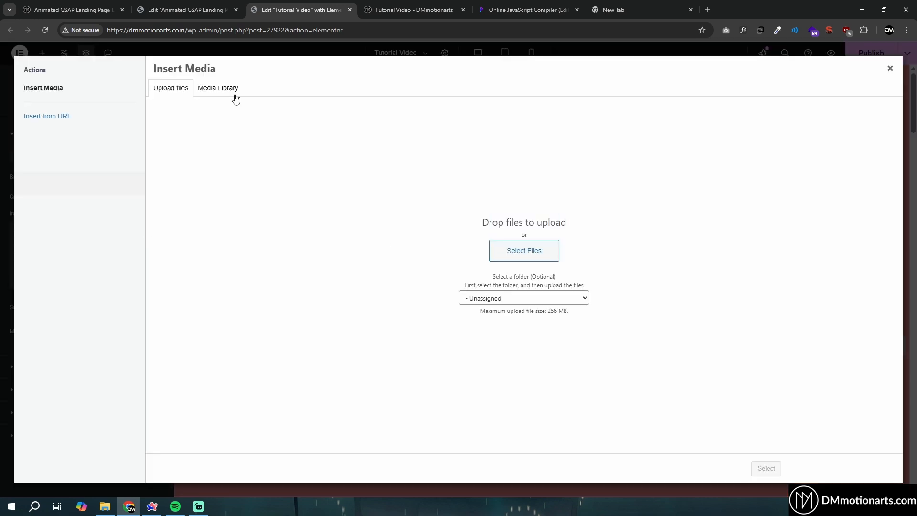
{"action": "left_click", "coordinate": [413, 9]}
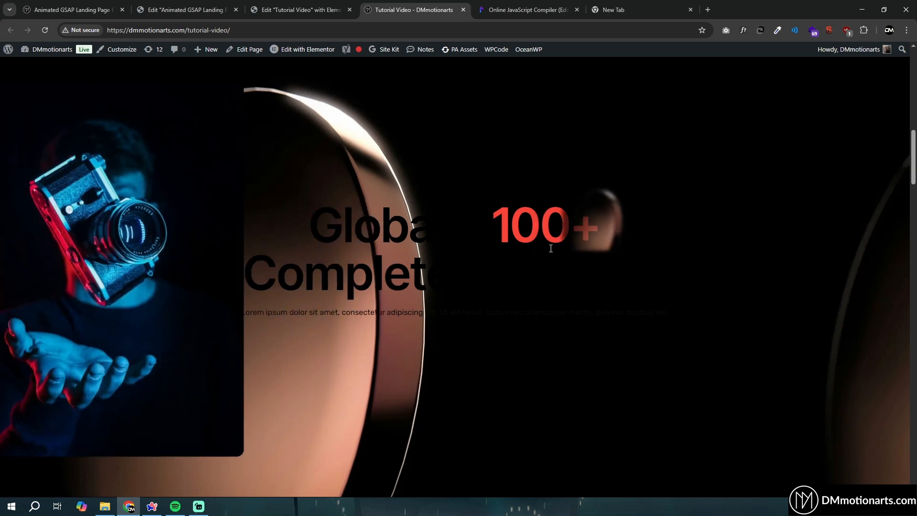
{"action": "left_click", "coordinate": [300, 9]}
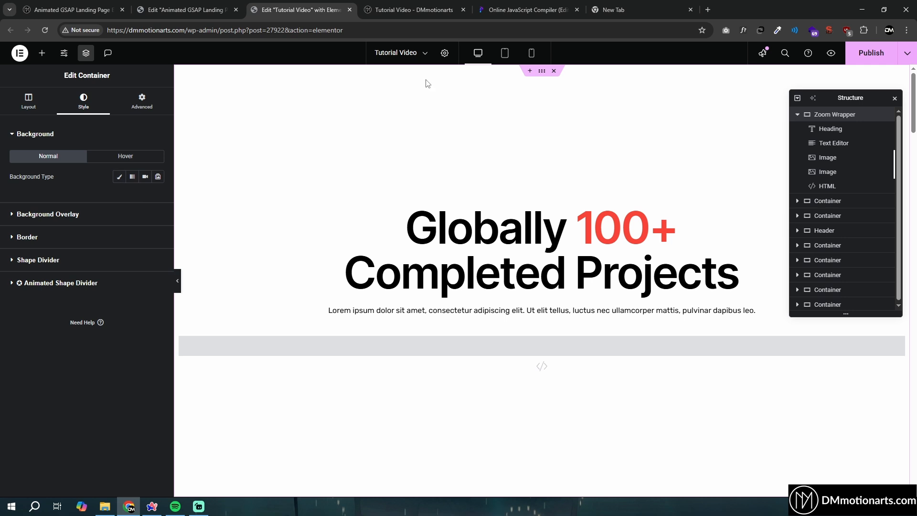
- Set the wrapper's Background Type to Classic, clear it again, and select the HTML widget
{"action": "left_click", "coordinate": [359, 292]}
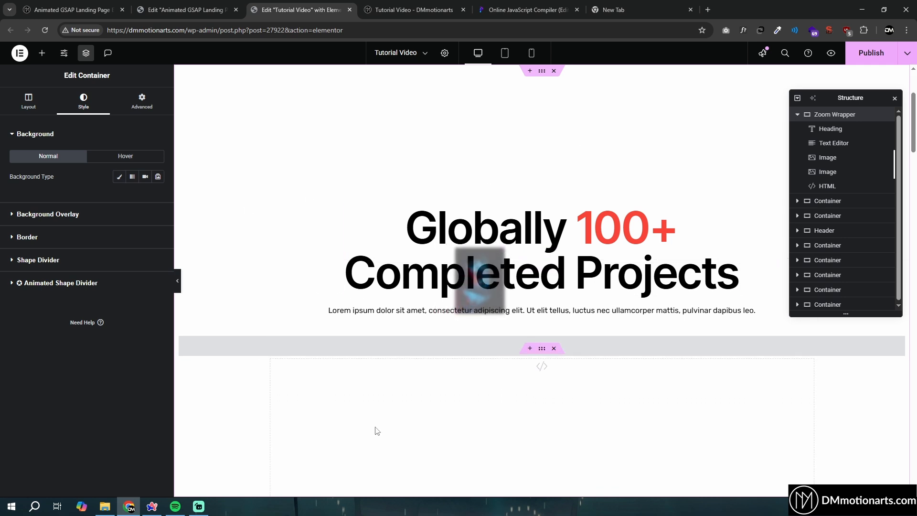
{"action": "mouse_move", "coordinate": [514, 183]}
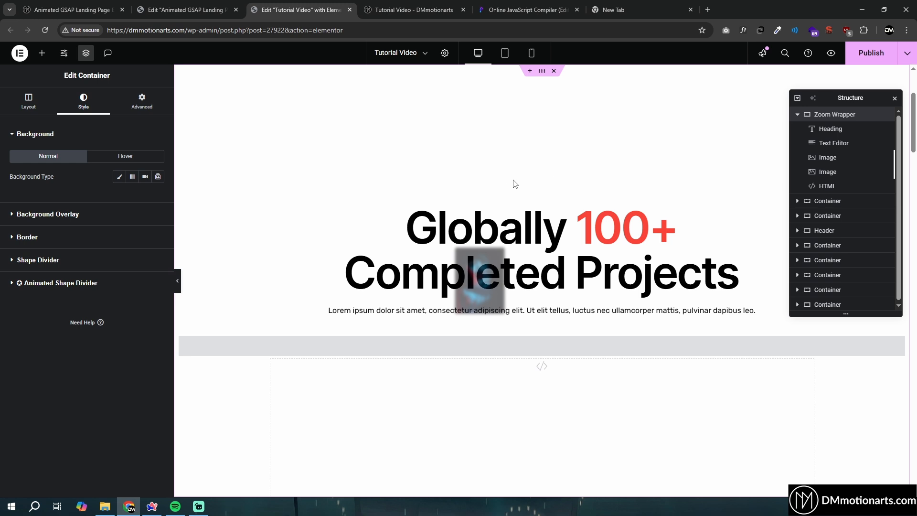
{"action": "mouse_move", "coordinate": [709, 149]}
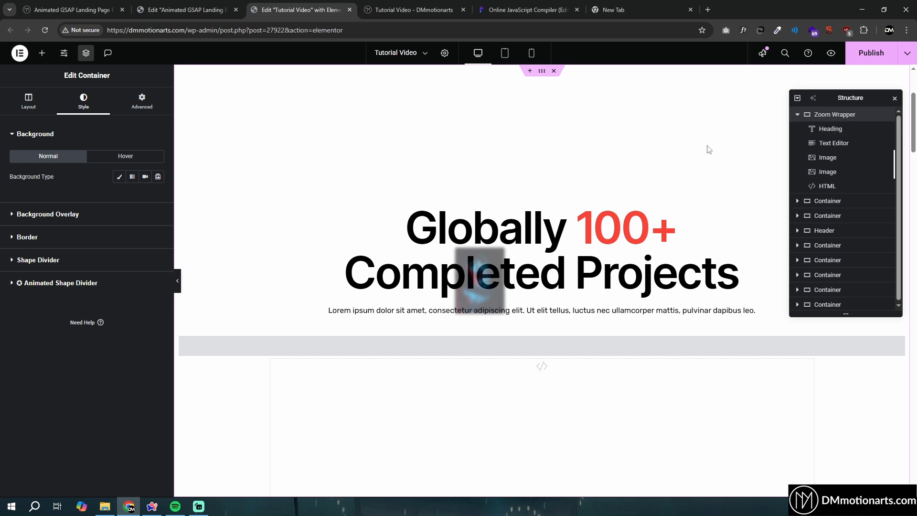
{"action": "mouse_move", "coordinate": [131, 177]}
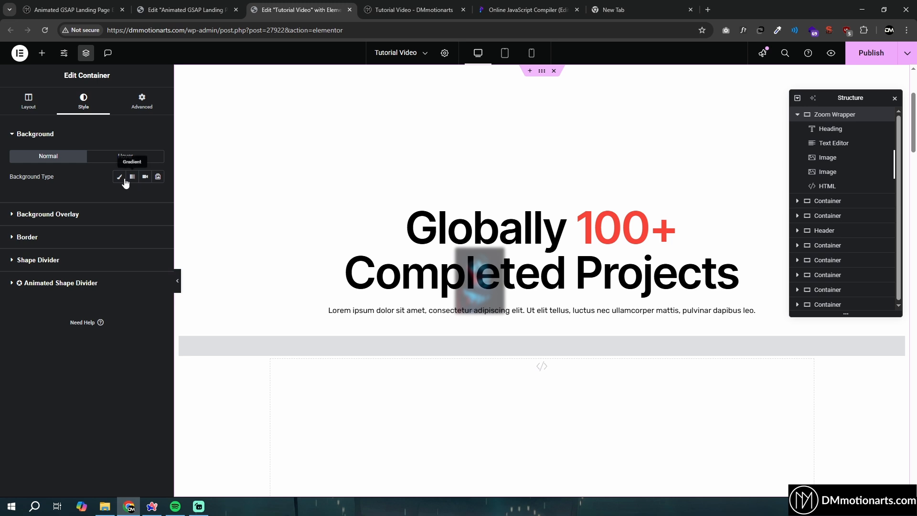
{"action": "left_click", "coordinate": [119, 177]}
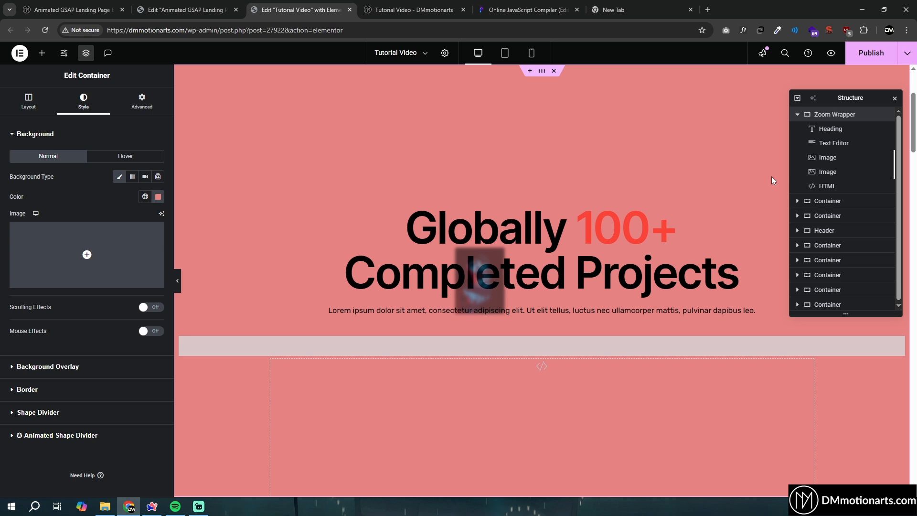
{"action": "left_click", "coordinate": [118, 177]}
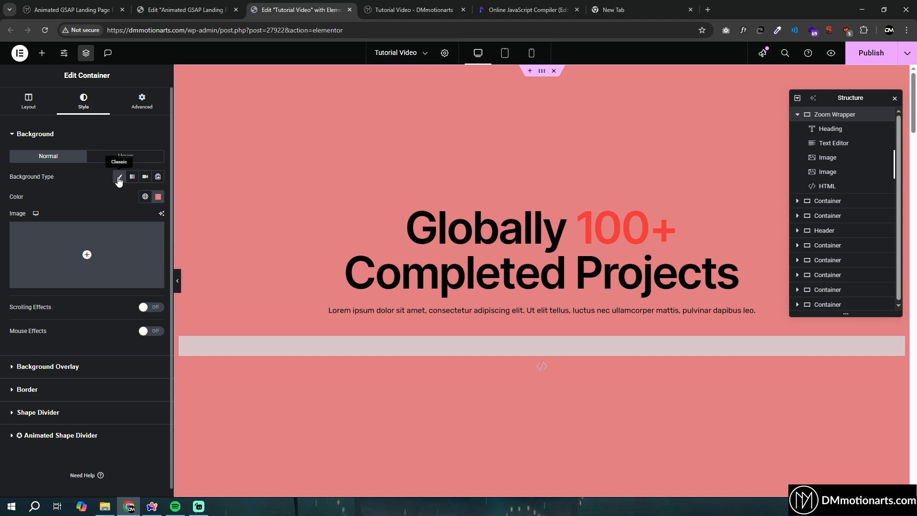
{"action": "left_click", "coordinate": [827, 186]}
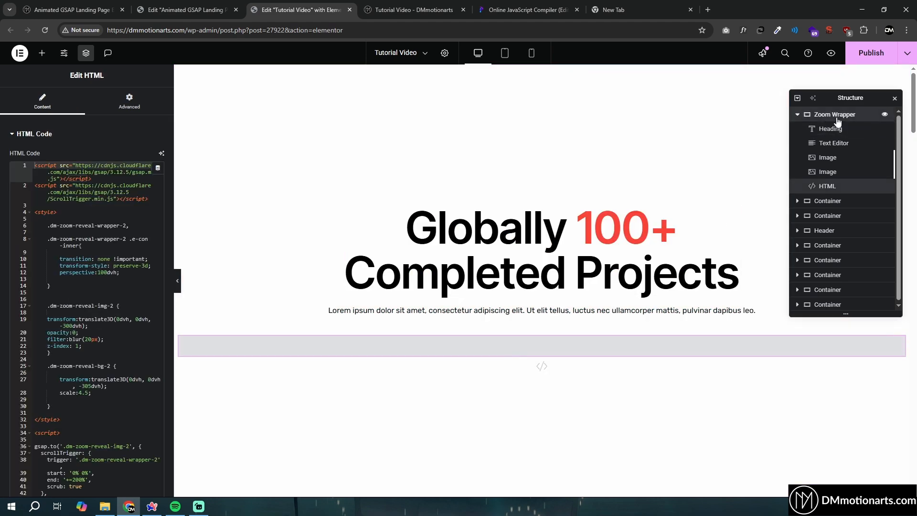
- Add a BG container in Zoom Wrapper with Full Width content, full screen height and Absolute position
{"action": "left_click", "coordinate": [42, 53]}
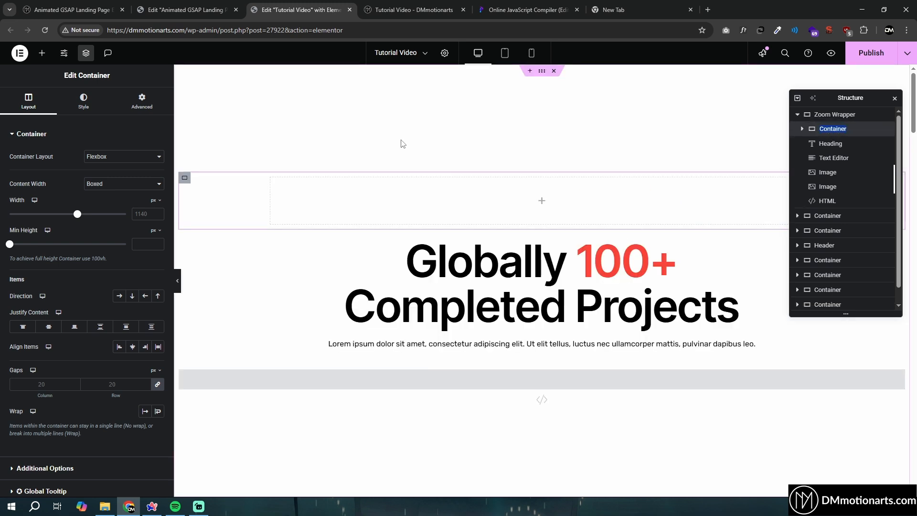
{"action": "left_click", "coordinate": [124, 184]}
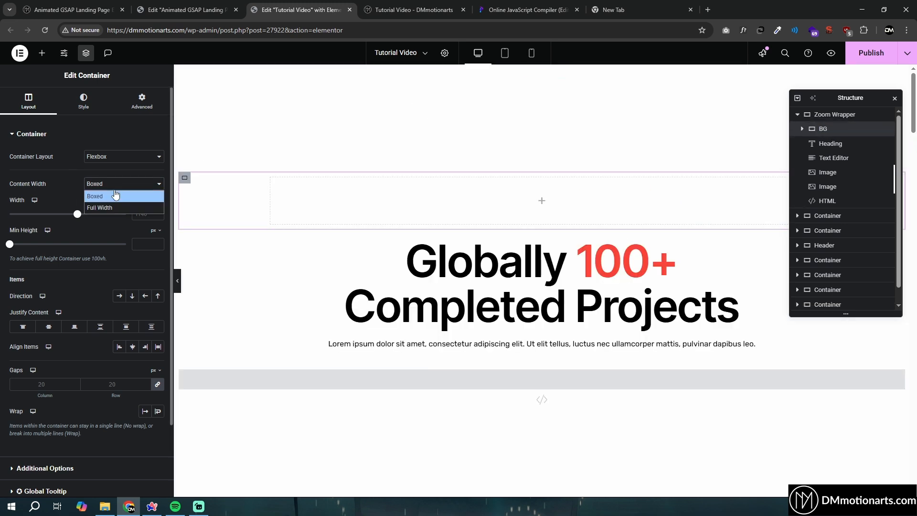
{"action": "left_click", "coordinate": [99, 208]}
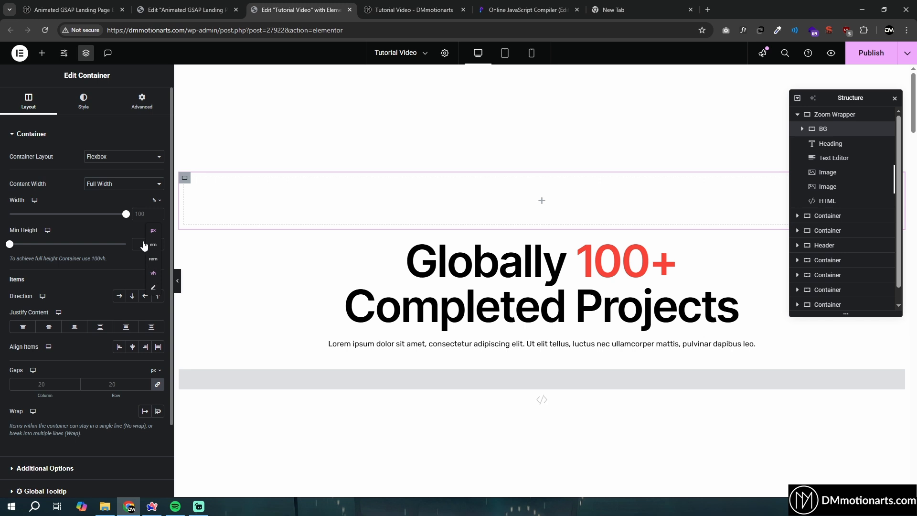
{"action": "left_click", "coordinate": [142, 100]}
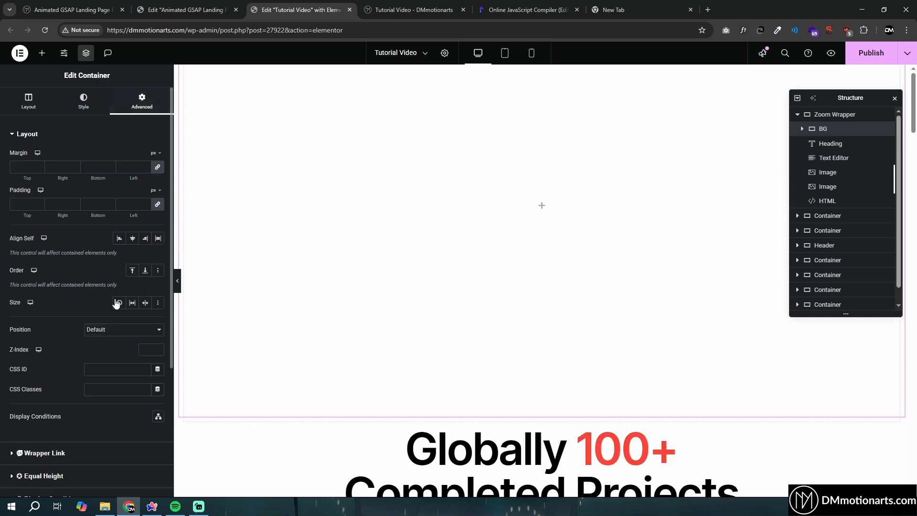
{"action": "left_click", "coordinate": [122, 329]}
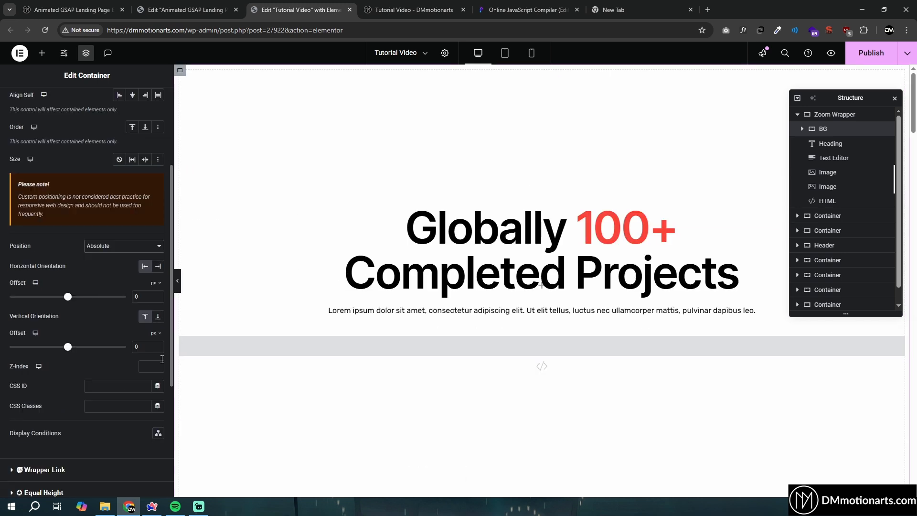
- Give BG a Classic light pink background colour and publish the page
{"action": "left_click", "coordinate": [83, 101]}
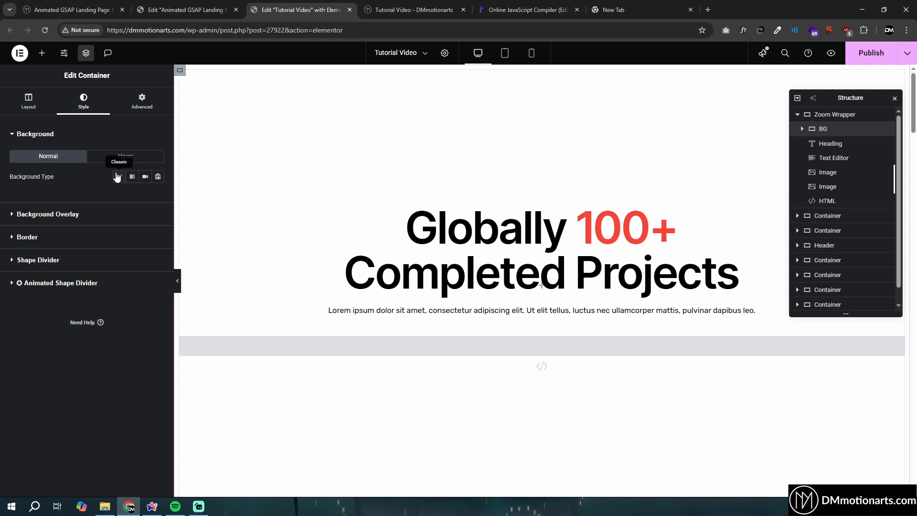
{"action": "left_click", "coordinate": [119, 176]}
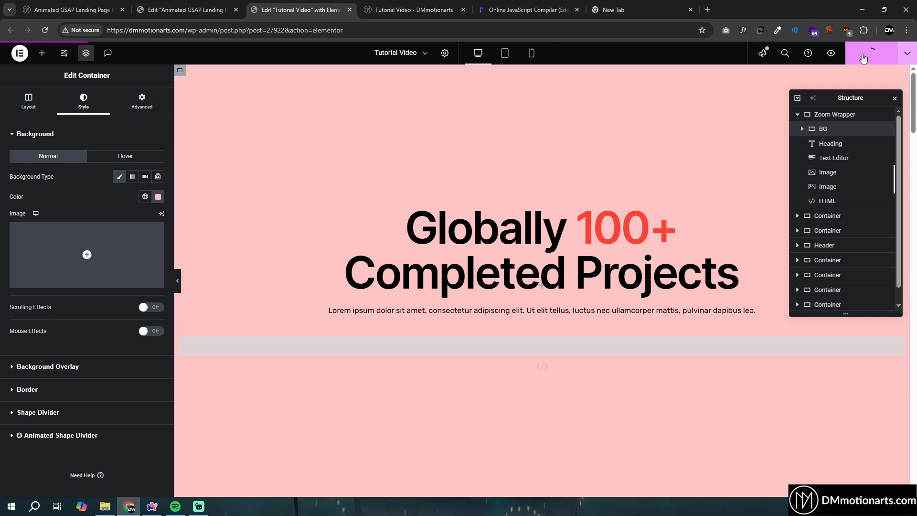
{"action": "mouse_move", "coordinate": [909, 53]}
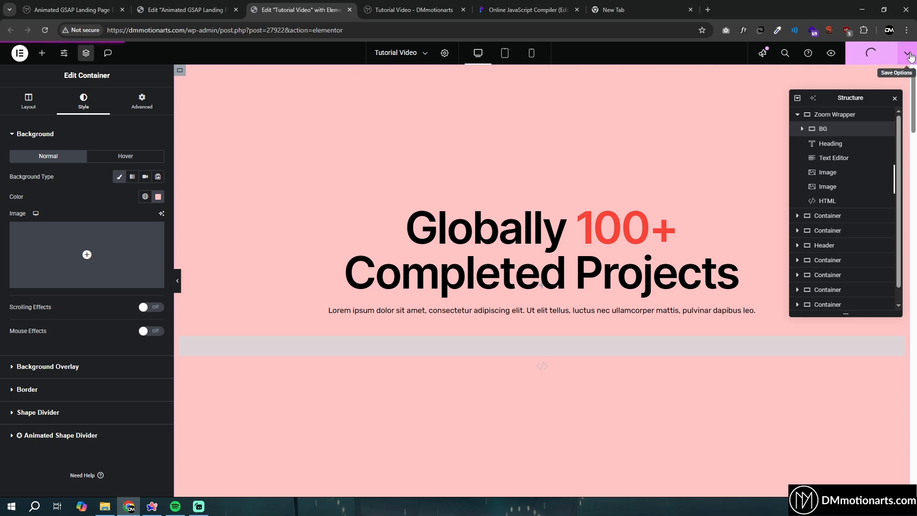
{"action": "left_click", "coordinate": [413, 10]}
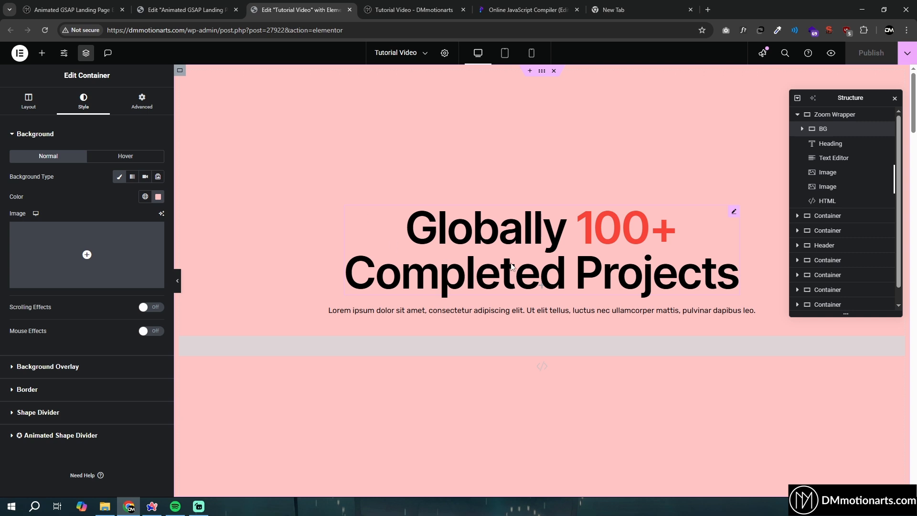
{"action": "mouse_move", "coordinate": [527, 338]}
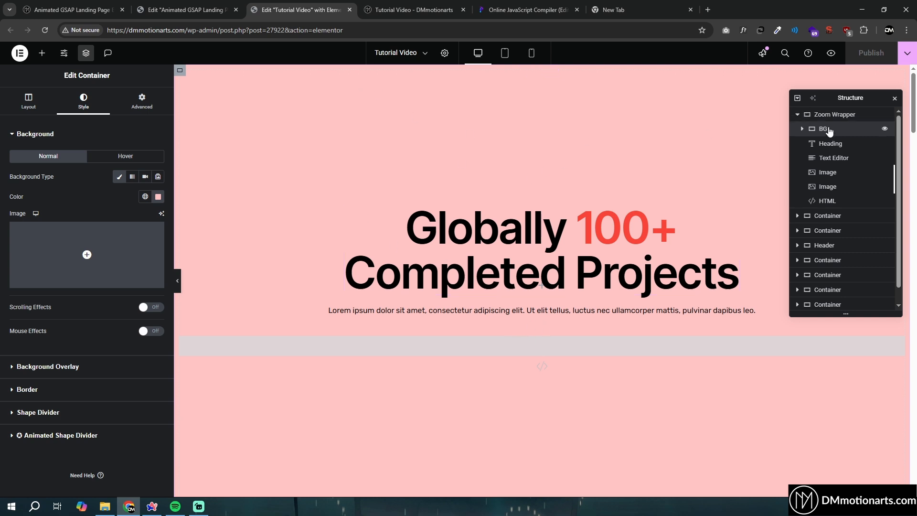
- Enter dm-zoom-reveal-bg-2 as the BG container's CSS class
{"action": "left_click", "coordinate": [828, 200]}
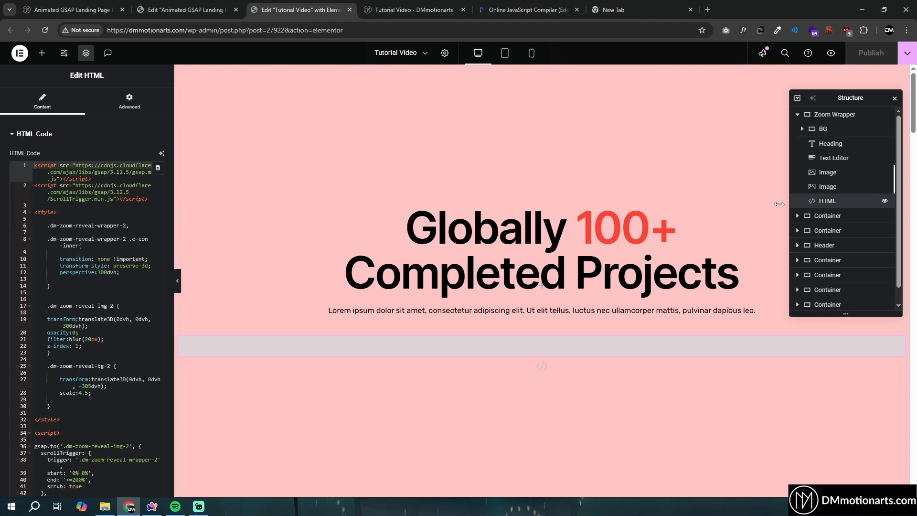
{"action": "scroll", "scroll_direction": "down", "scroll_amount": 3}
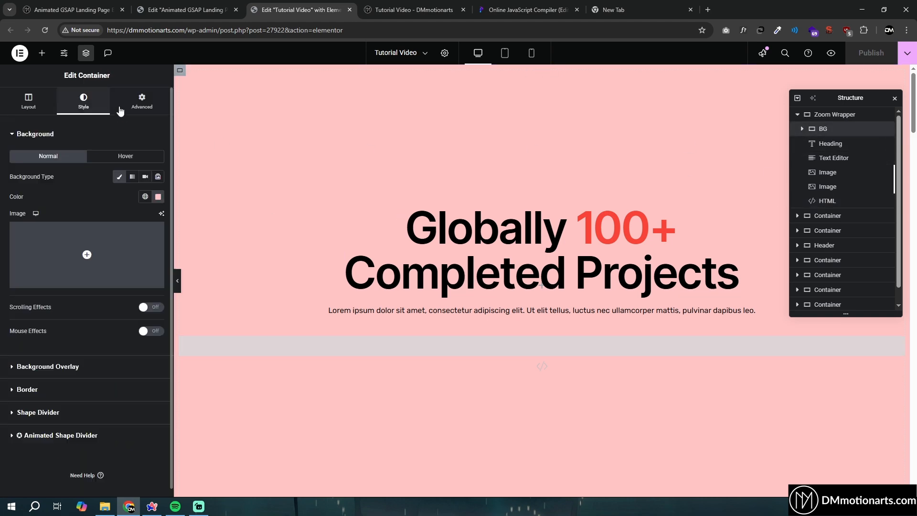
{"action": "left_click", "coordinate": [141, 101]}
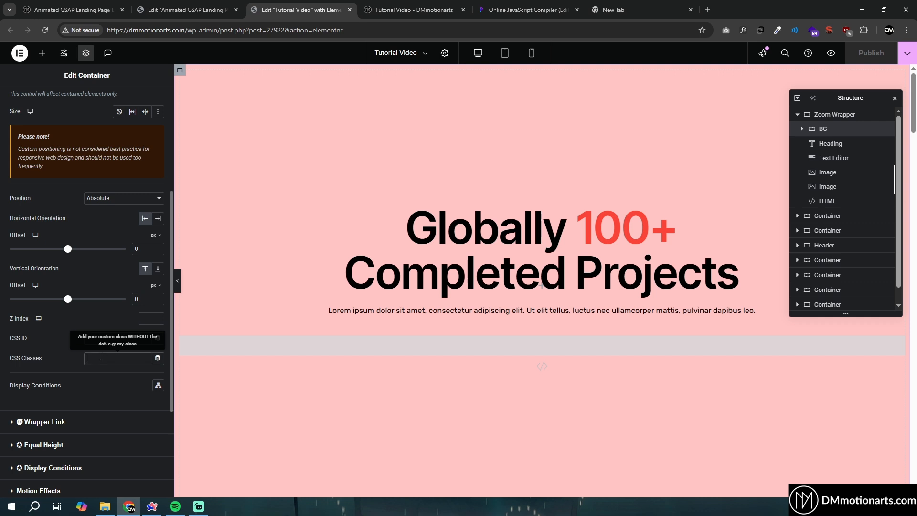
{"action": "type", "text": "dm-zoom-reveal-bg-2"}
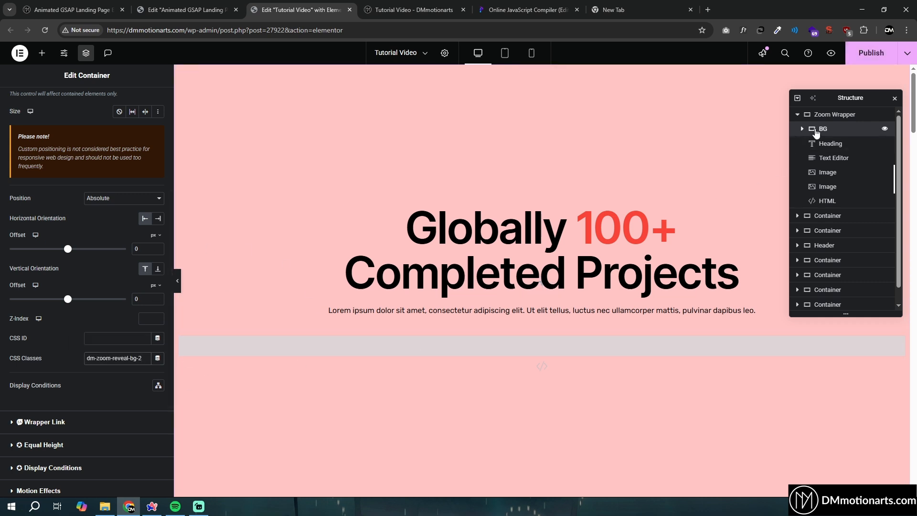
- Add a .dm-zoom-reveal-bg-2 rule with translate3D(0,0,-305dvh) and scale to the HTML widget
{"action": "left_click", "coordinate": [827, 200]}
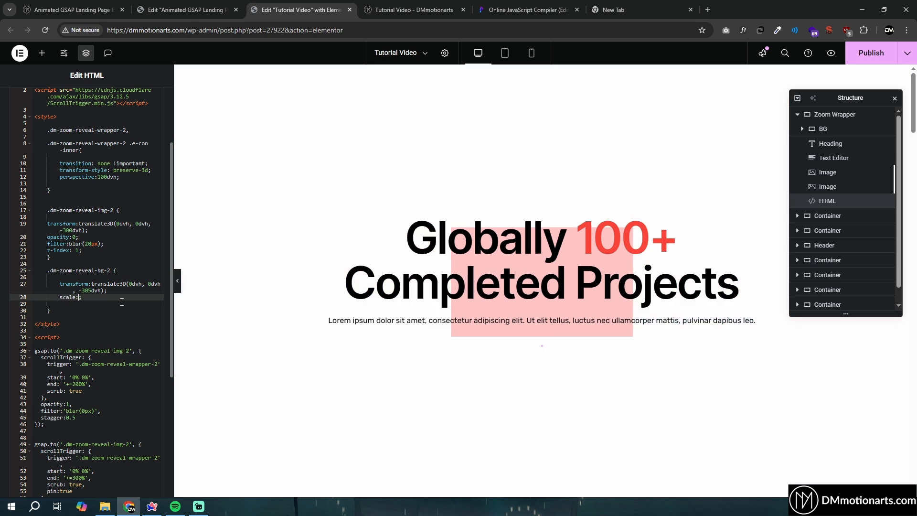
{"action": "type", "text": "1"}
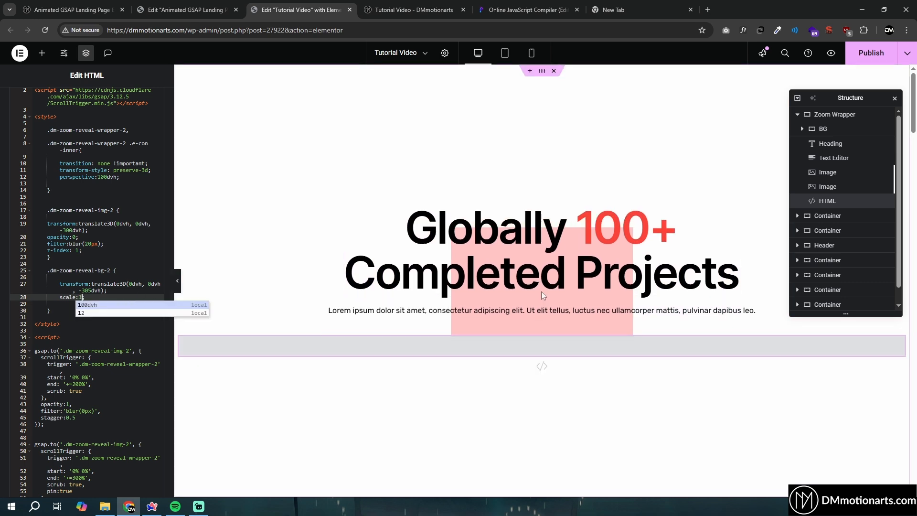
{"action": "mouse_move", "coordinate": [399, 334]}
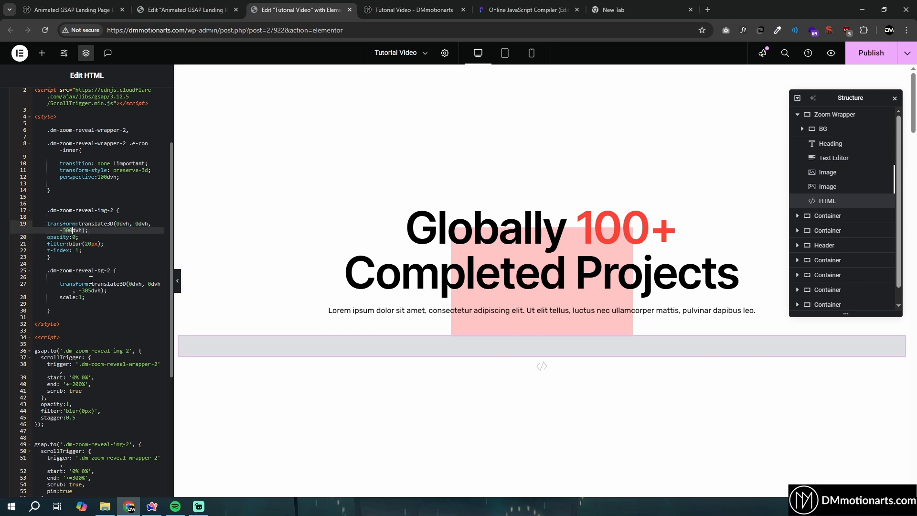
{"action": "mouse_move", "coordinate": [446, 350]}
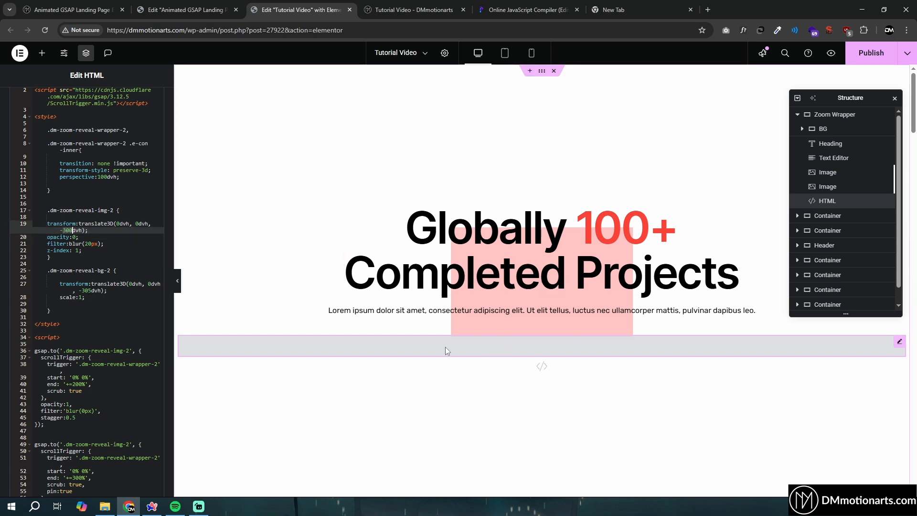
{"action": "left_click", "coordinate": [108, 291]}
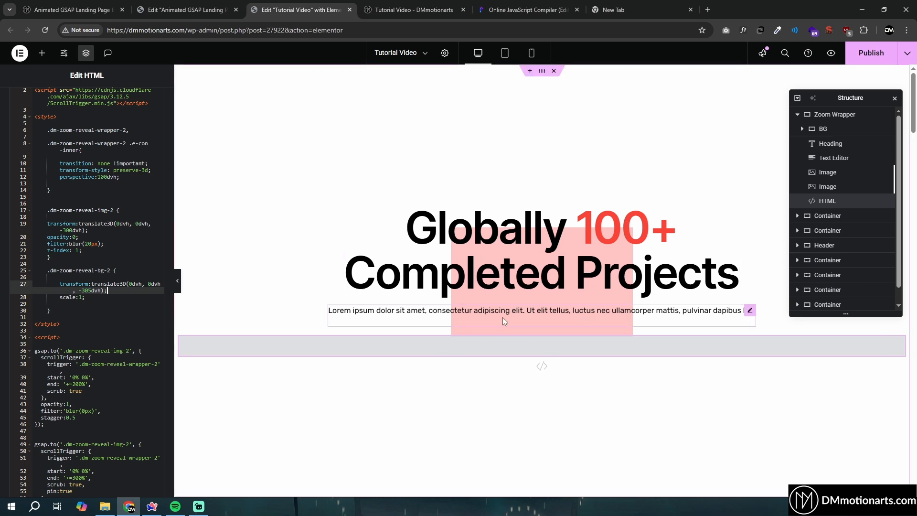
{"action": "mouse_move", "coordinate": [681, 302]}
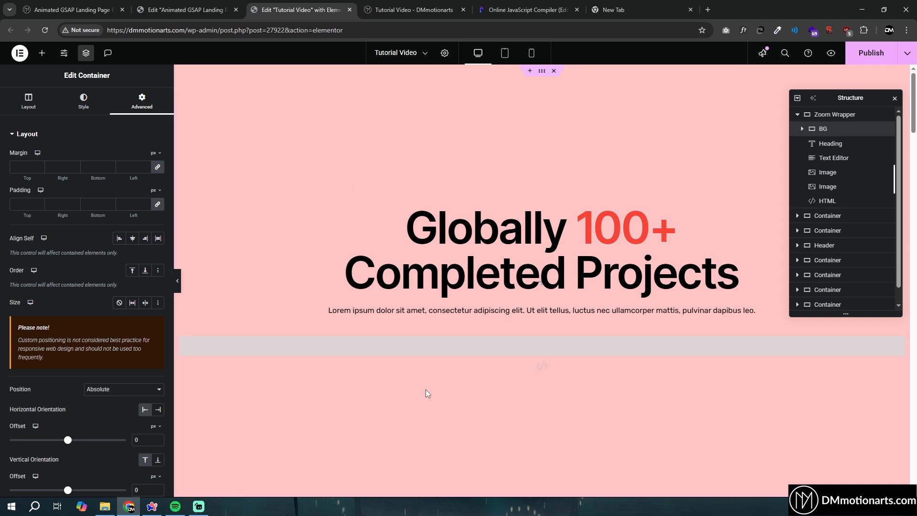
- Set the dark lens photo from the Media Library as BG's Classic background and publish
{"action": "left_click", "coordinate": [83, 100]}
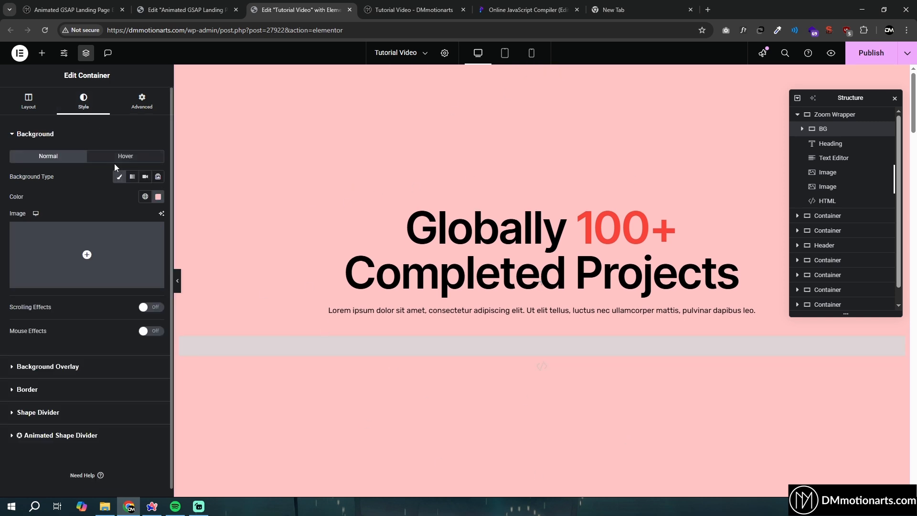
{"action": "left_click", "coordinate": [87, 255]}
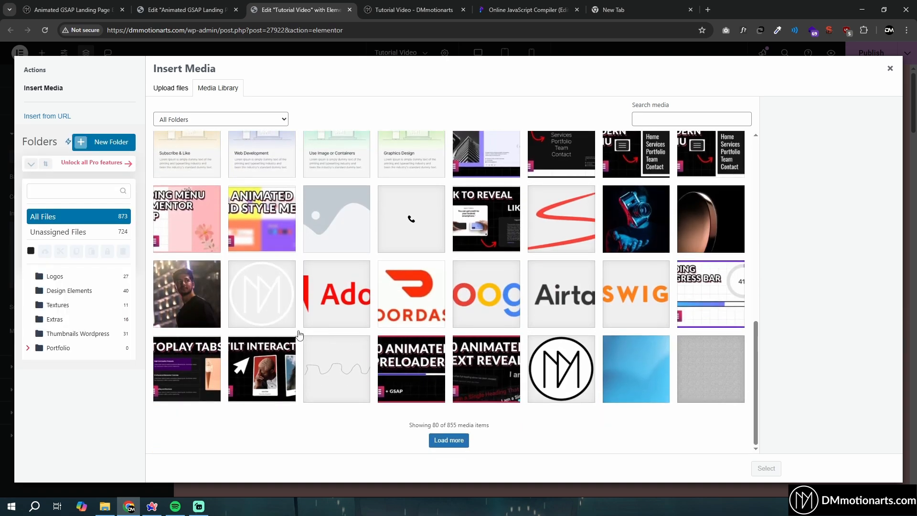
{"action": "left_click", "coordinate": [710, 219]}
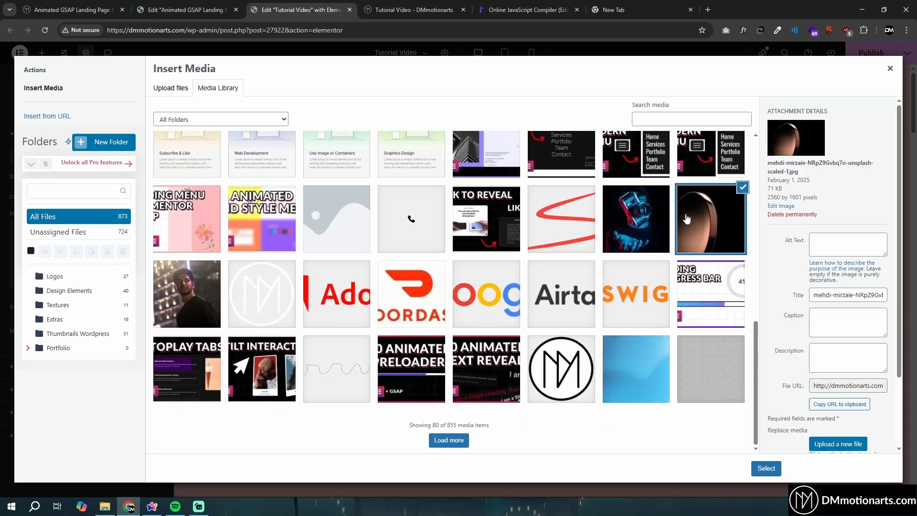
{"action": "left_click", "coordinate": [766, 468]}
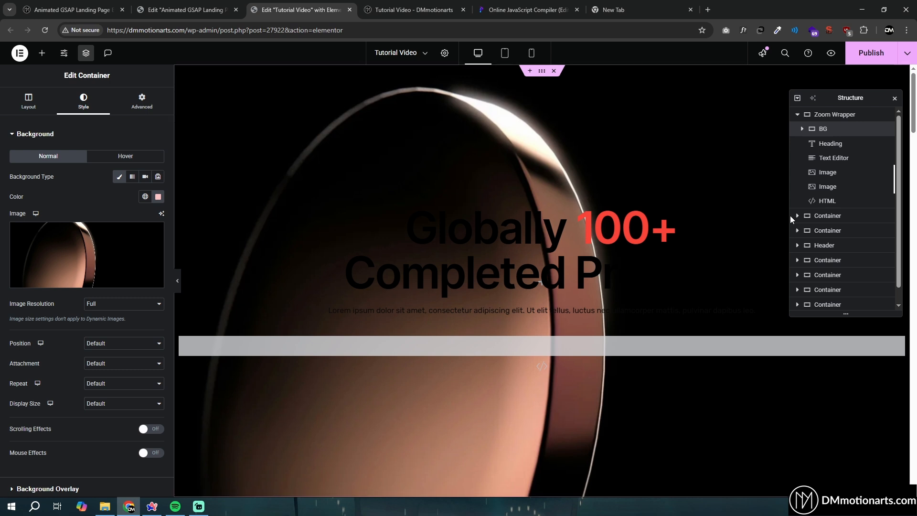
{"action": "mouse_move", "coordinate": [827, 187]}
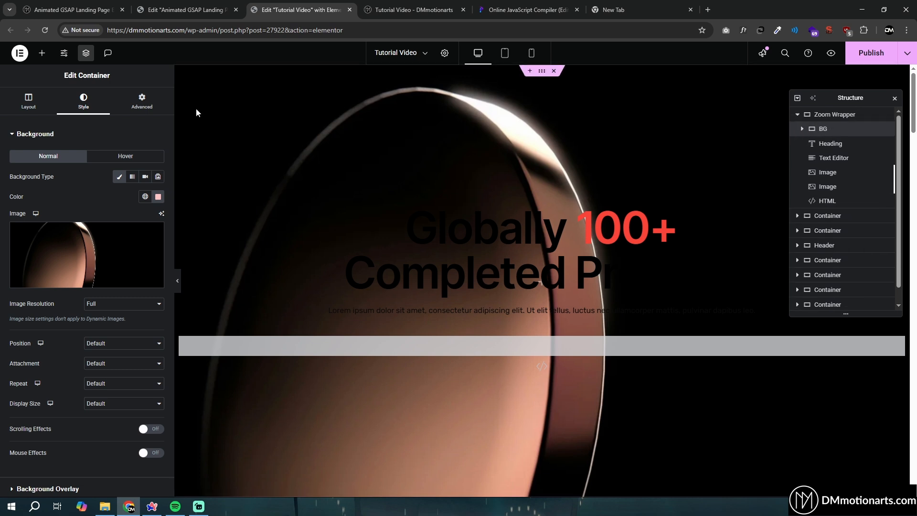
{"action": "mouse_move", "coordinate": [833, 130]}
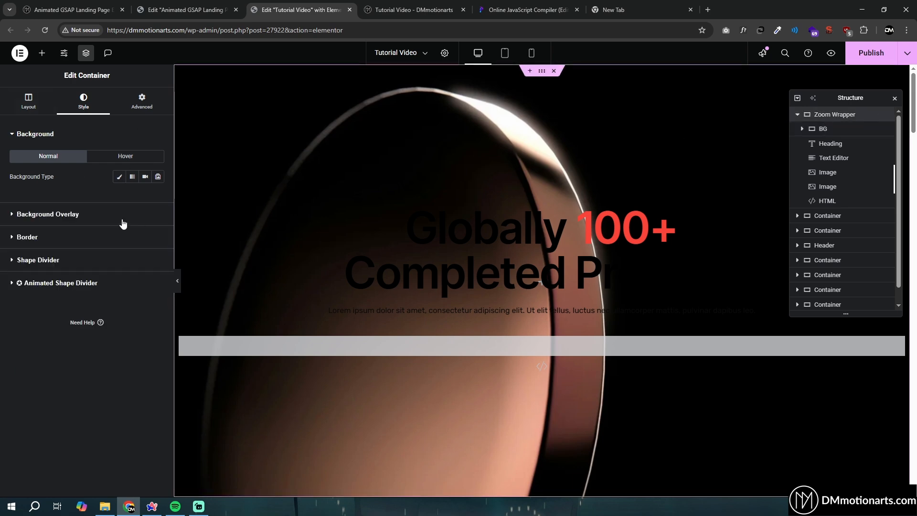
{"action": "left_click", "coordinate": [871, 52]}
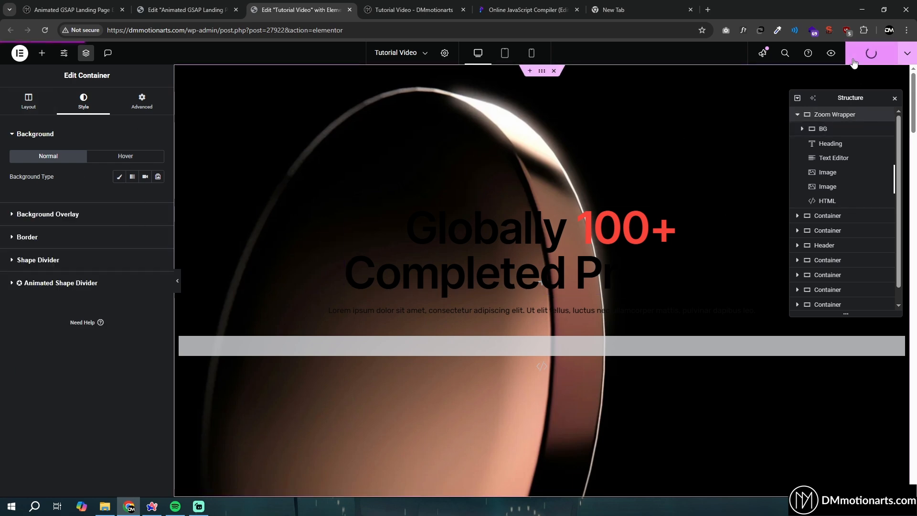
{"action": "left_click", "coordinate": [185, 10]}
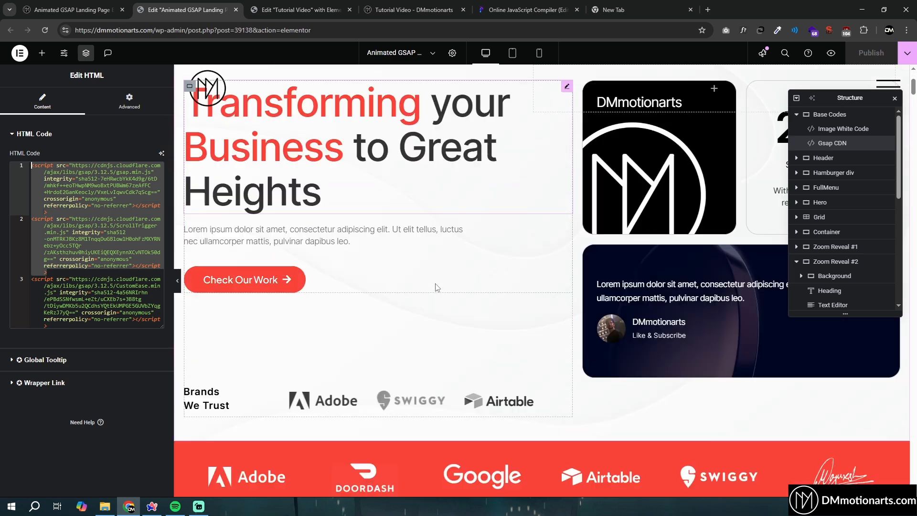
- Check the reference Zoom Reveal #2 Background container's Layout and Style, then return to the Tutorial Video editor
{"action": "scroll", "scroll_direction": "down", "scroll_amount": 3}
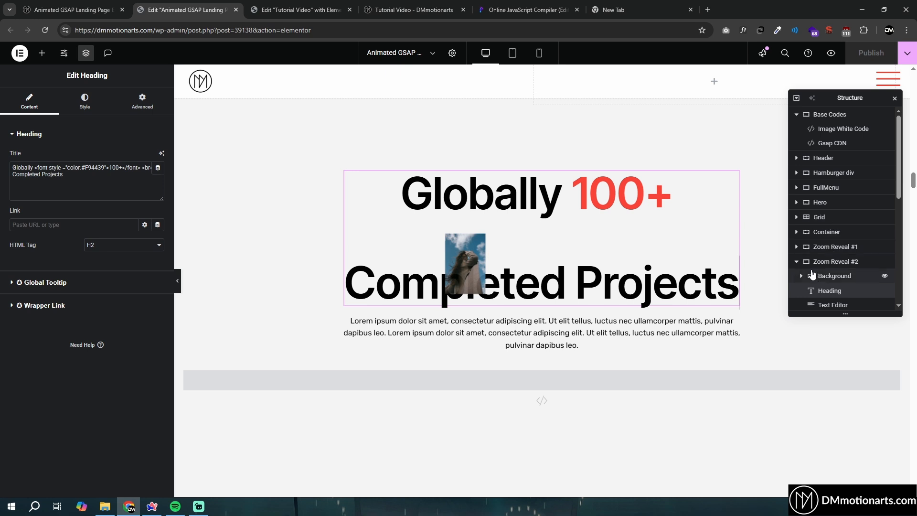
{"action": "left_click", "coordinate": [836, 276]}
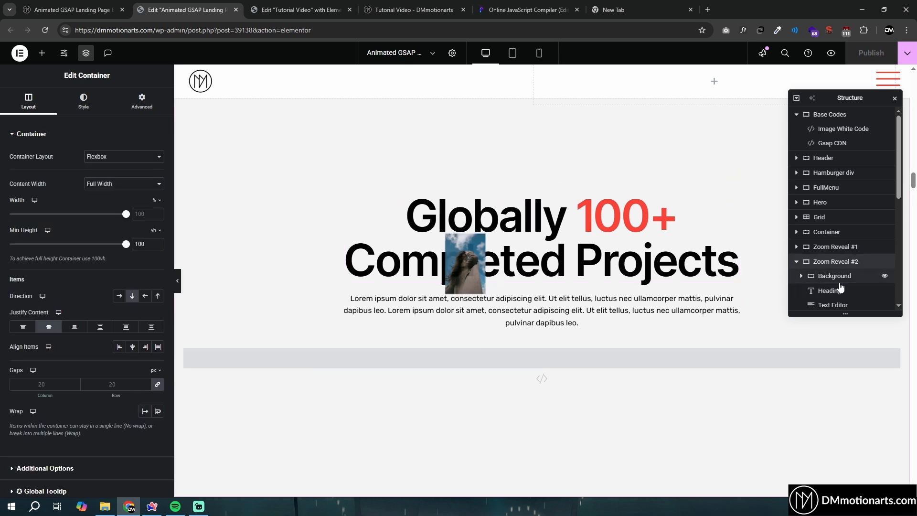
{"action": "scroll", "scroll_direction": "down", "scroll_amount": 3}
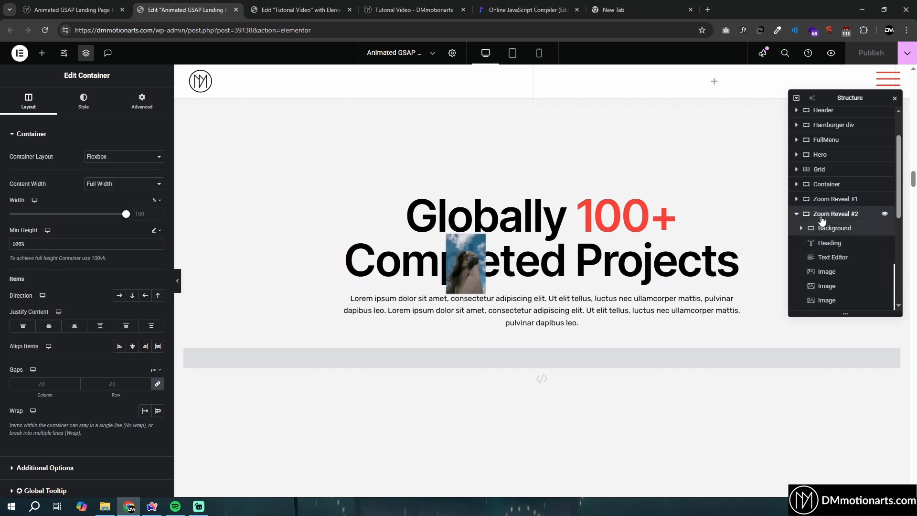
{"action": "left_click", "coordinate": [83, 99]}
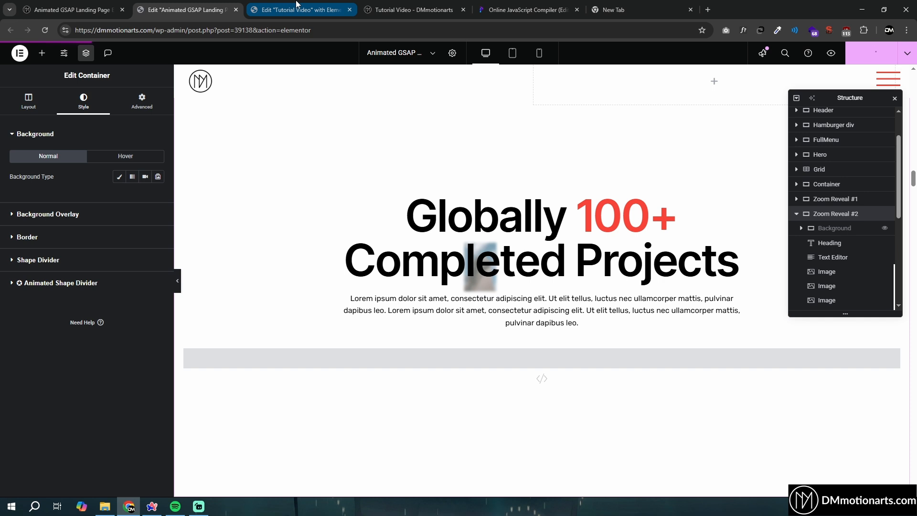
{"action": "left_click", "coordinate": [414, 9]}
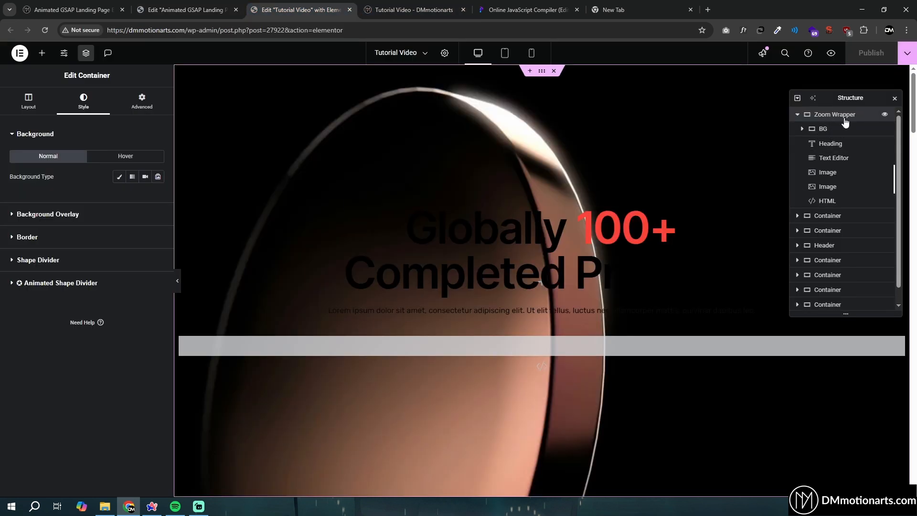
- Copy BG's class and change scale:1 to scale:4.5 in the .dm-zoom-reveal-bg-2 rule
{"action": "left_click", "coordinate": [413, 10]}
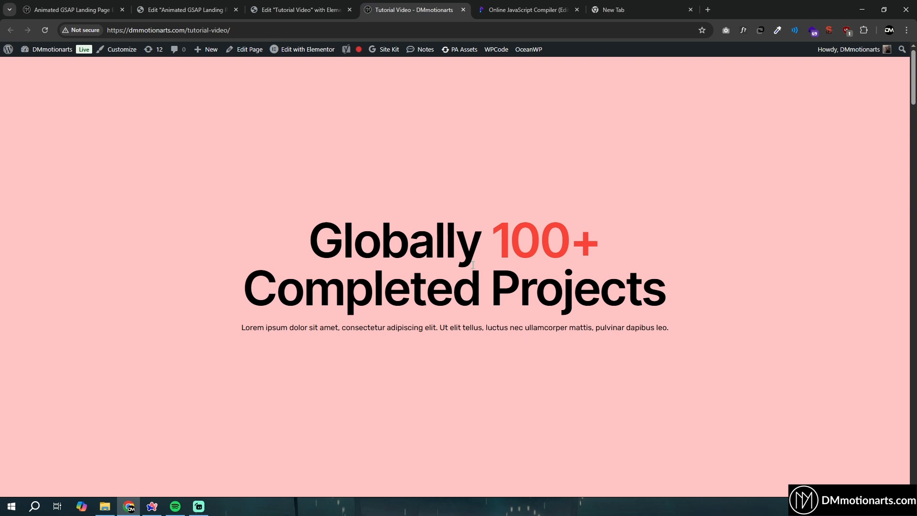
{"action": "left_click", "coordinate": [300, 10]}
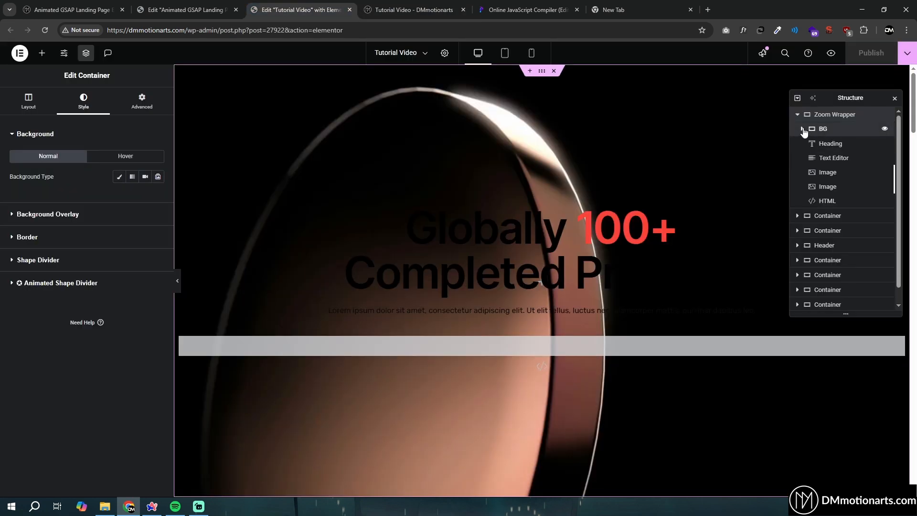
{"action": "left_click", "coordinate": [28, 99]}
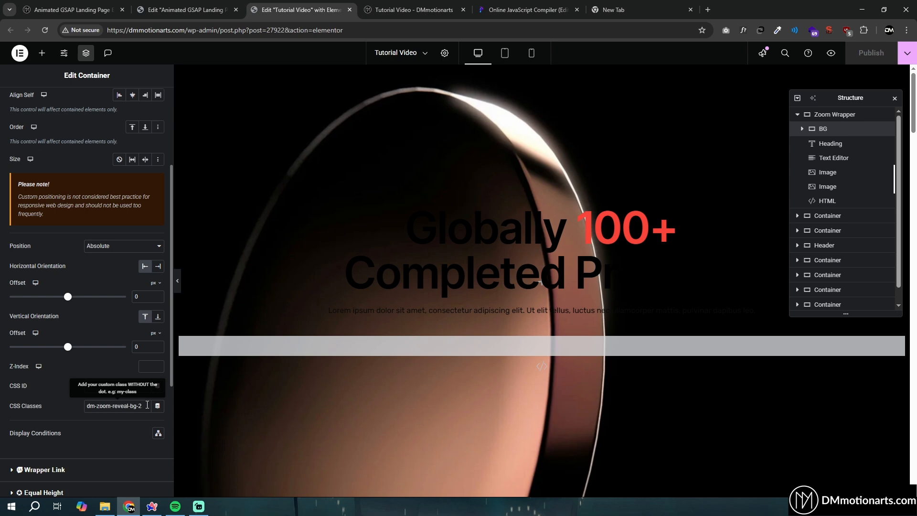
{"action": "triple_click", "coordinate": [118, 409]}
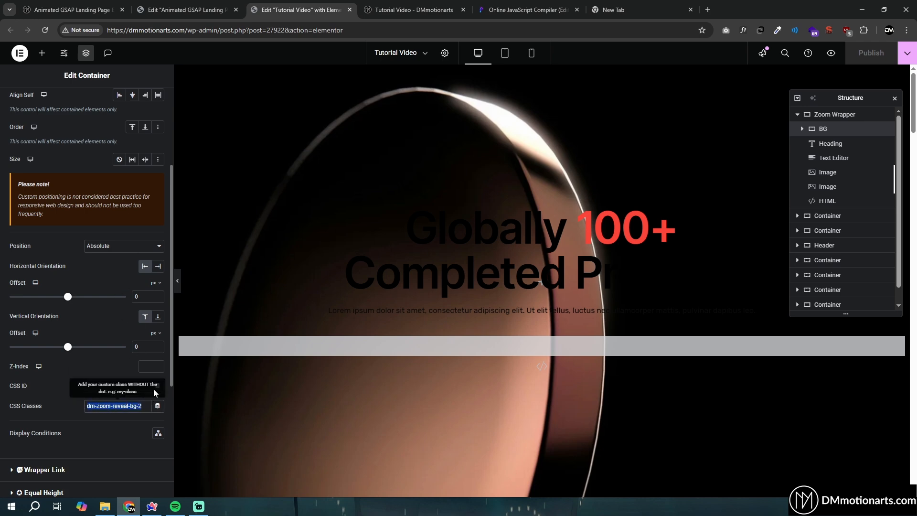
{"action": "left_click", "coordinate": [827, 200]}
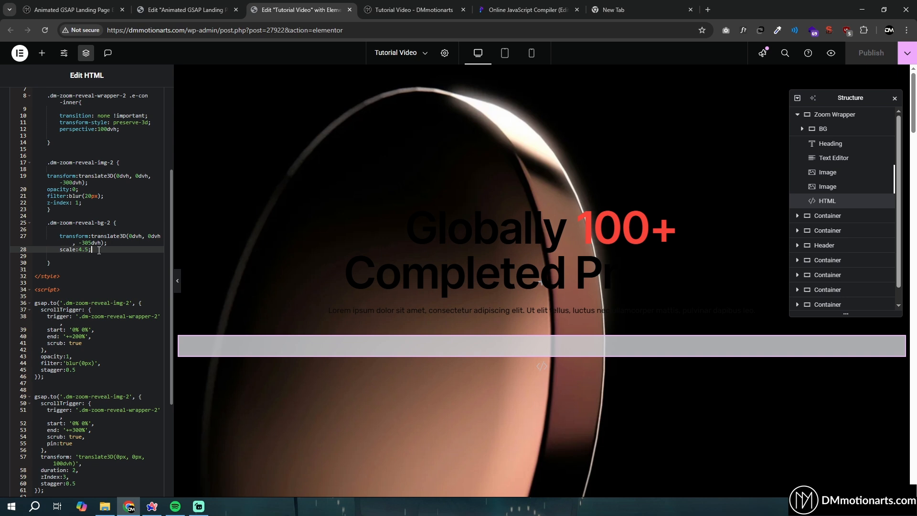
{"action": "left_click", "coordinate": [68, 10]}
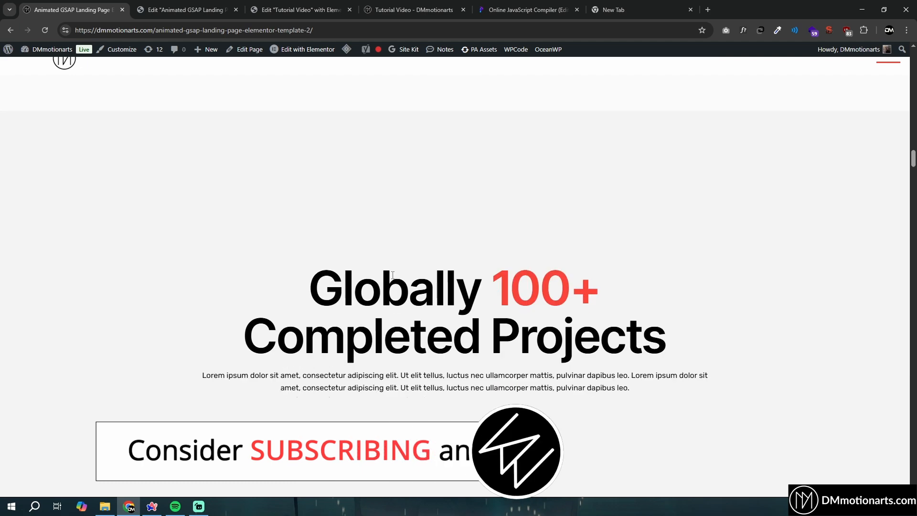
- Scroll the live landing page through the zoom-reveal section and back to the hero
{"action": "scroll", "scroll_direction": "down", "scroll_amount": 3}
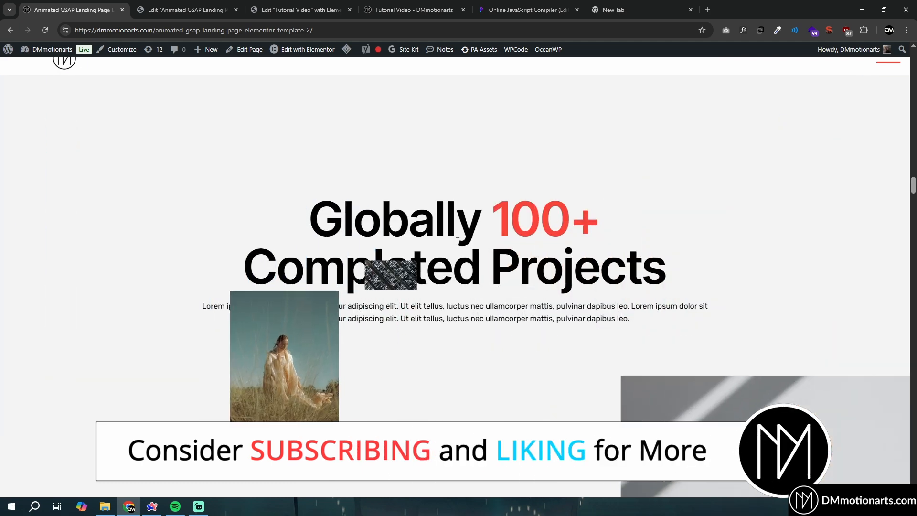
{"action": "scroll", "scroll_direction": "down", "scroll_amount": 3}
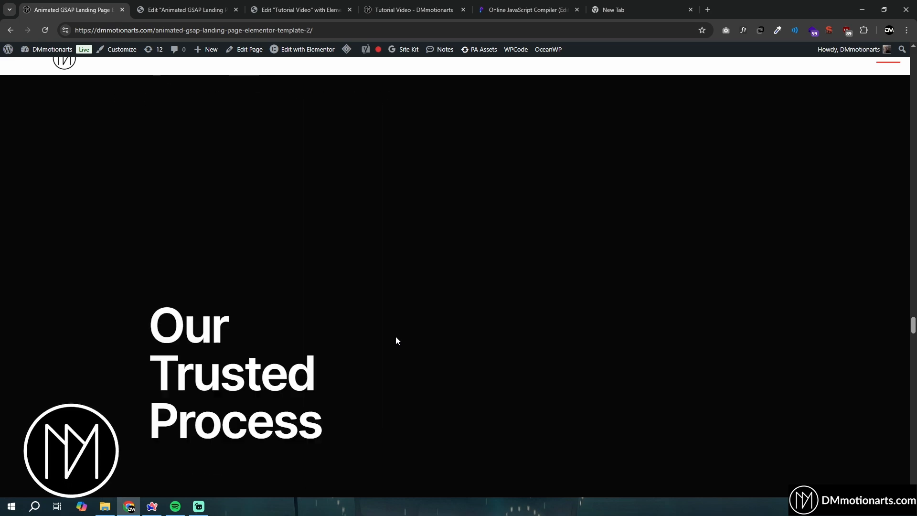
{"action": "scroll", "scroll_direction": "up", "scroll_amount": 3}
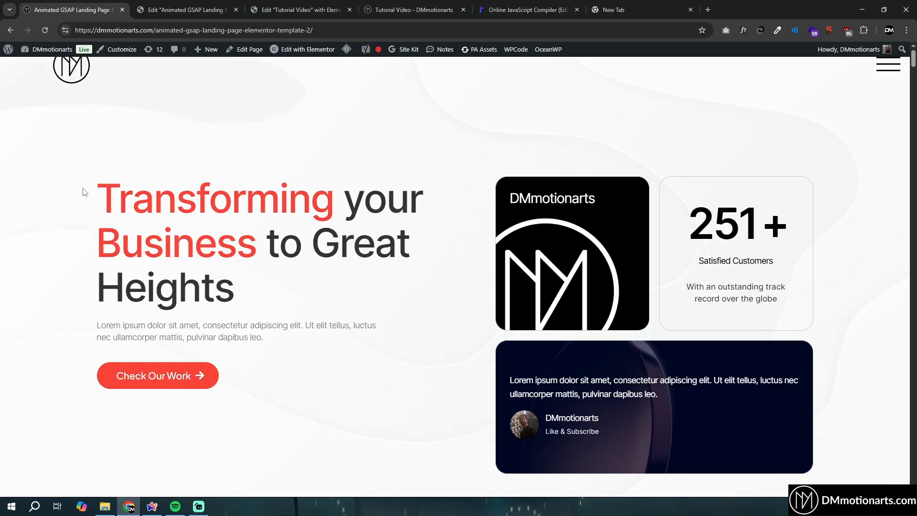